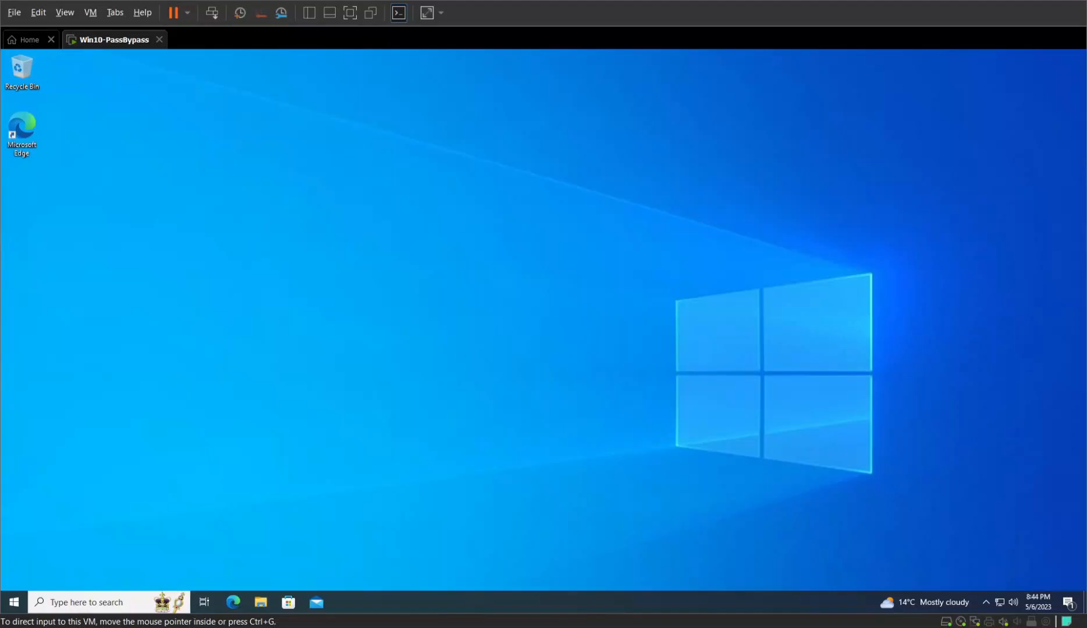
mouse_move(170, 373)
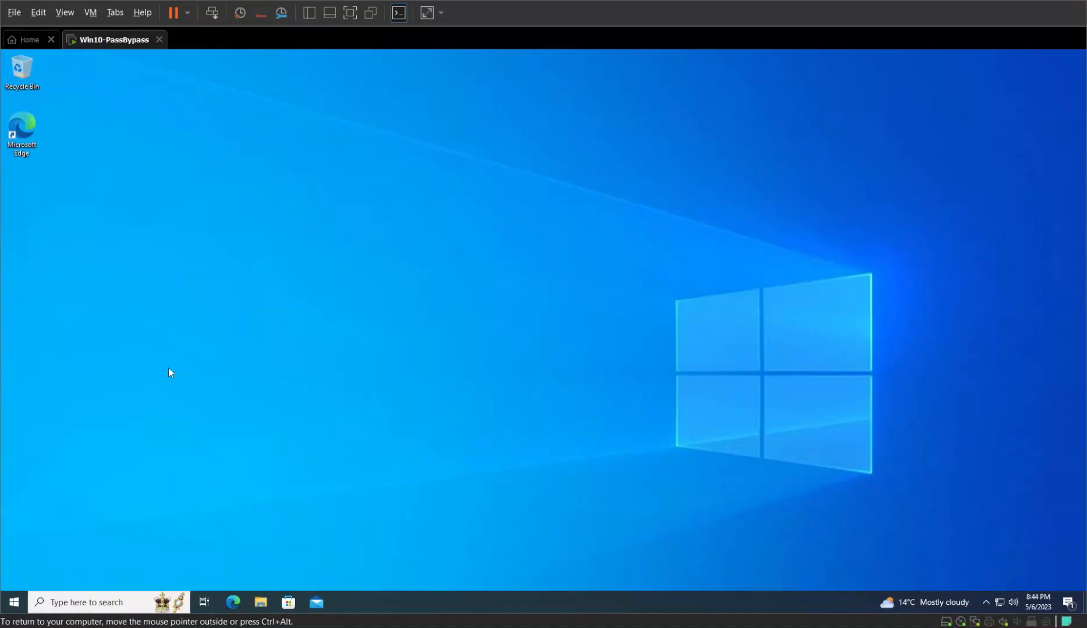
mouse_move(276, 443)
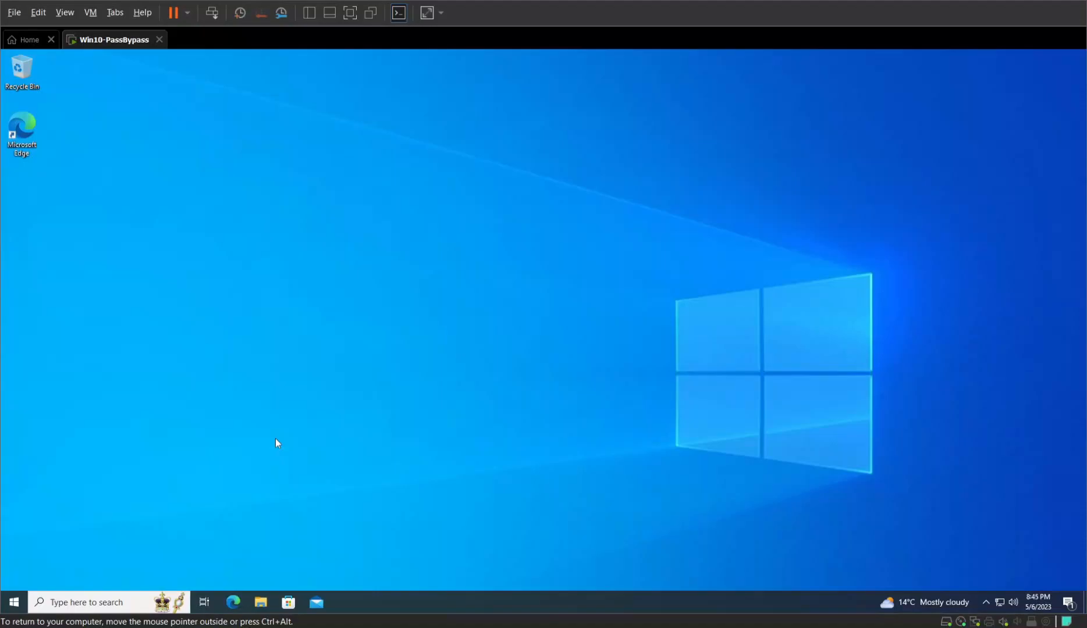
mouse_move(153, 510)
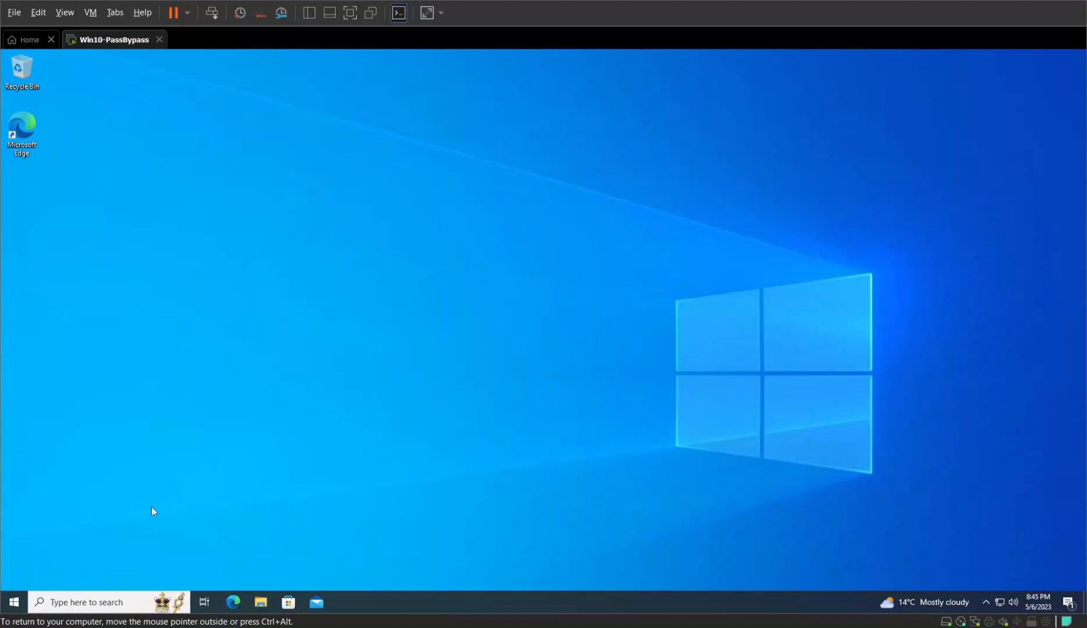
mouse_move(165, 516)
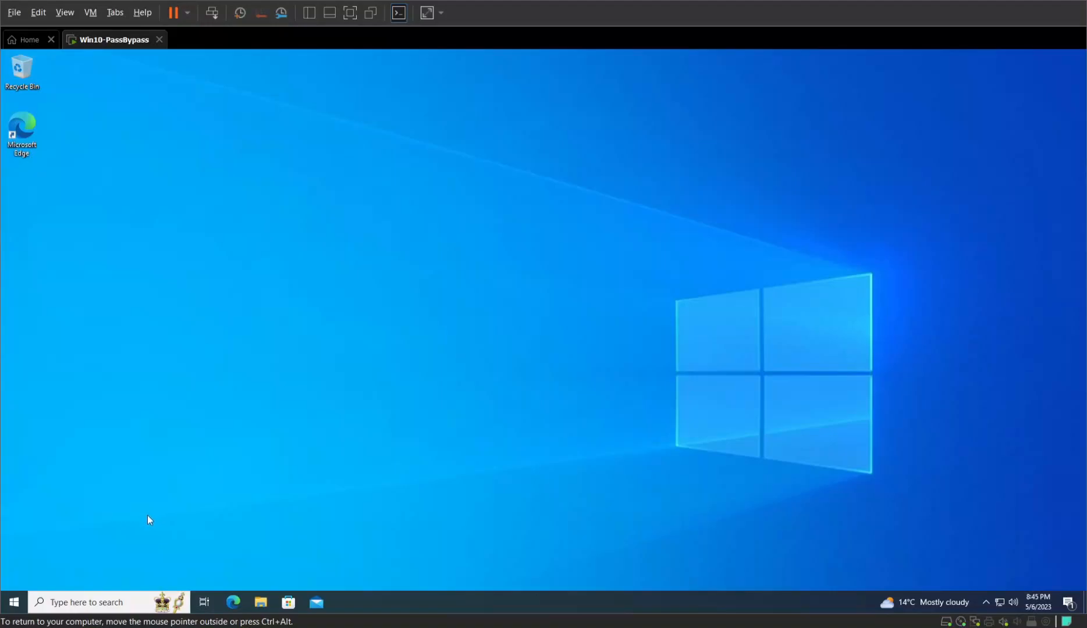
Step: Sign out of the Win10-User account from the Start menu
click(13, 601)
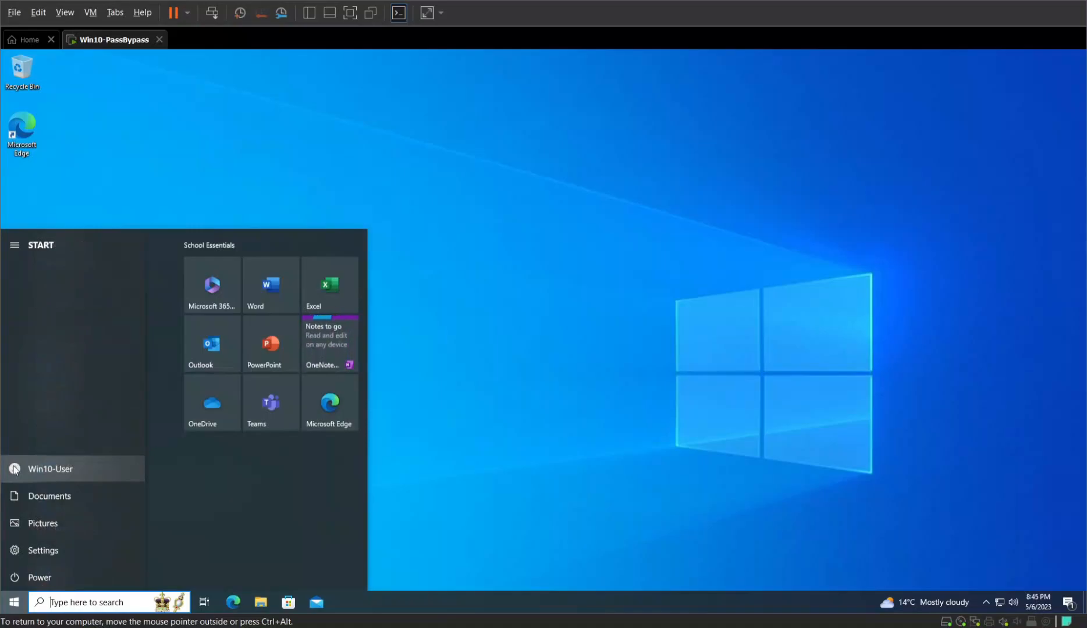
click(50, 469)
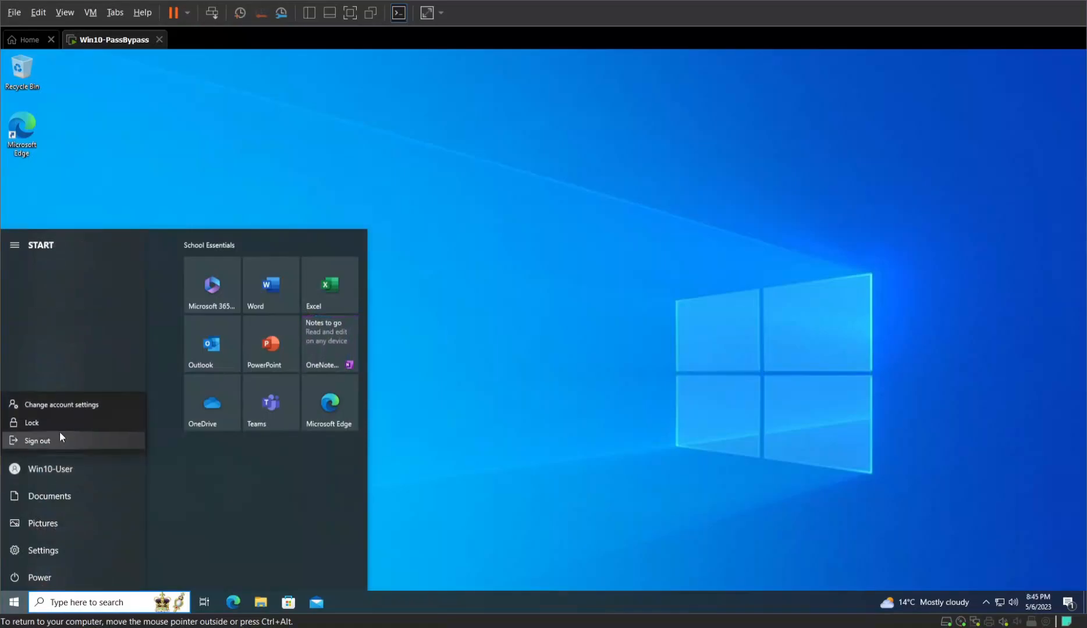
click(36, 441)
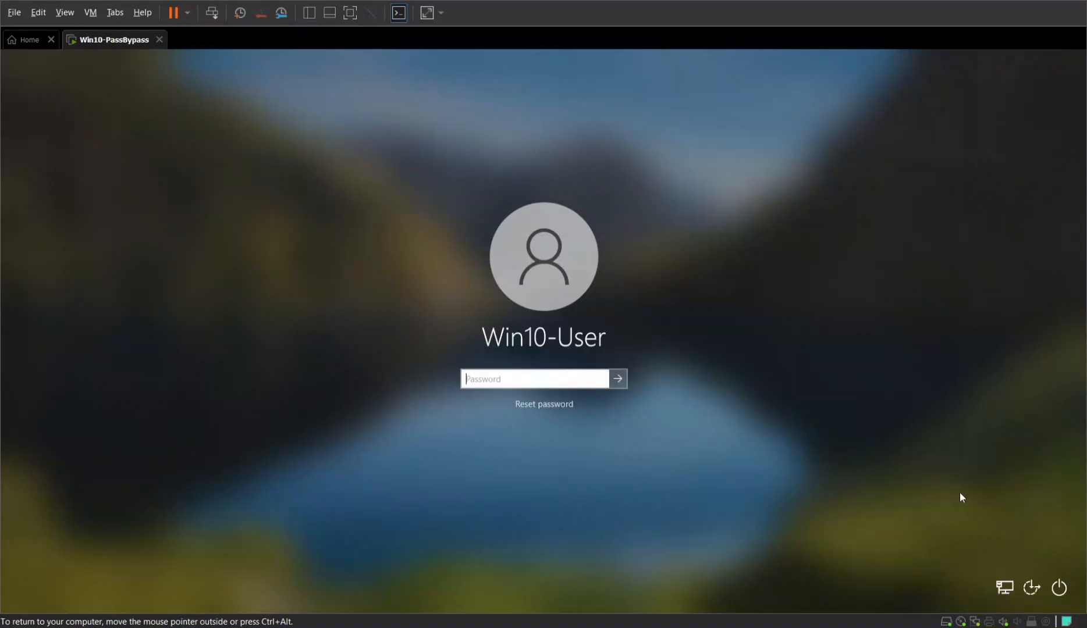
mouse_move(207, 215)
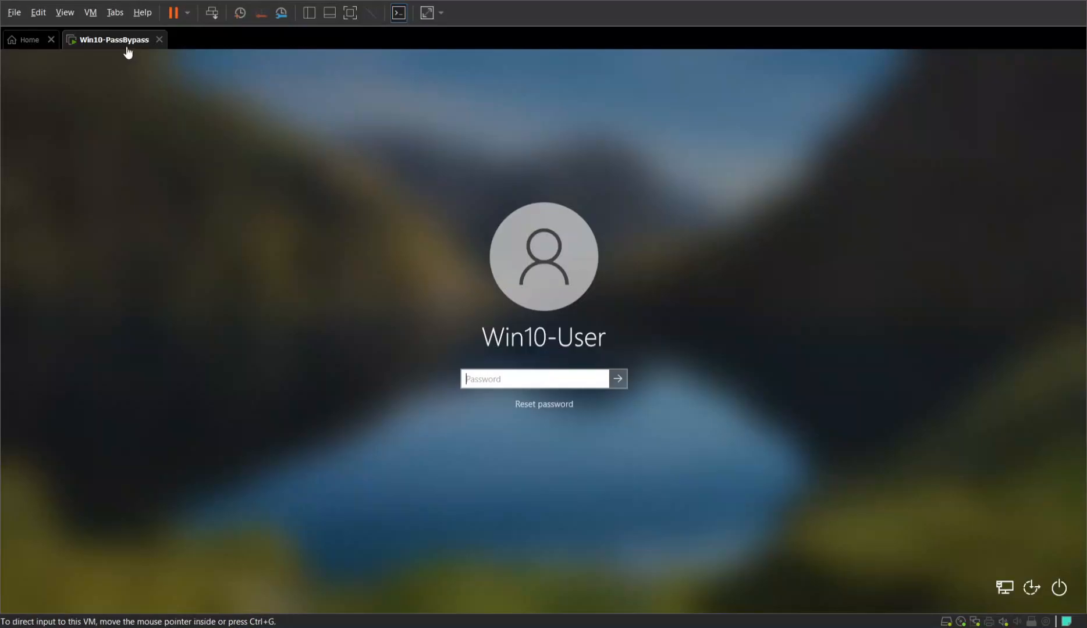
mouse_move(236, 192)
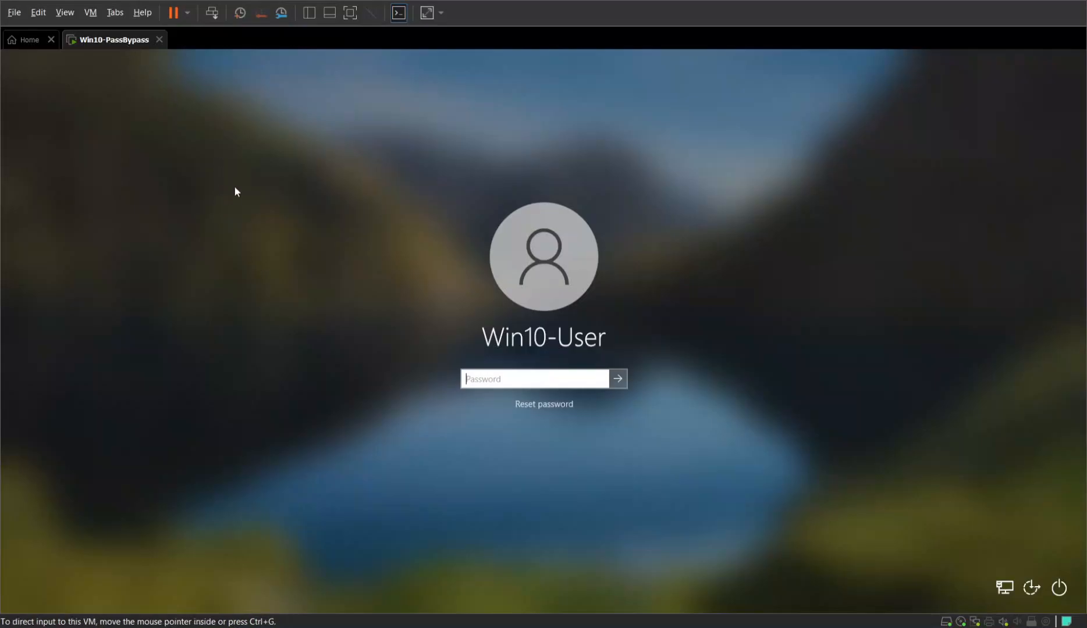
mouse_move(1073, 602)
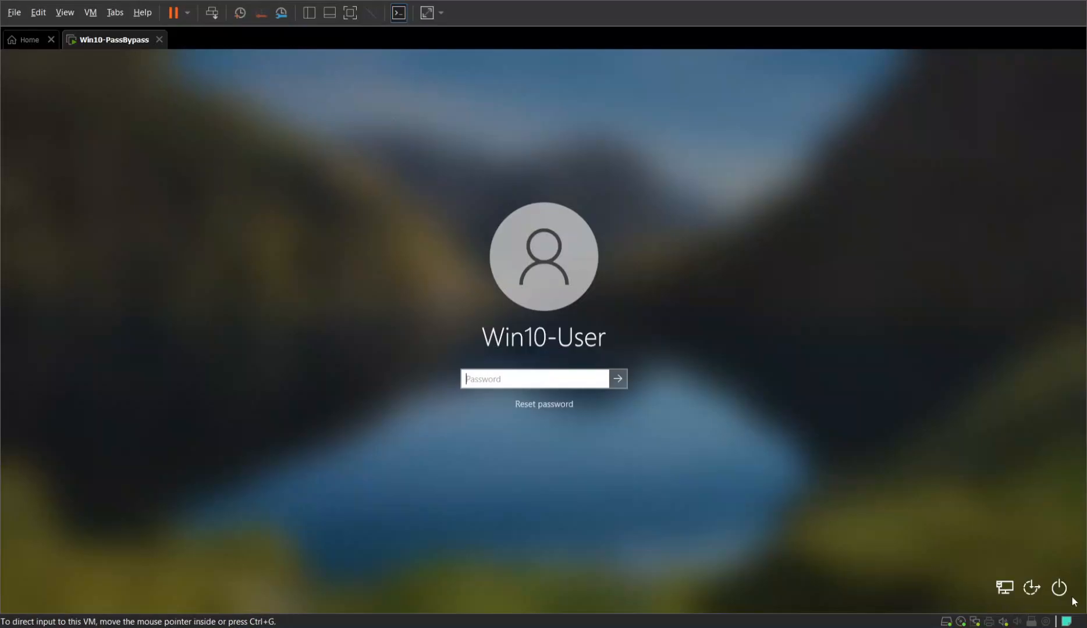
Step: Restart the guest from the lock screen power menu, confirming Restart anyway
click(1059, 587)
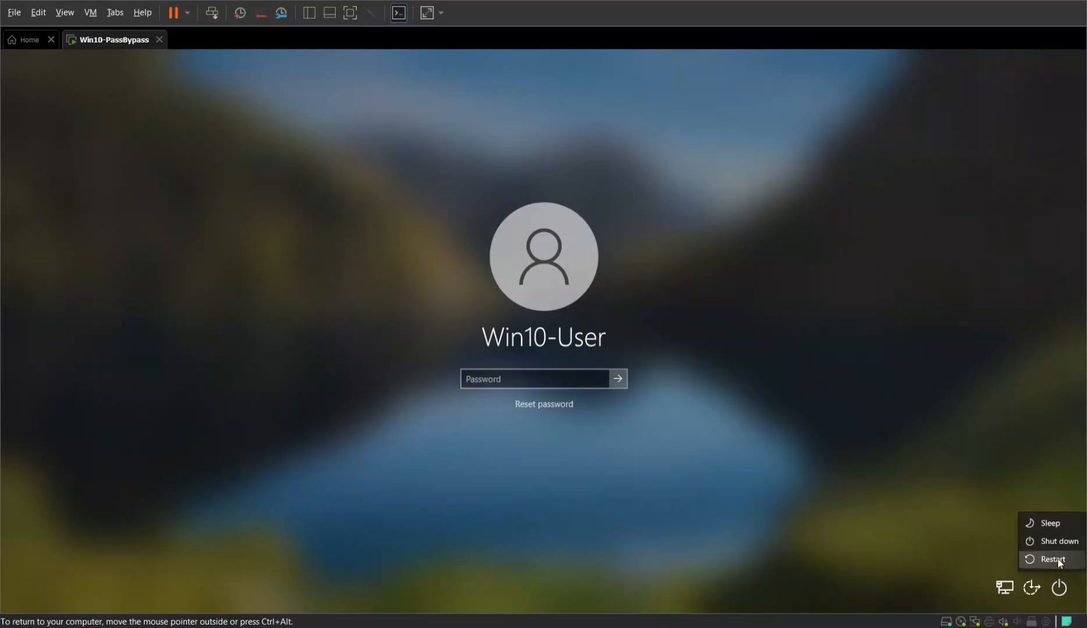
click(1053, 559)
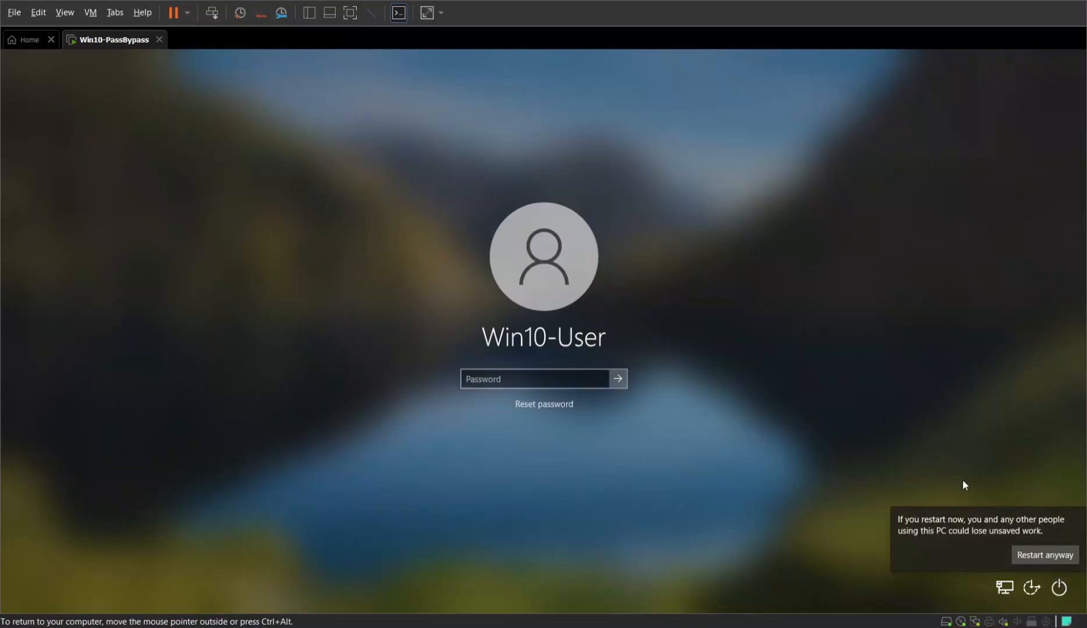
click(1044, 555)
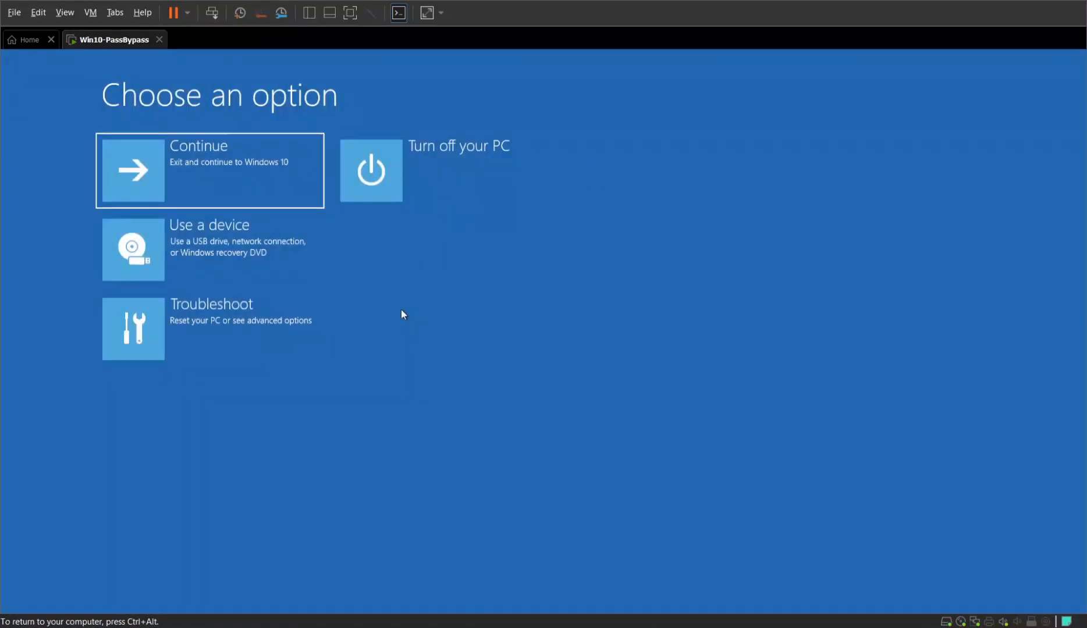
mouse_move(229, 245)
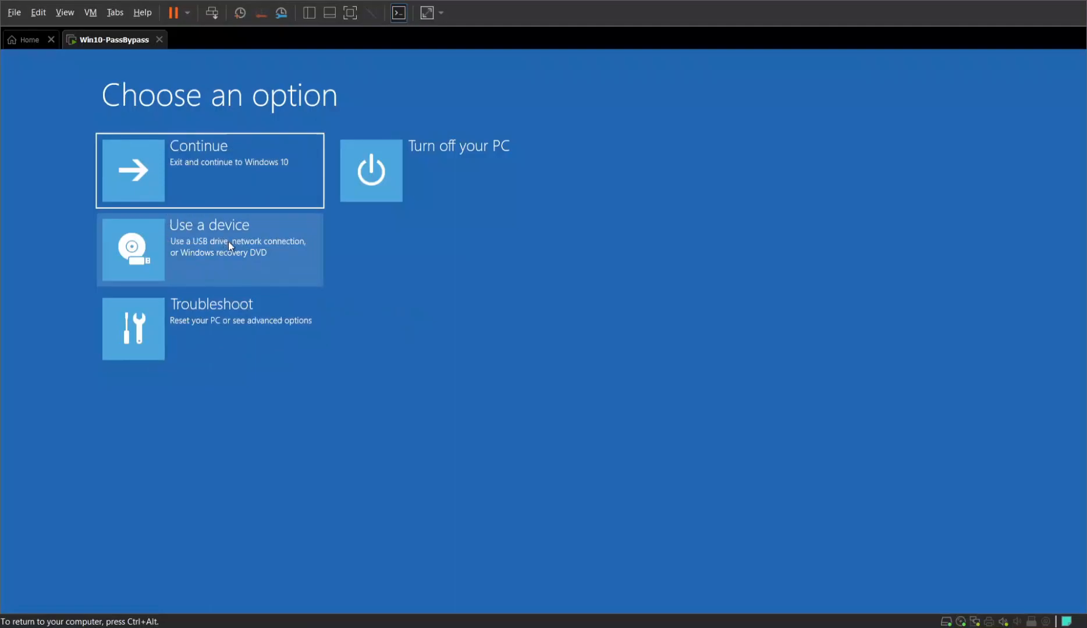
Step: Turn off the PC from the Choose an option recovery screen
click(209, 249)
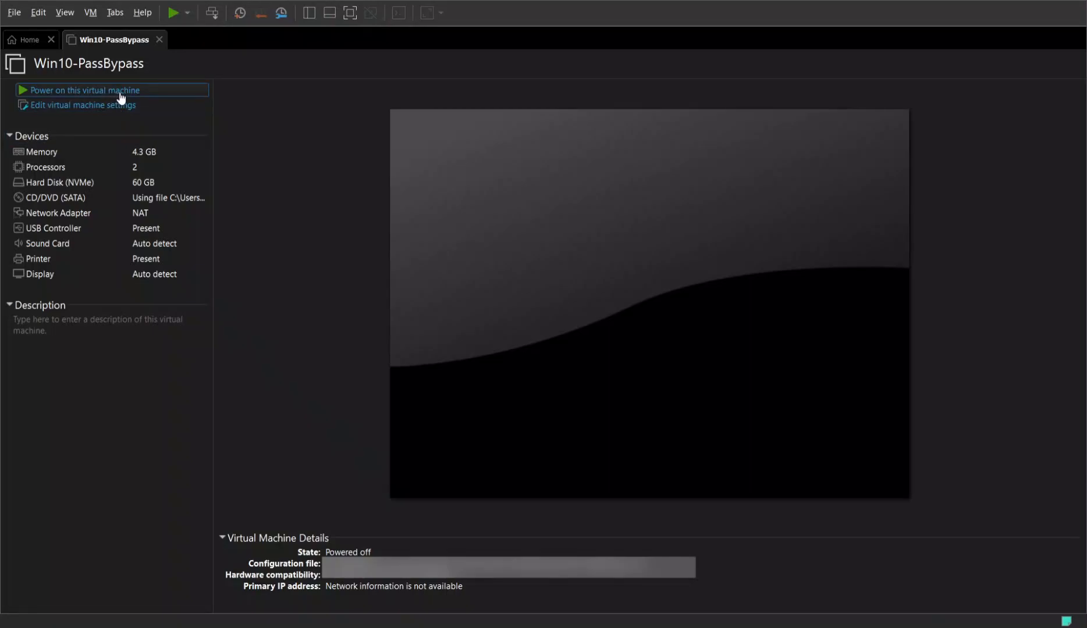
mouse_move(229, 183)
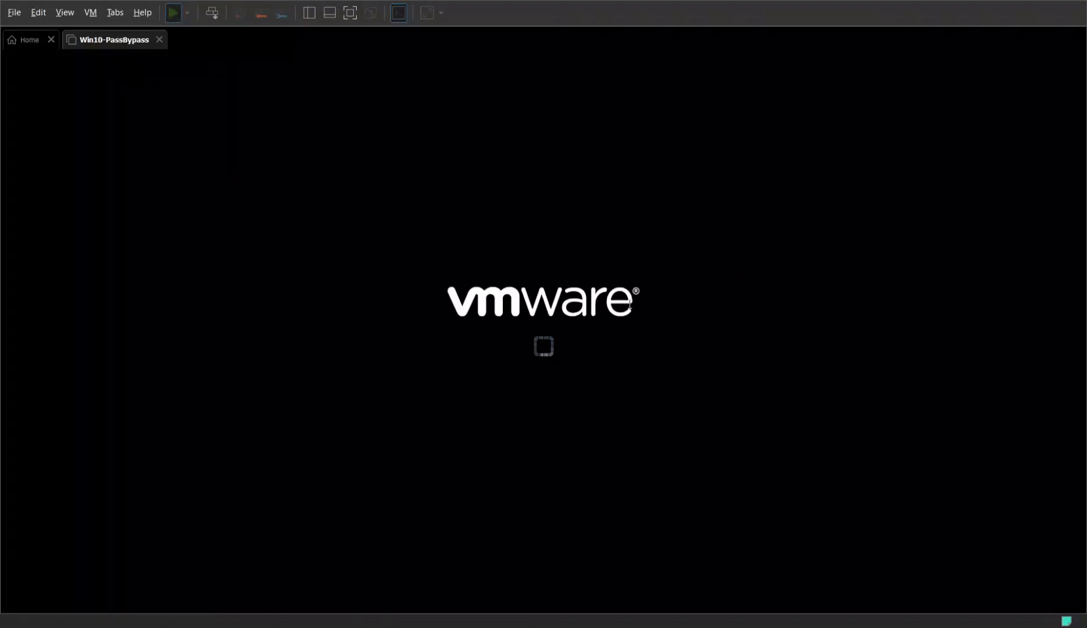
mouse_move(547, 330)
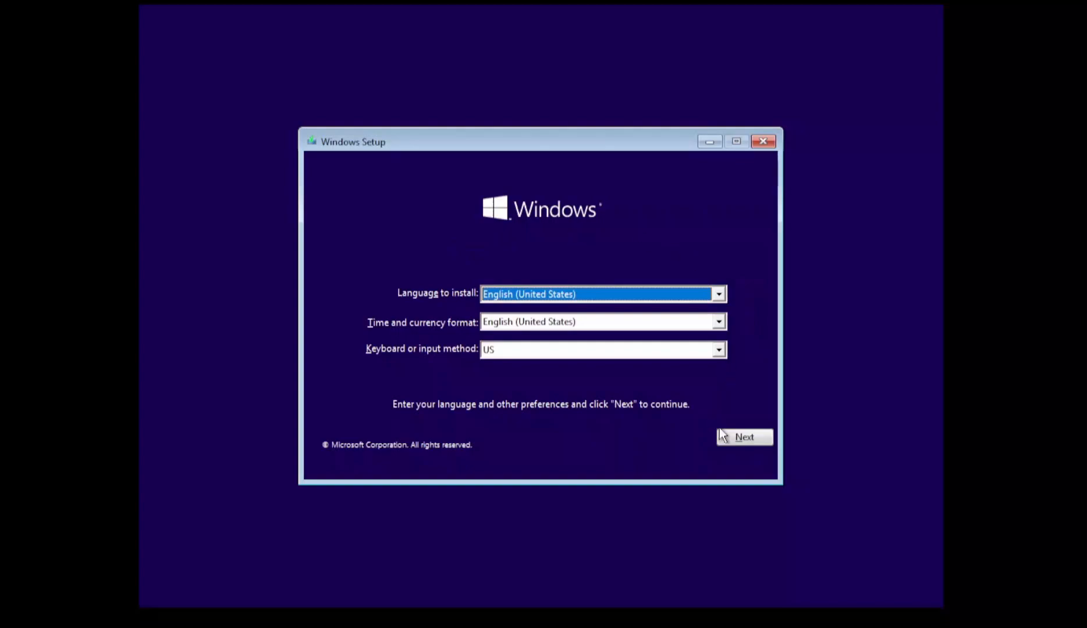
mouse_move(689, 482)
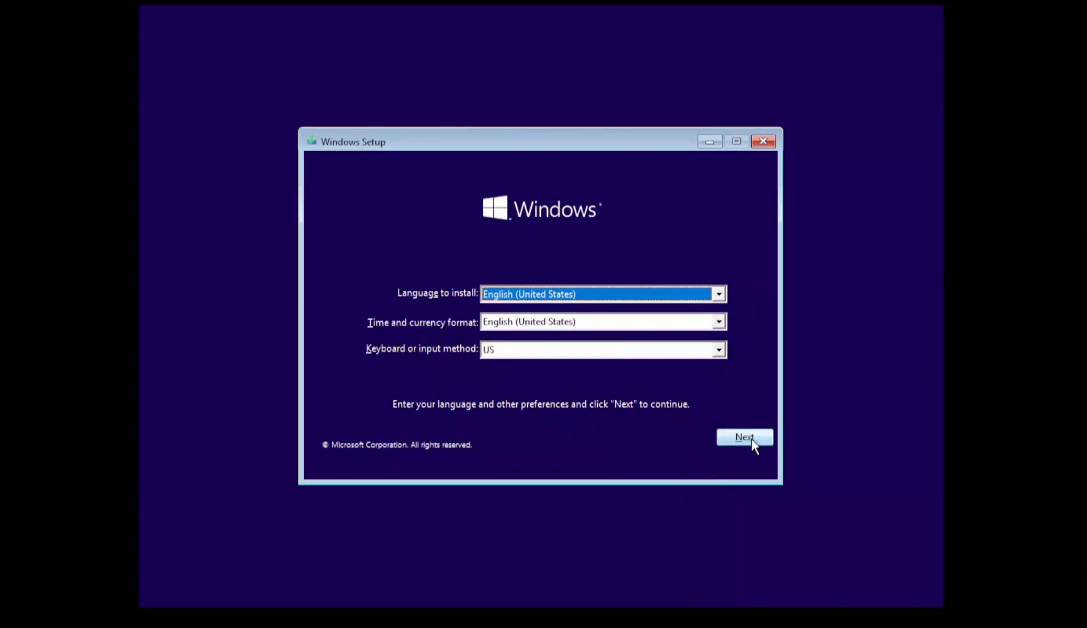
Step: Accept the Windows Setup language settings with Next to reach the repair options
click(745, 437)
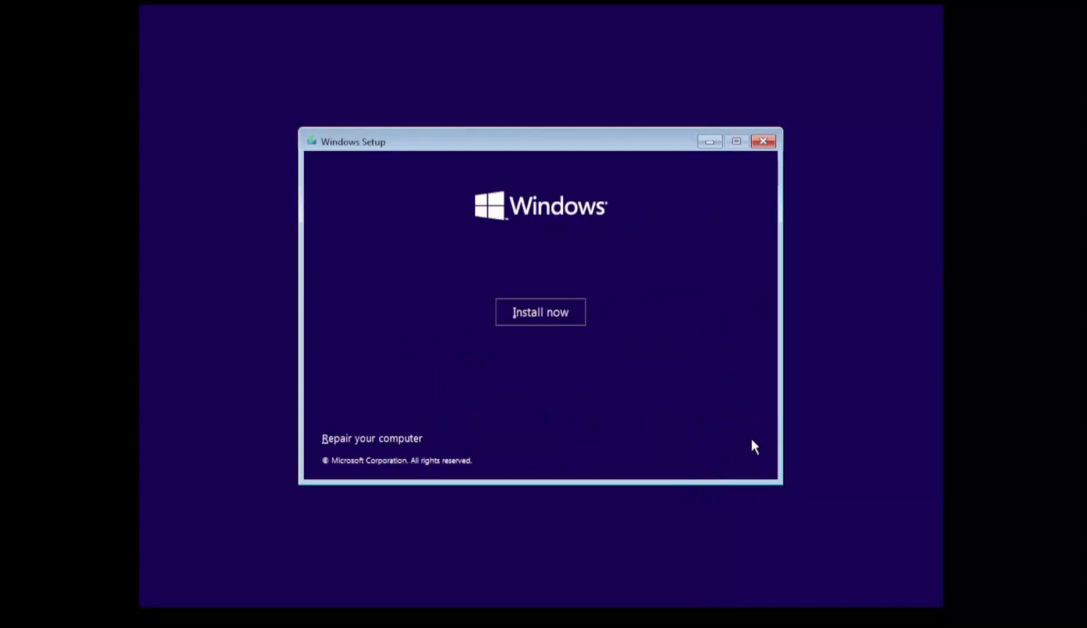
mouse_move(368, 352)
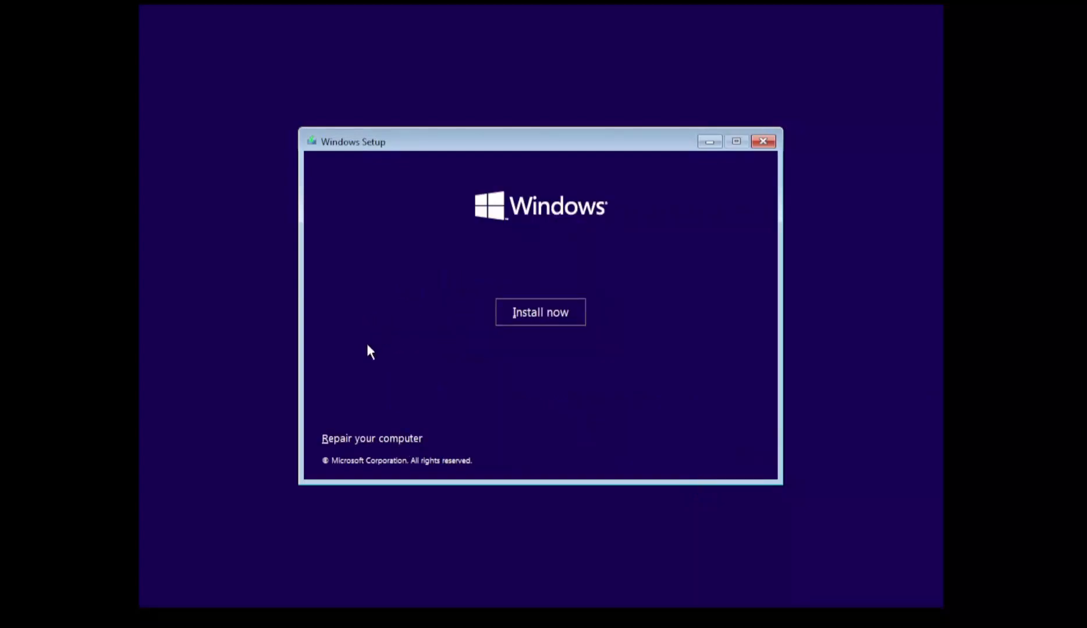
mouse_move(539, 302)
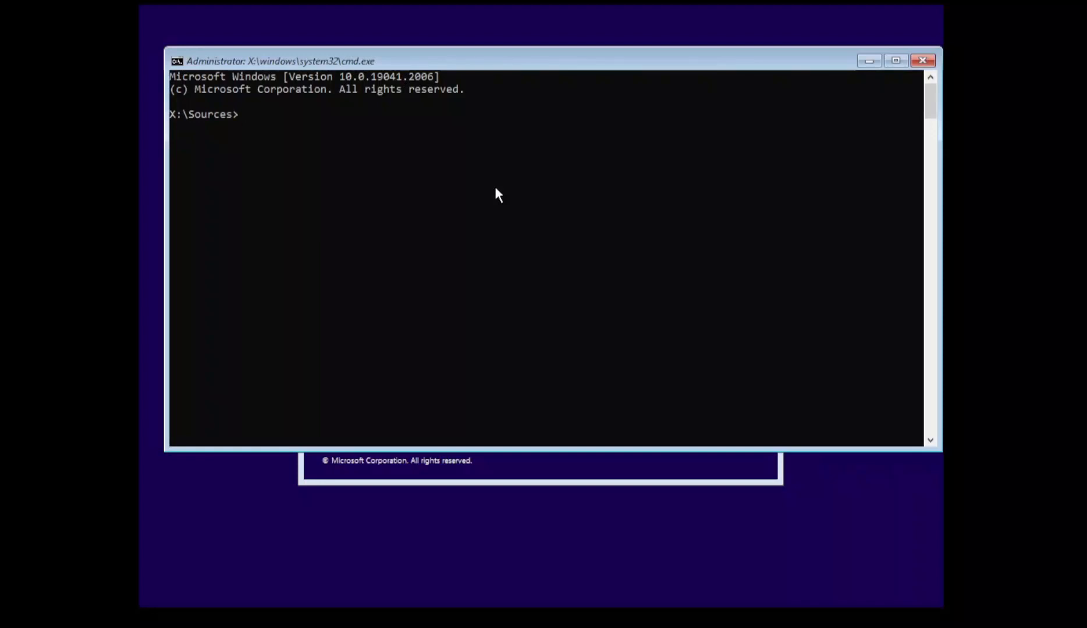
Step: Run diskpart, list the volumes to find the Windows drive letter, then exit DiskPart
text(diskpart)
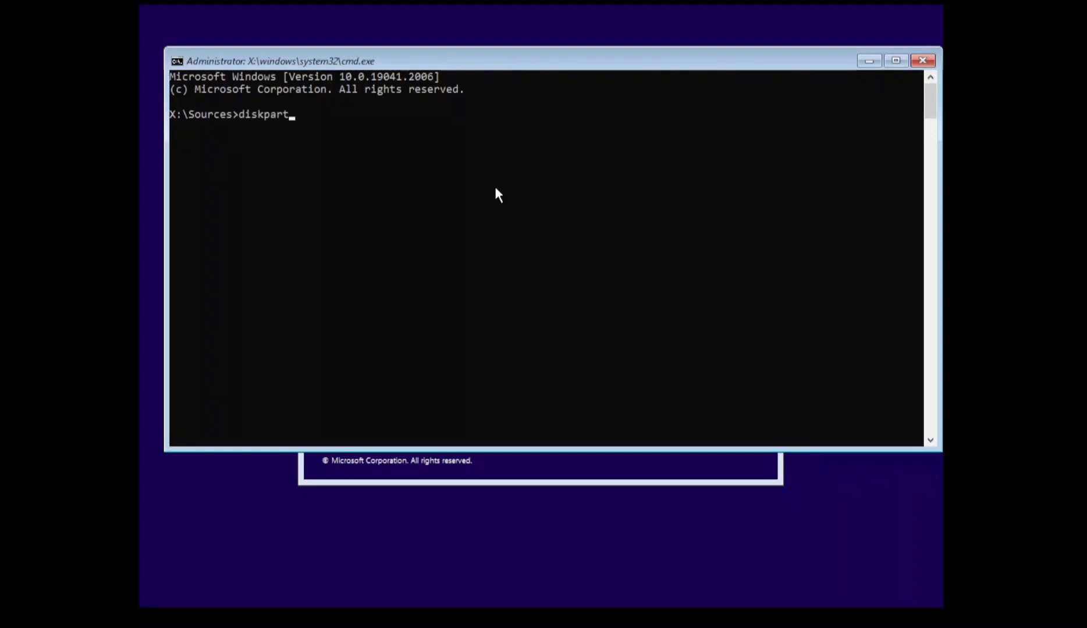
key(Return)
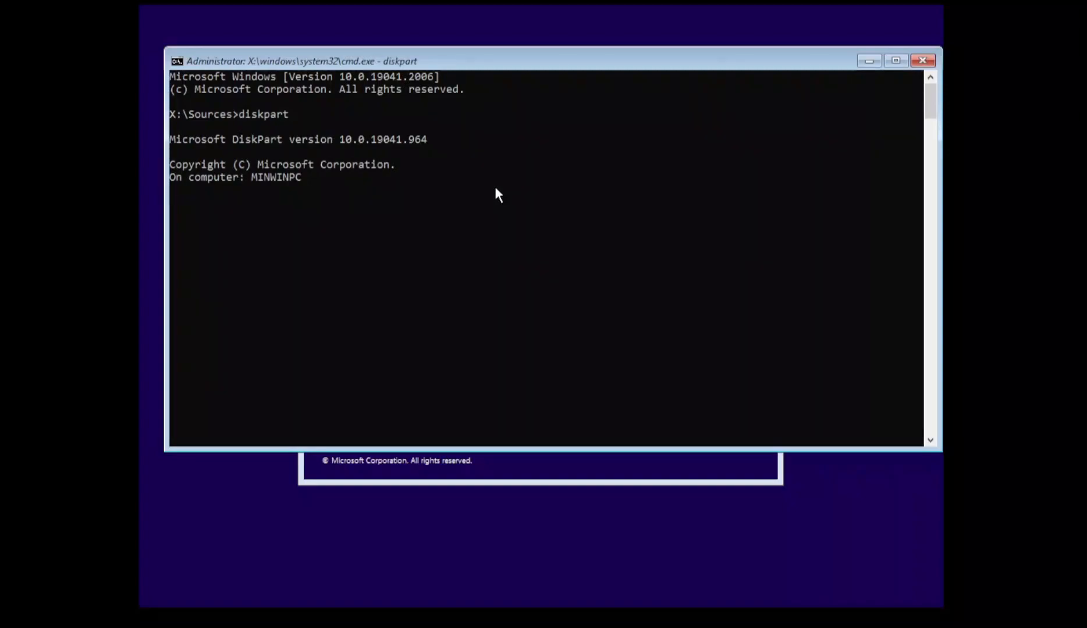
text(list vol)
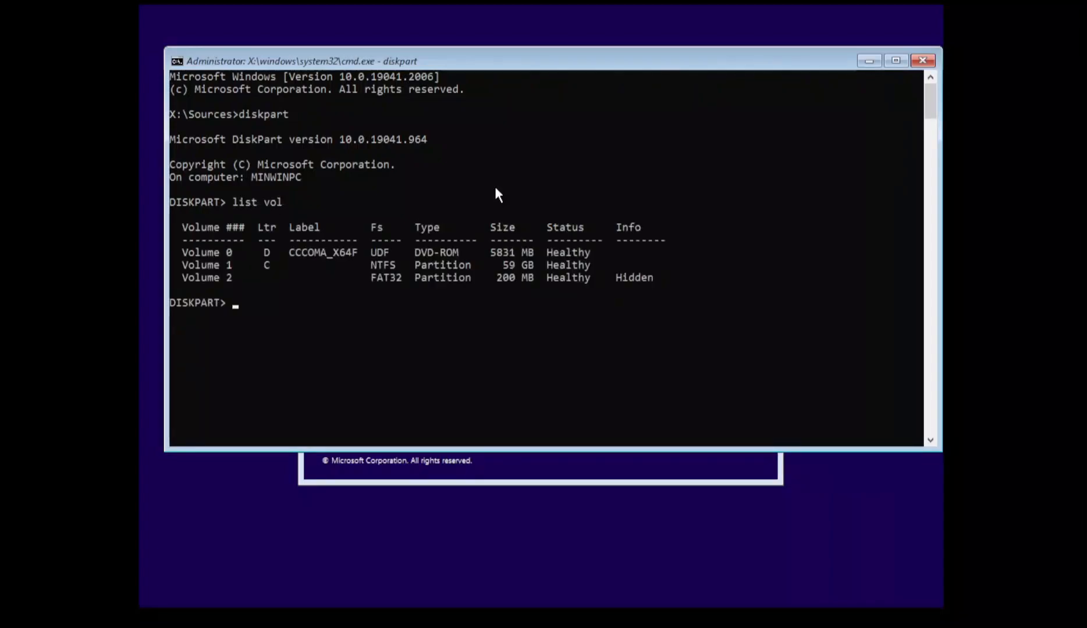
text(exit)
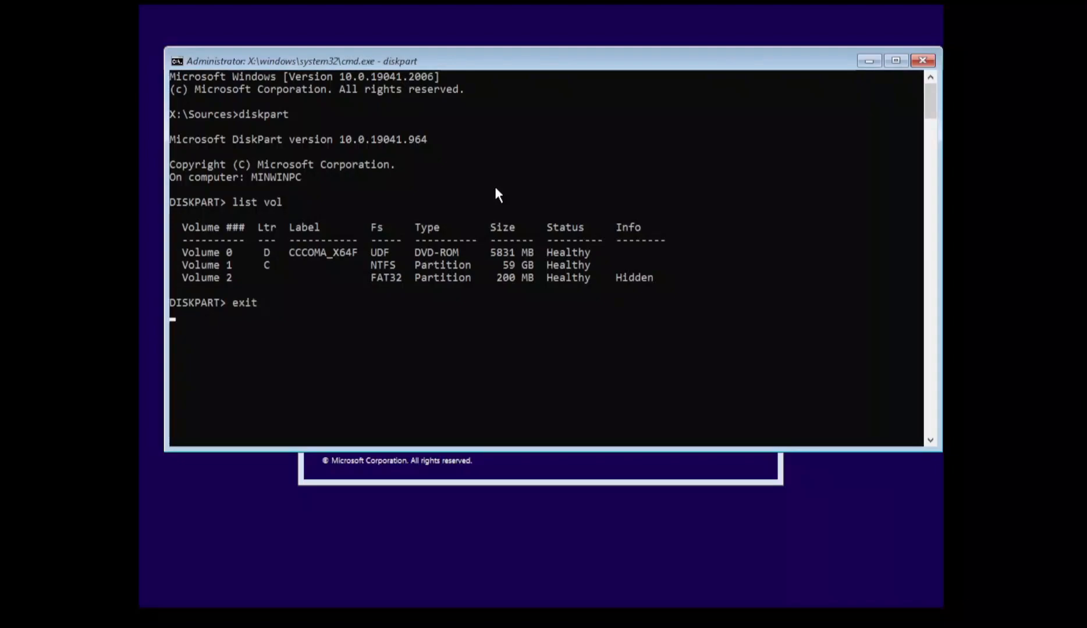
key(Return)
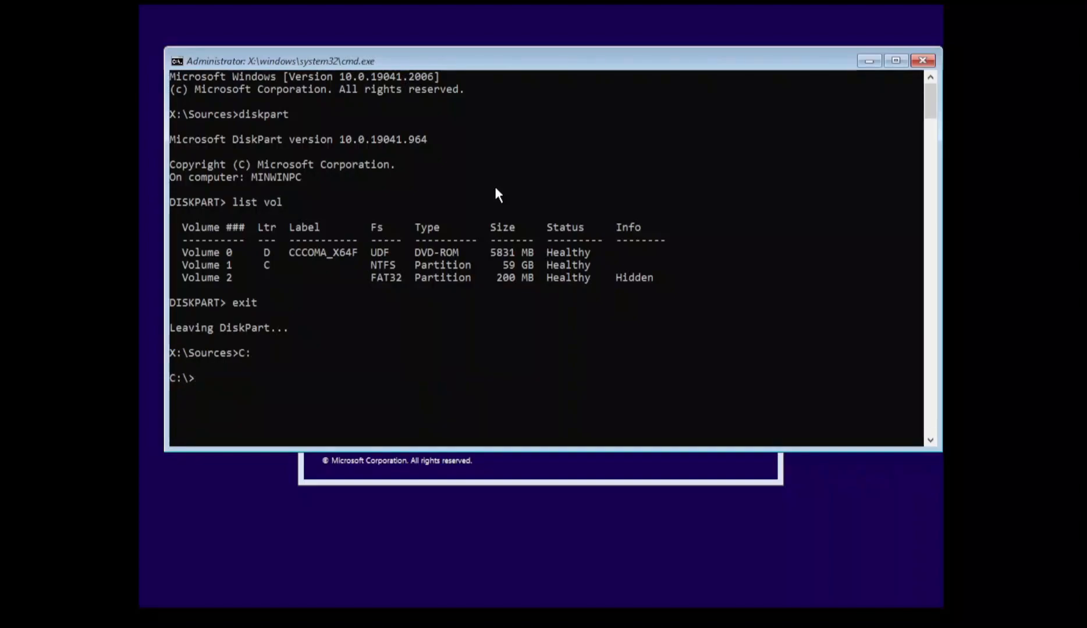
Step: Change directory to C:\Windows\System32
text(cd Wi)
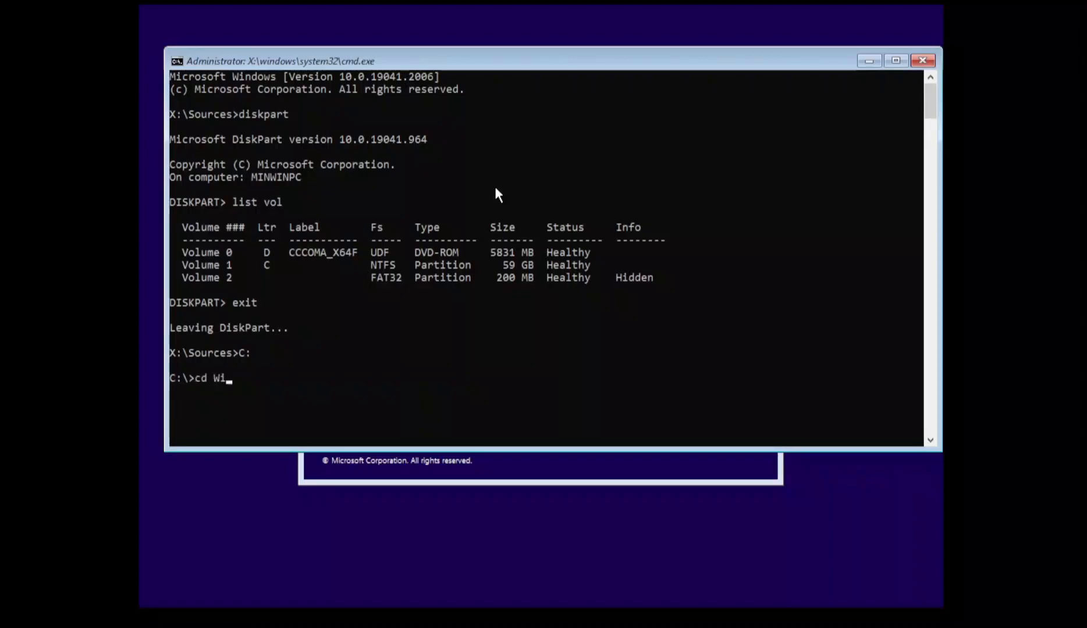
text(ndows\S)
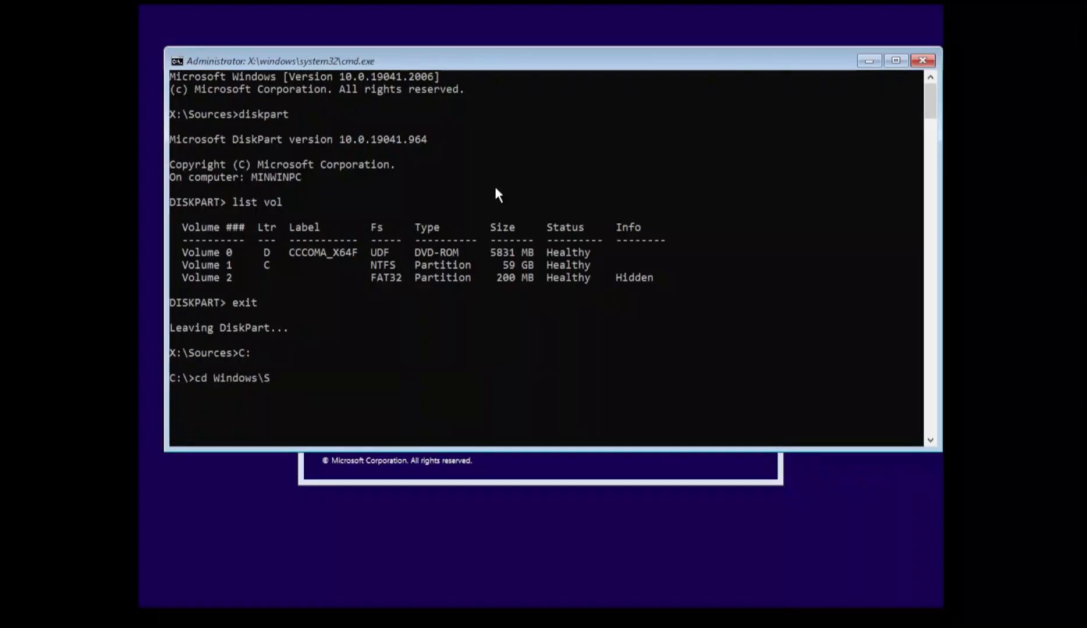
key(Return)
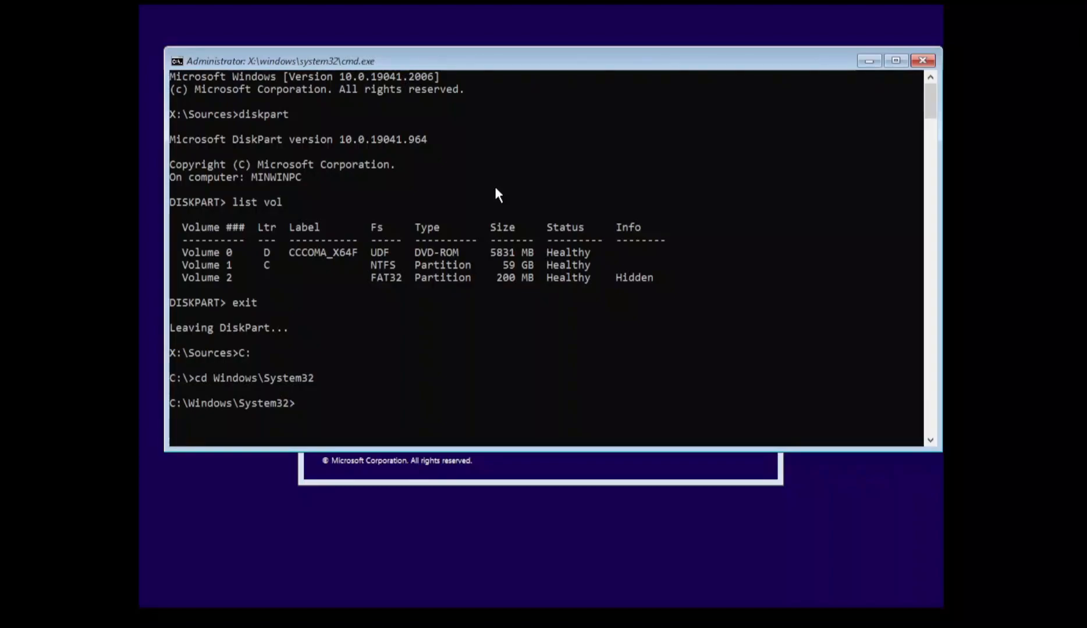
Step: Back up cmd.exe, Utilman.exe and sethc.exe as cmd.exe.bk, Utilman.exe.bk and sethc.exe.bk
text(copy)
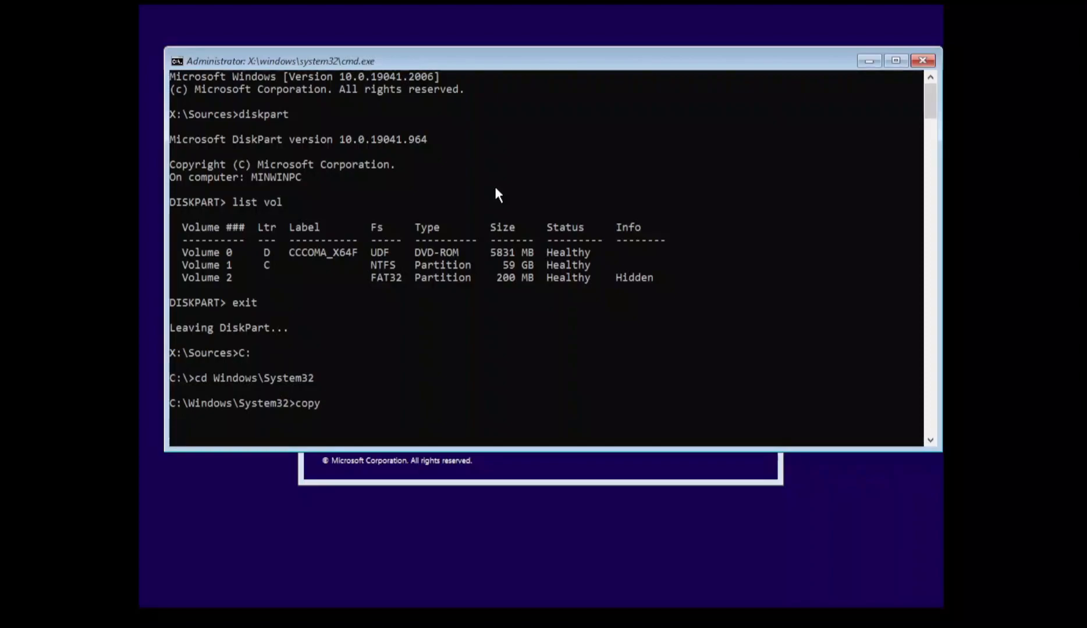
text(c)
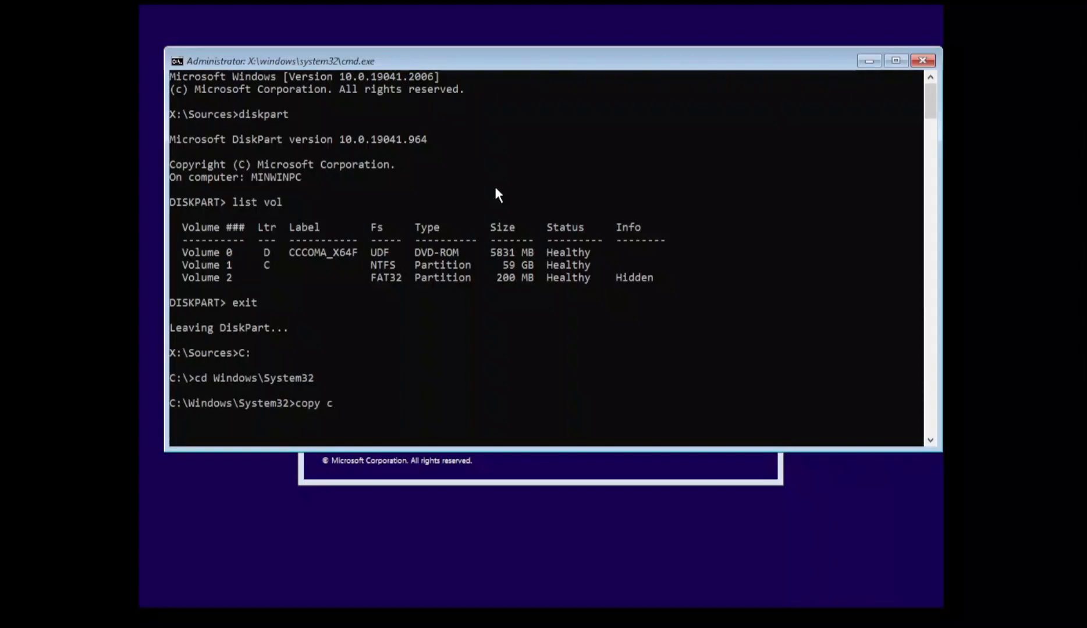
text(md.exe)
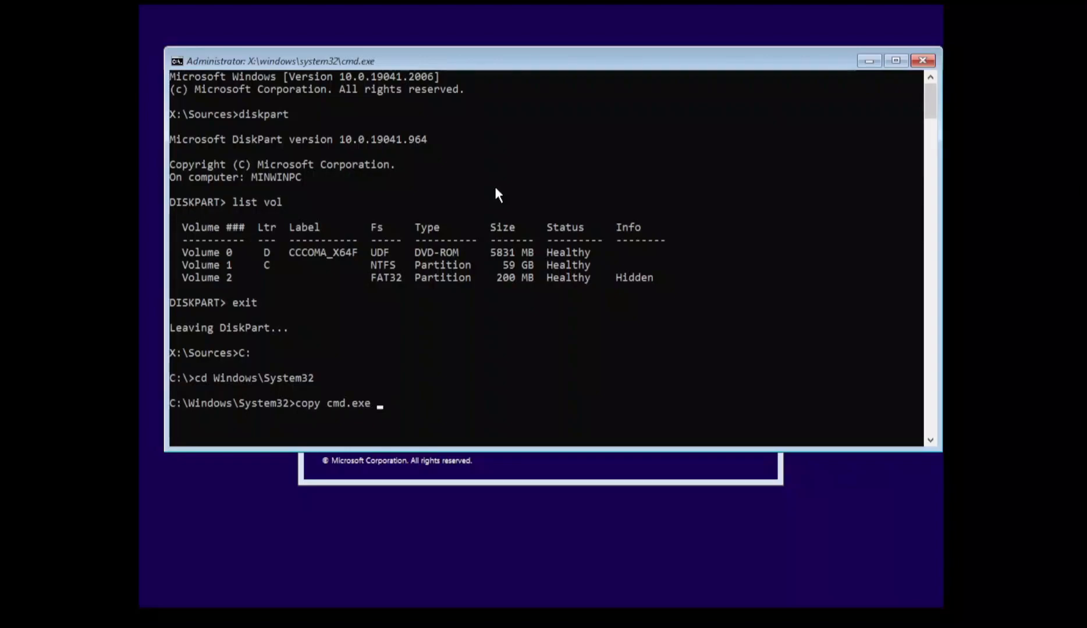
text(cmd.exe.)
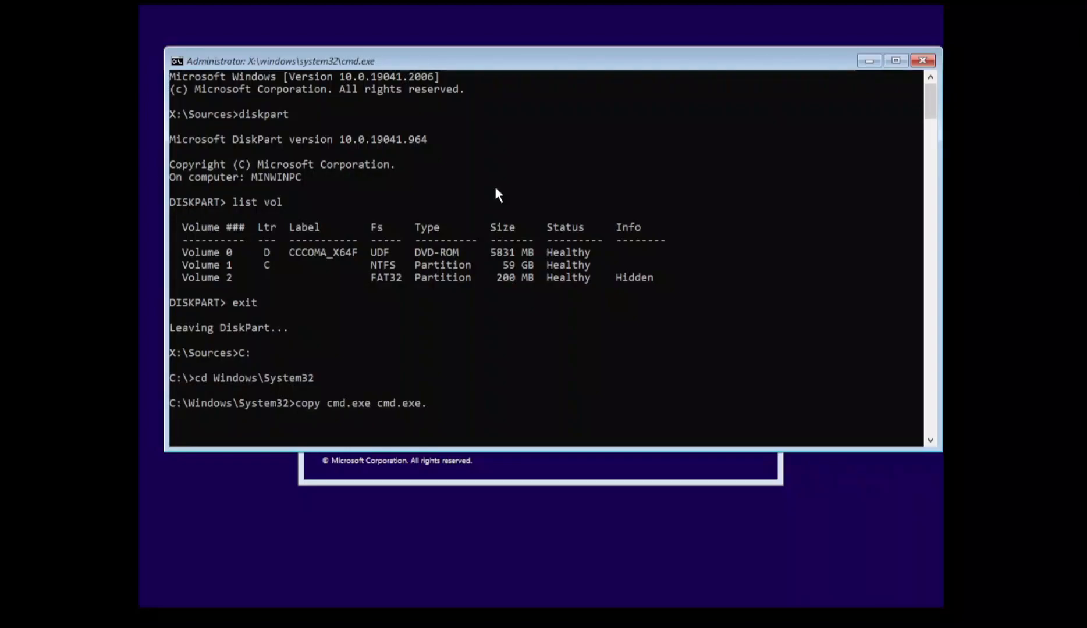
key(Return)
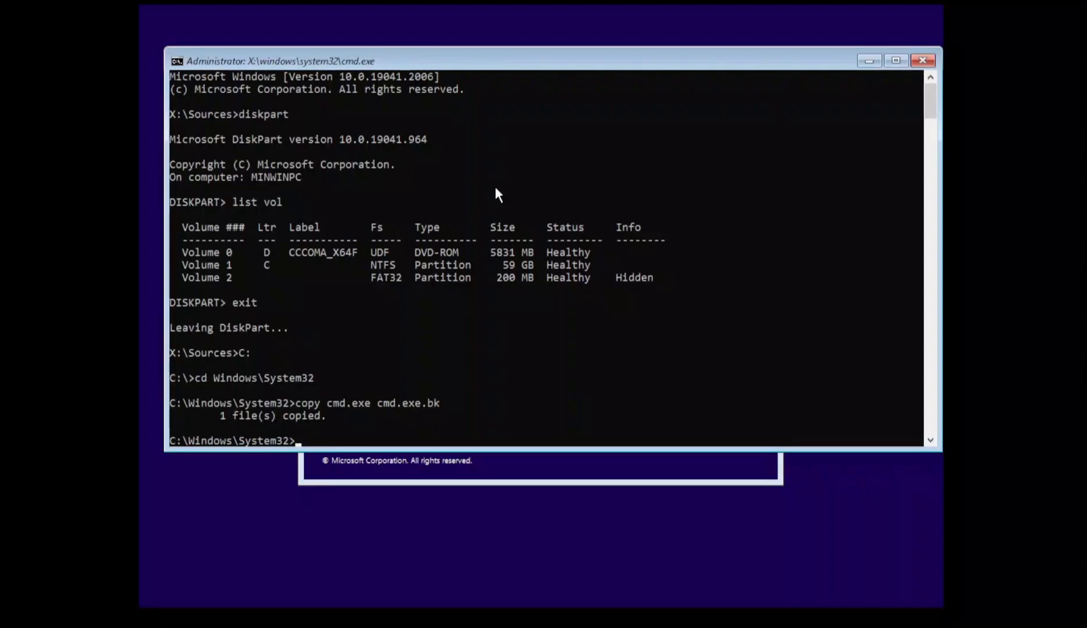
text(copy u)
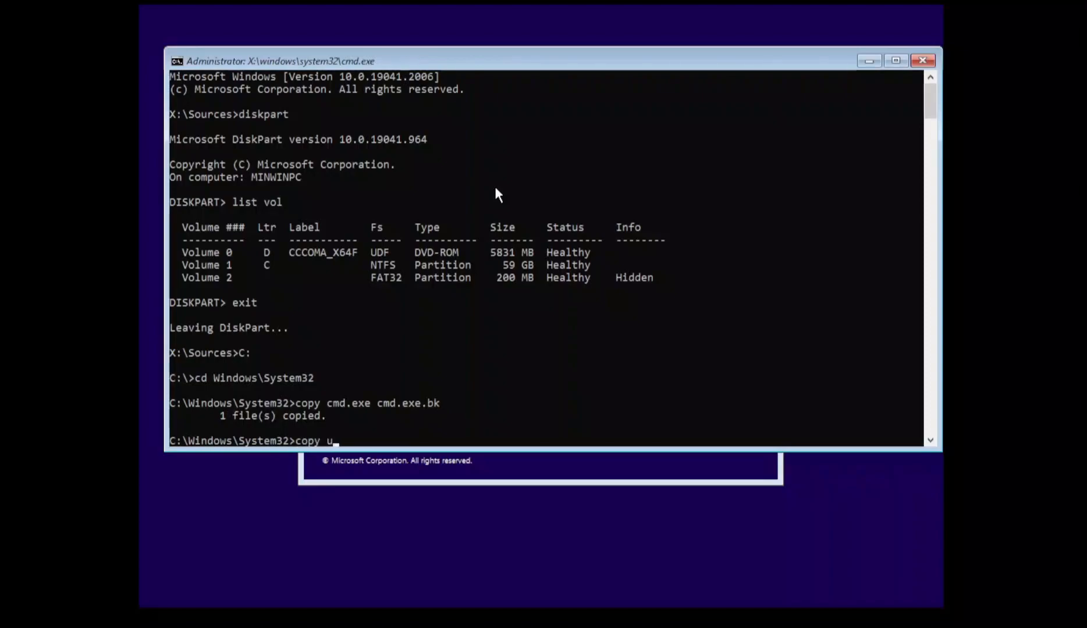
text(Utilman.exe ut)
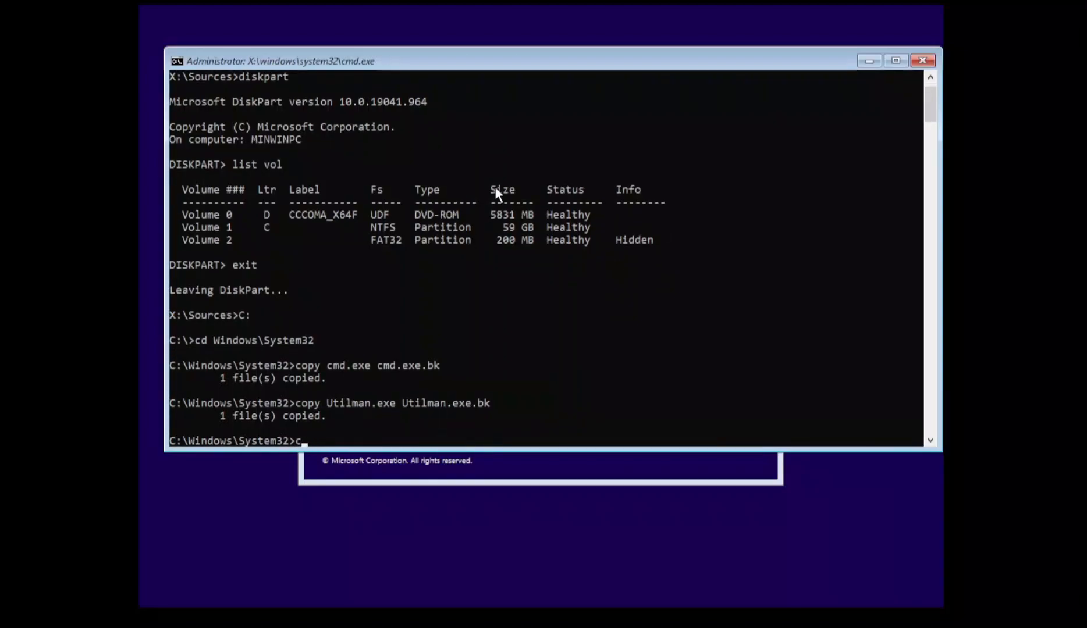
text(opy se)
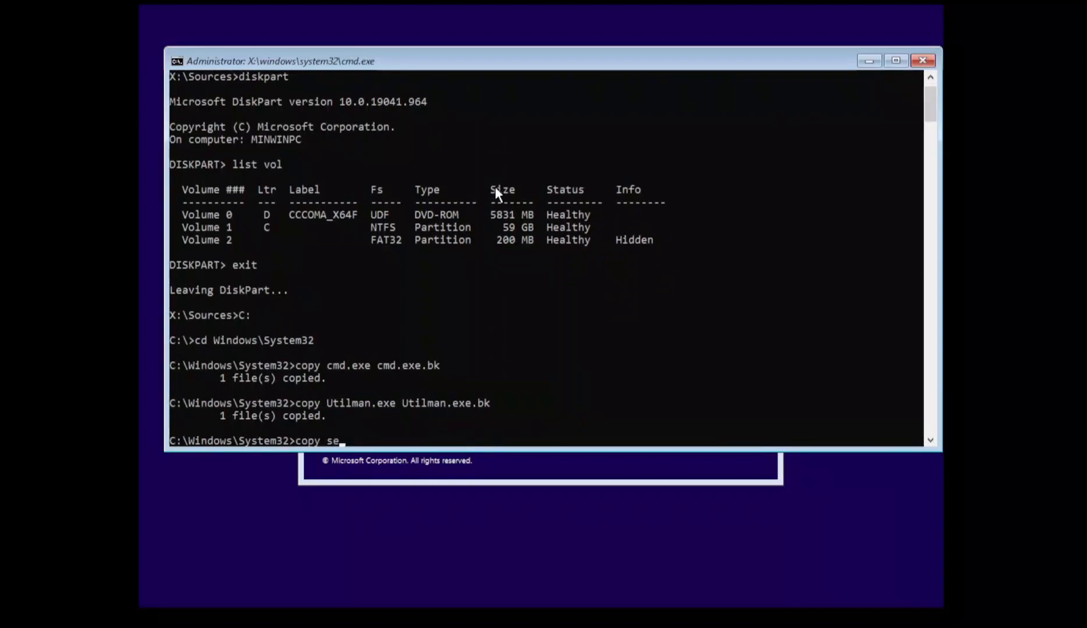
text(thc.exe s)
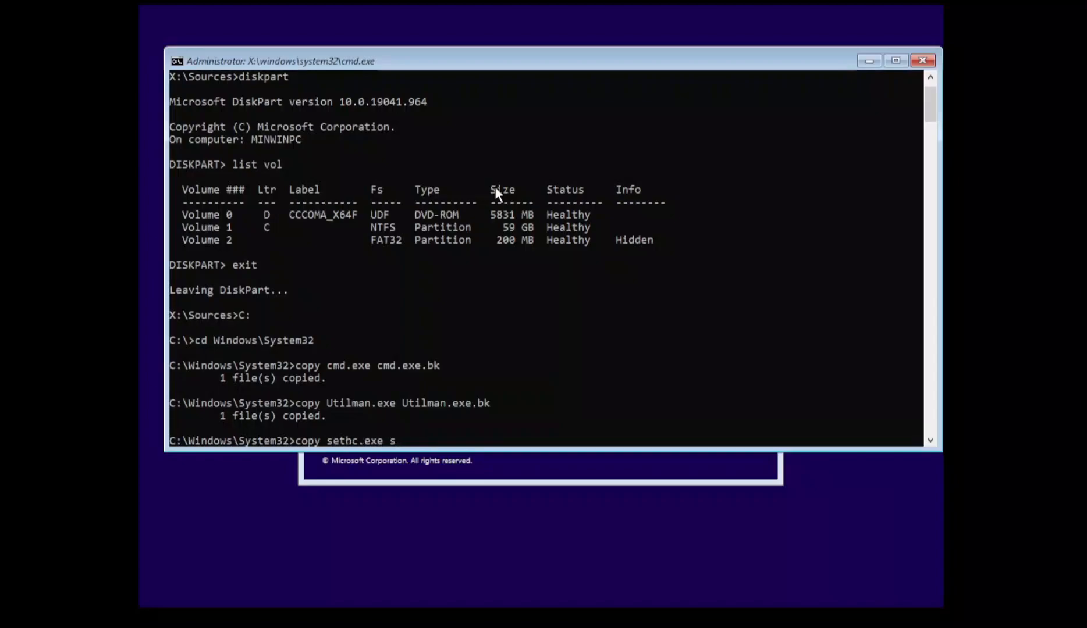
text(ethc.exe)
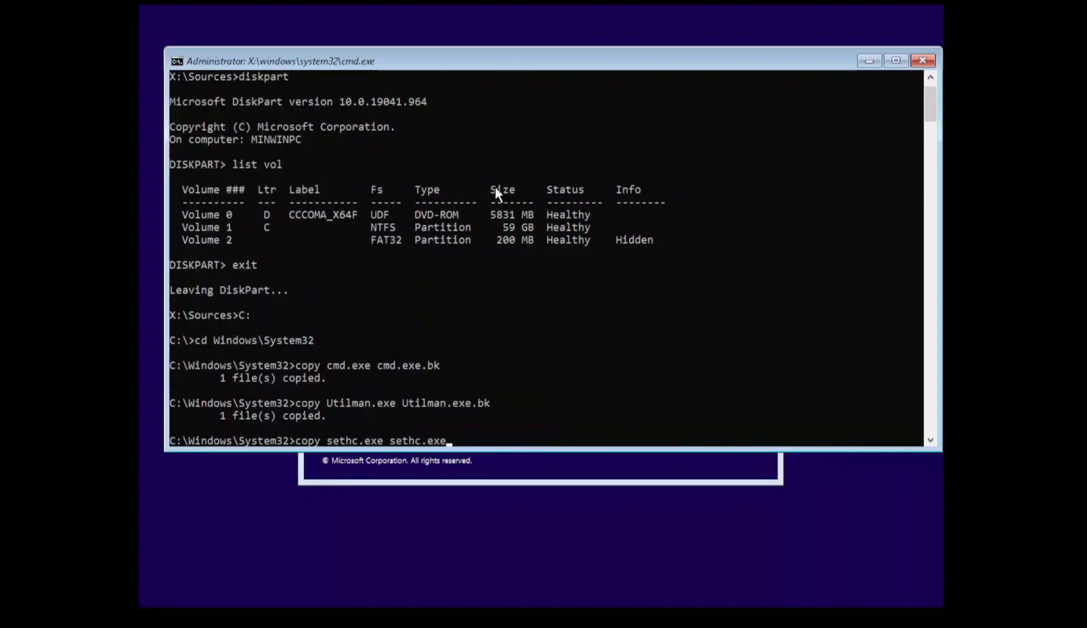
key(Return)
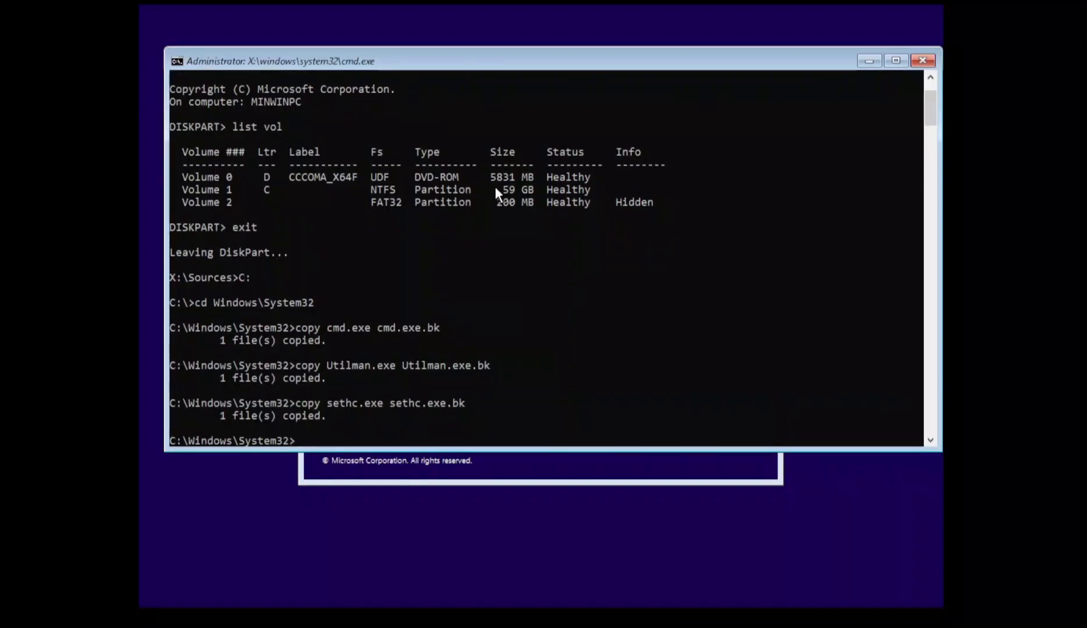
Step: Overwrite Utilman.exe and sethc.exe with copies of cmd.exe, confirming yes to overwrite
text(copy)
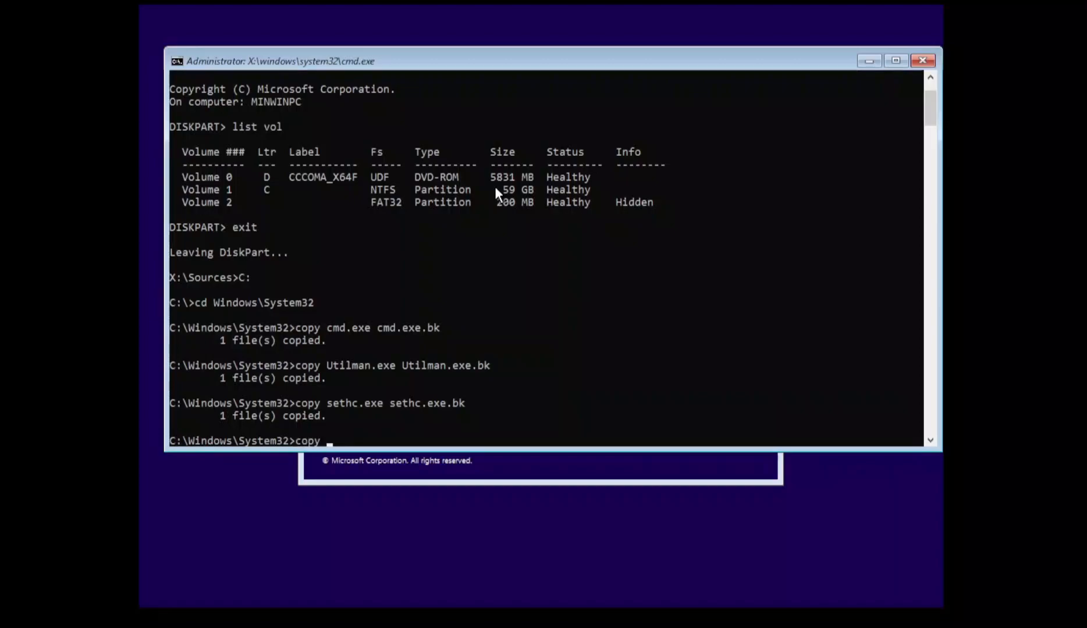
text(cmd.exe U)
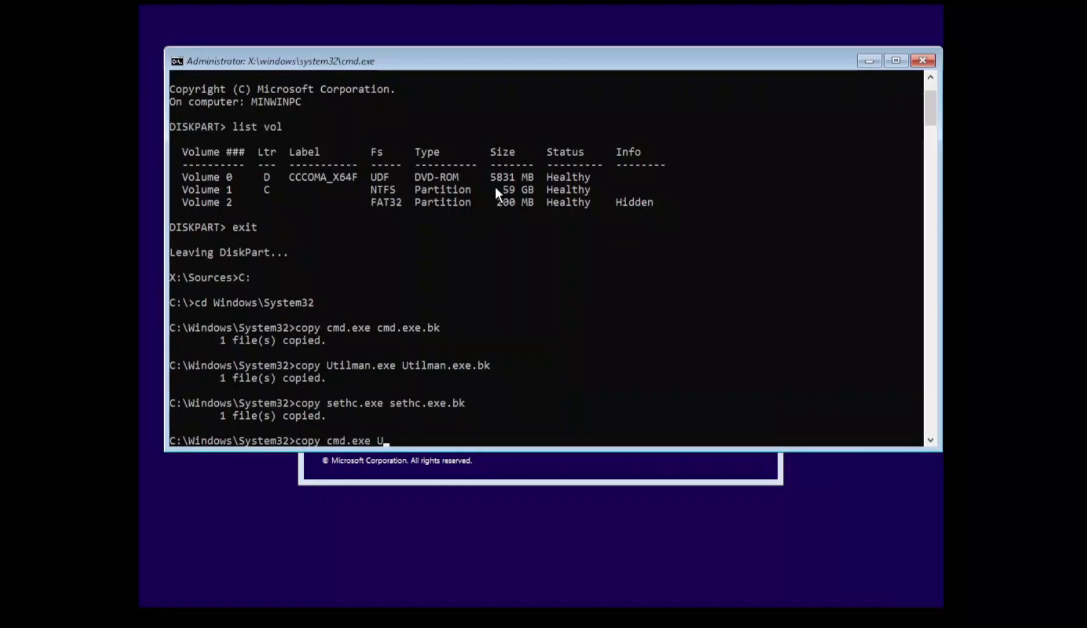
text(tilman.exe)
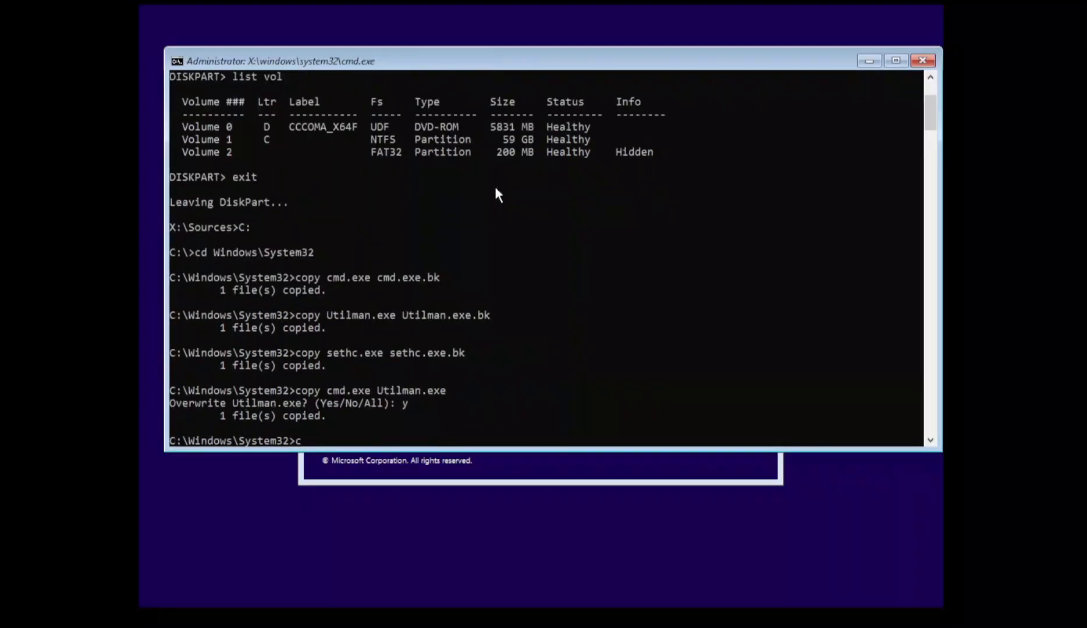
text(opy cmd.exe.bk)
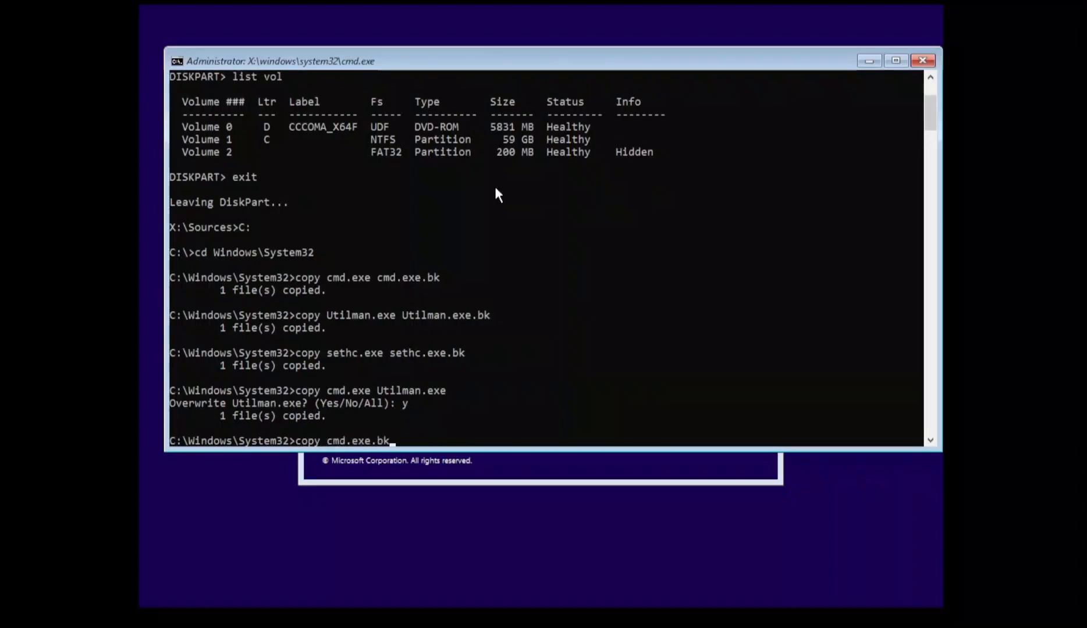
key(Backspace)
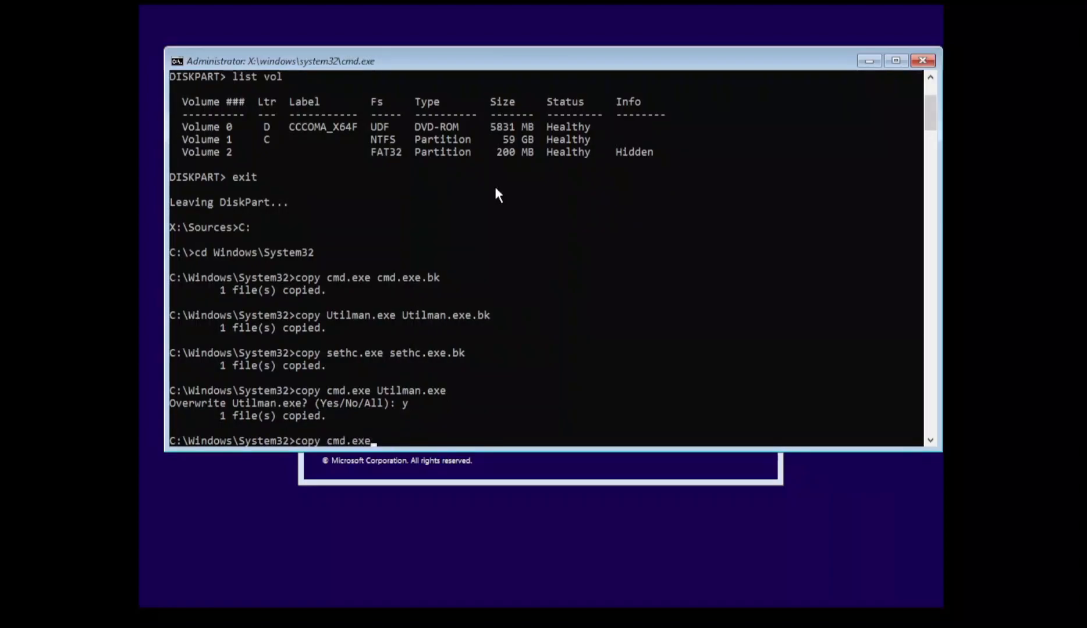
text(sethc.exe)
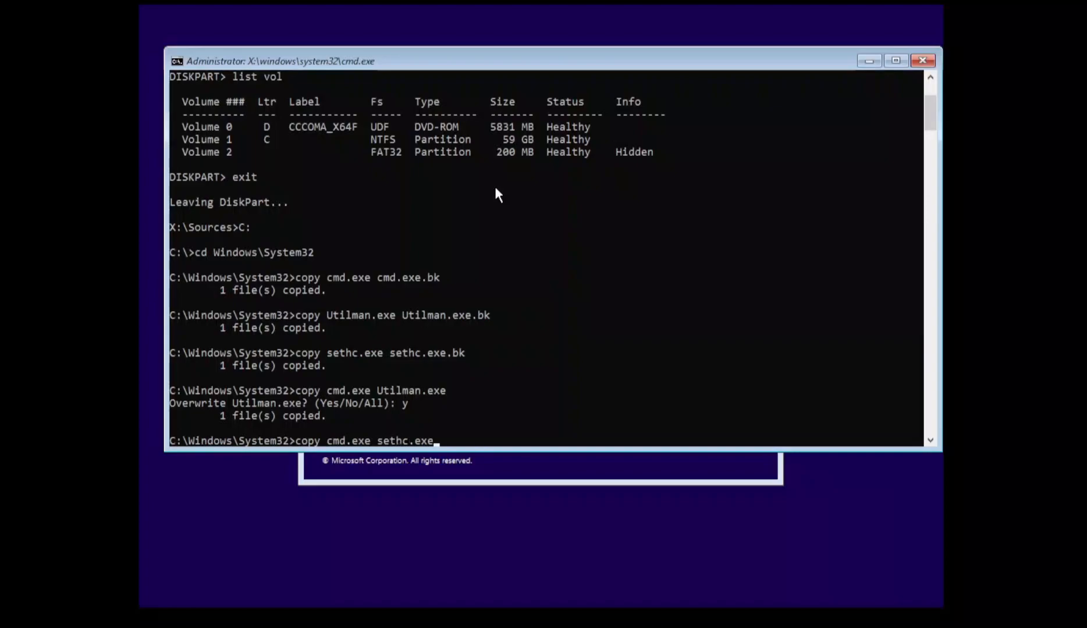
key(Return)
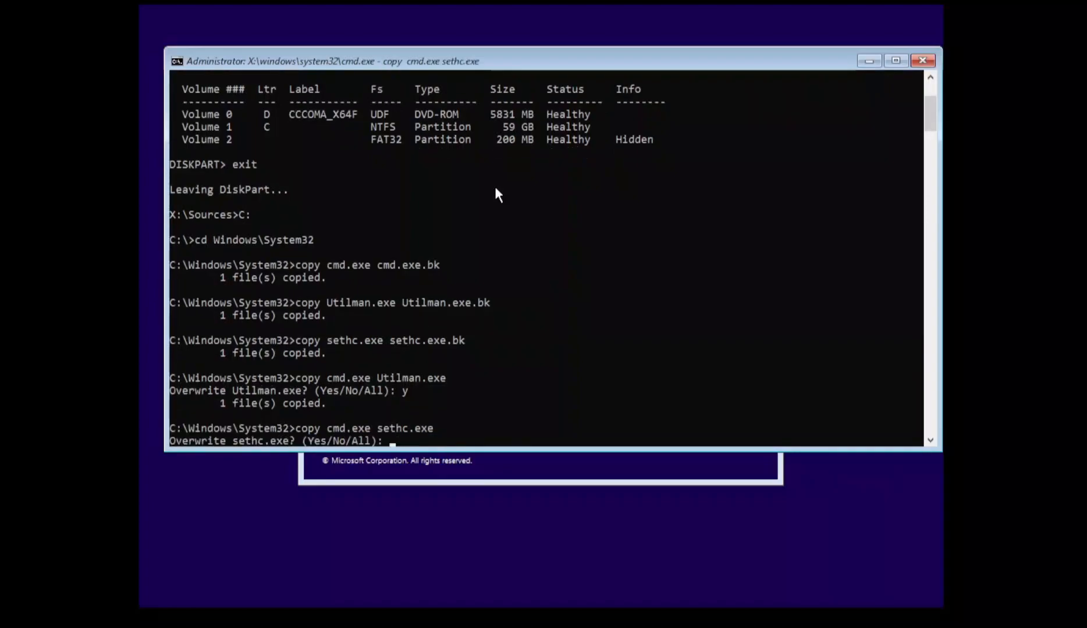
text(yes)
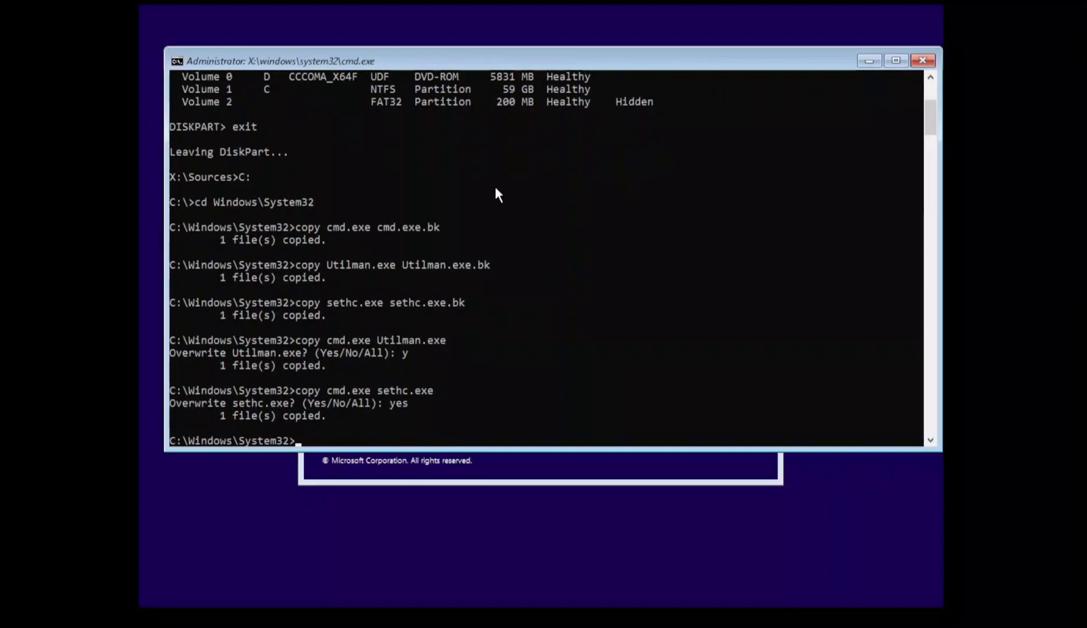
Step: Exit the Command Prompt and shut down to reboot the guest into Windows
text(exit)
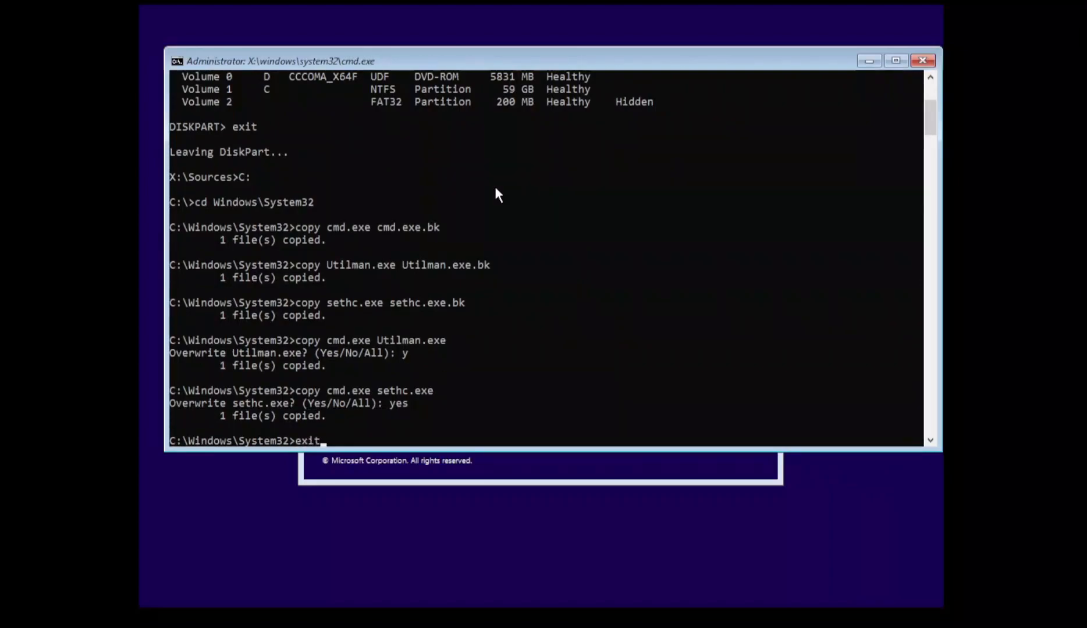
text(shutd)
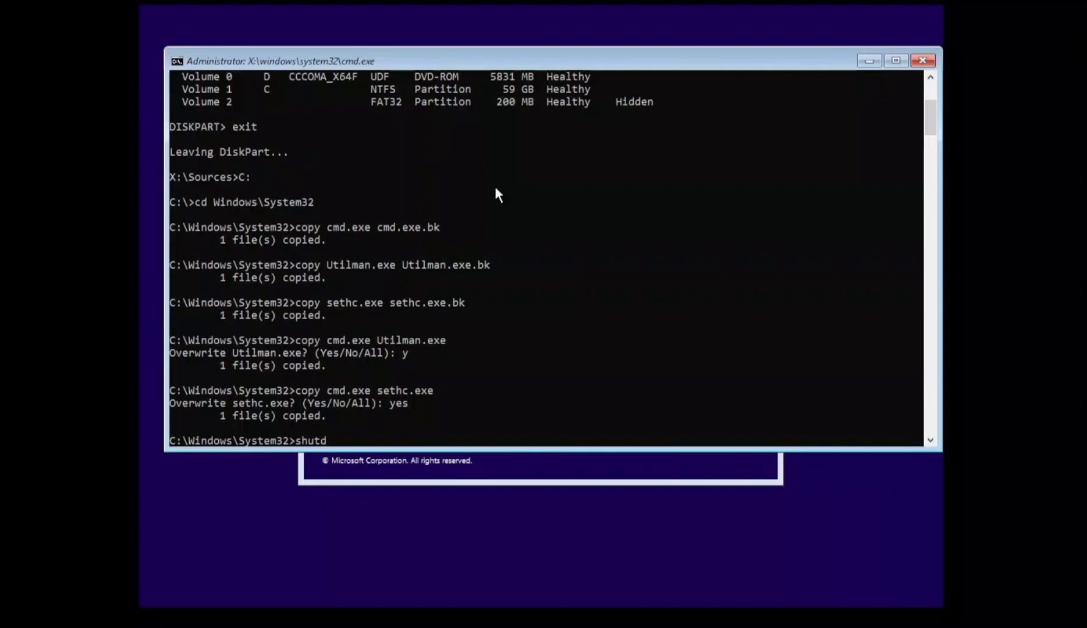
text(own)
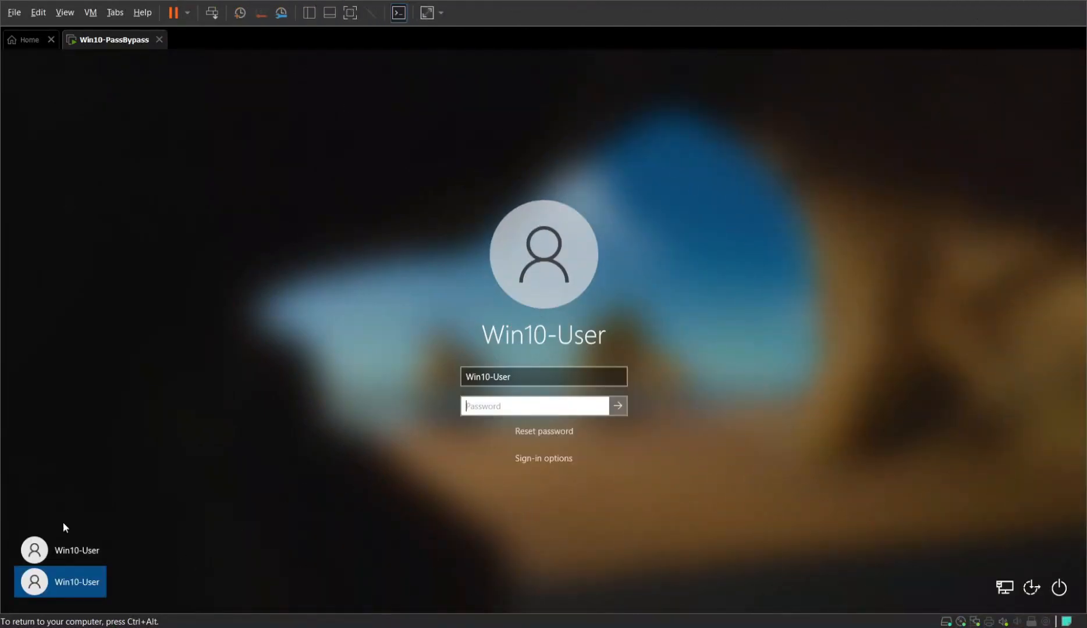
mouse_move(335, 533)
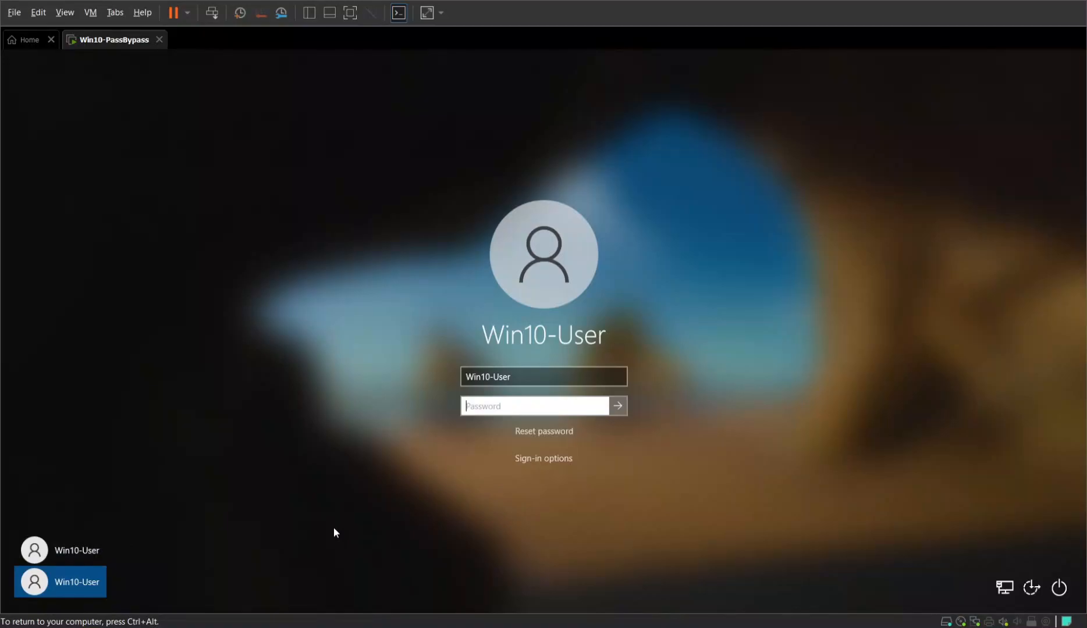
Step: Launch the Ease of Access (Utilman) shortcut on the sign-in screen to get a SYSTEM command prompt
click(61, 550)
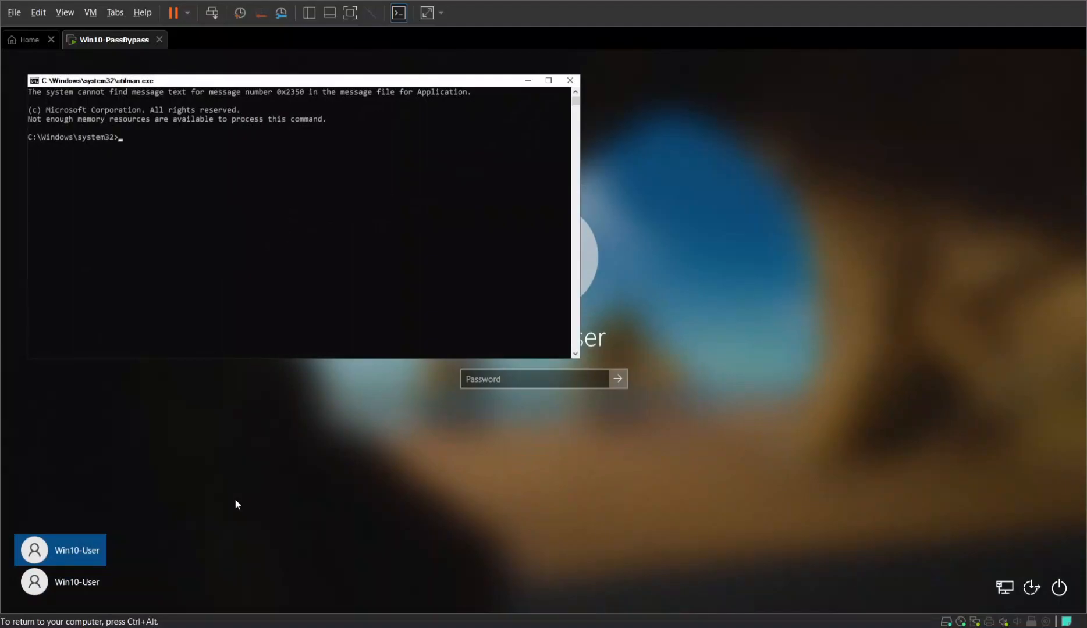
mouse_move(199, 93)
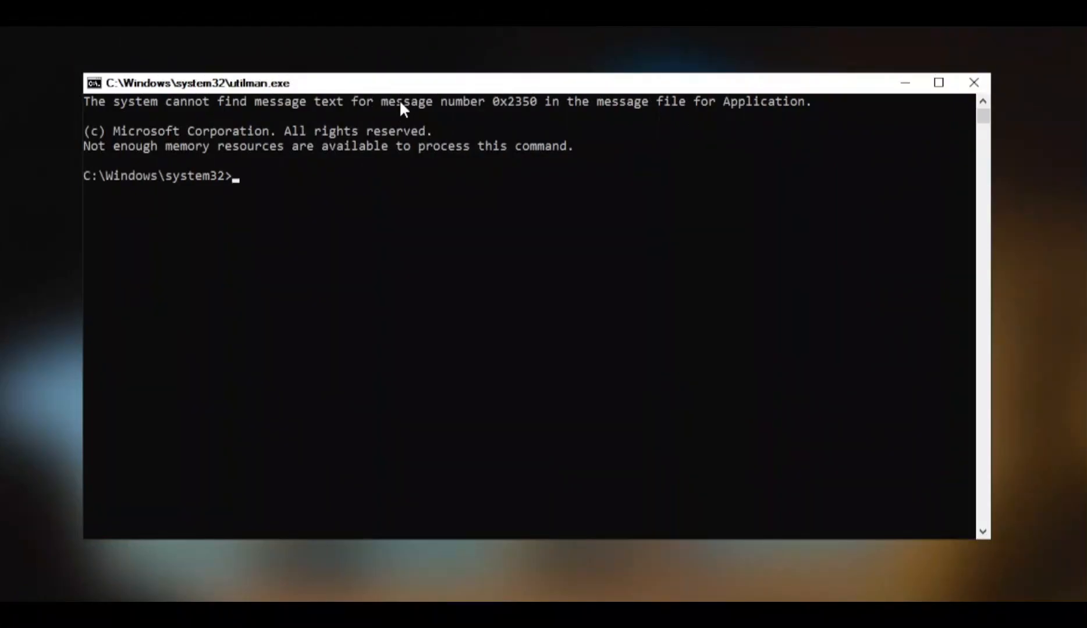
text(whoa)
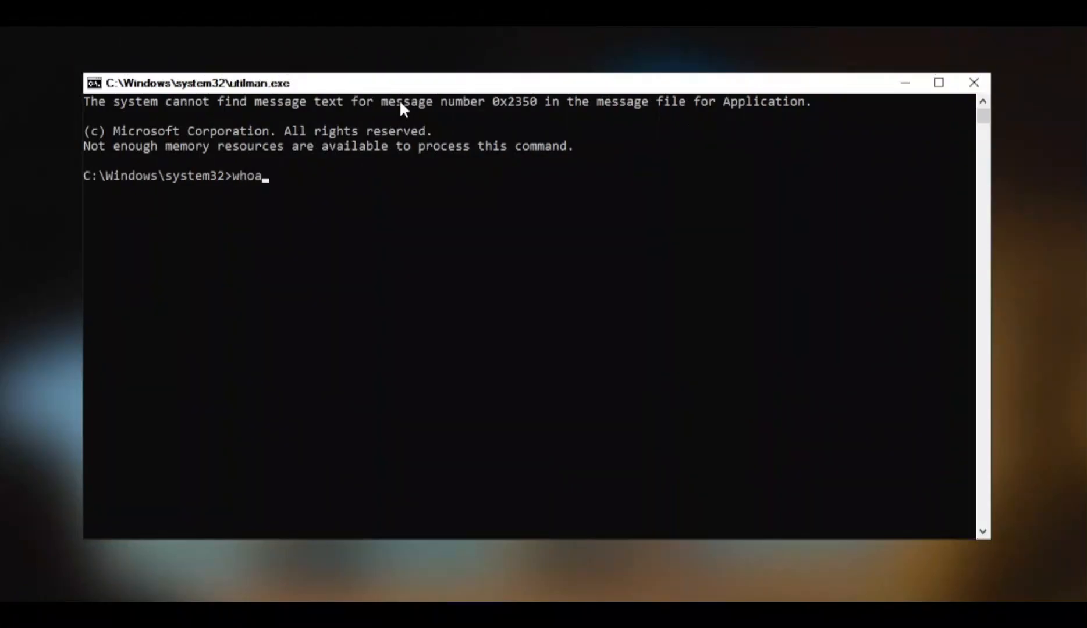
key(Return)
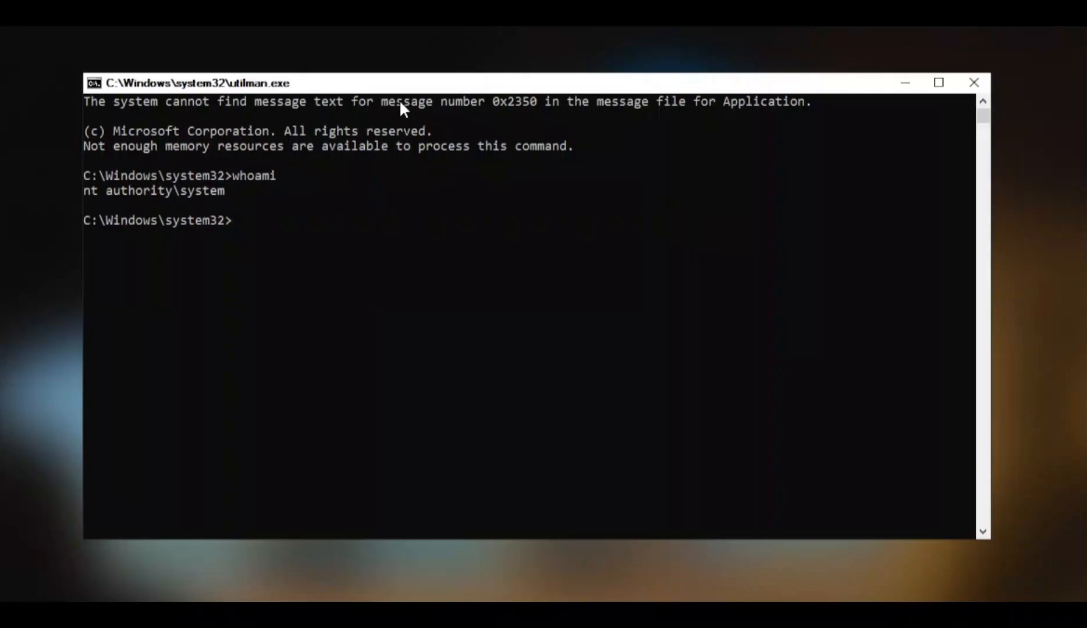
text(net)
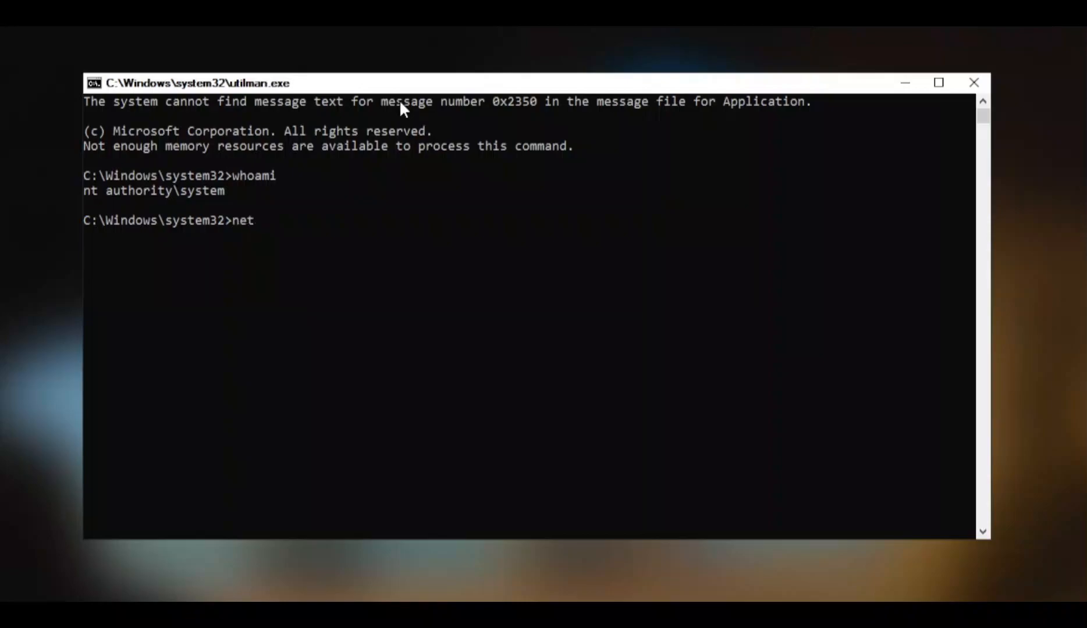
text(user)
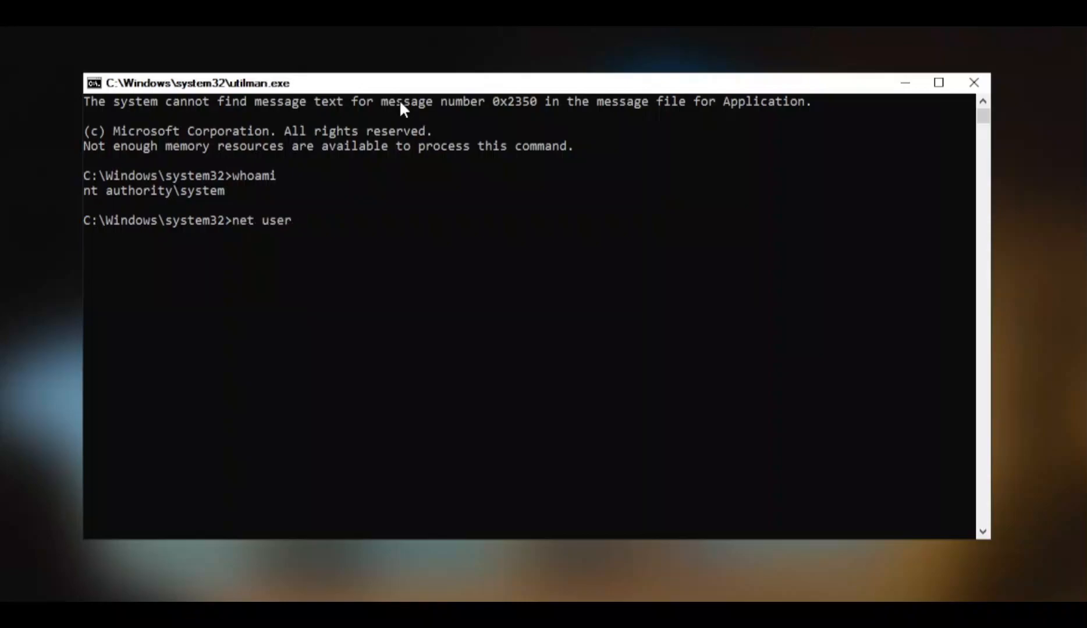
text(Win10-U)
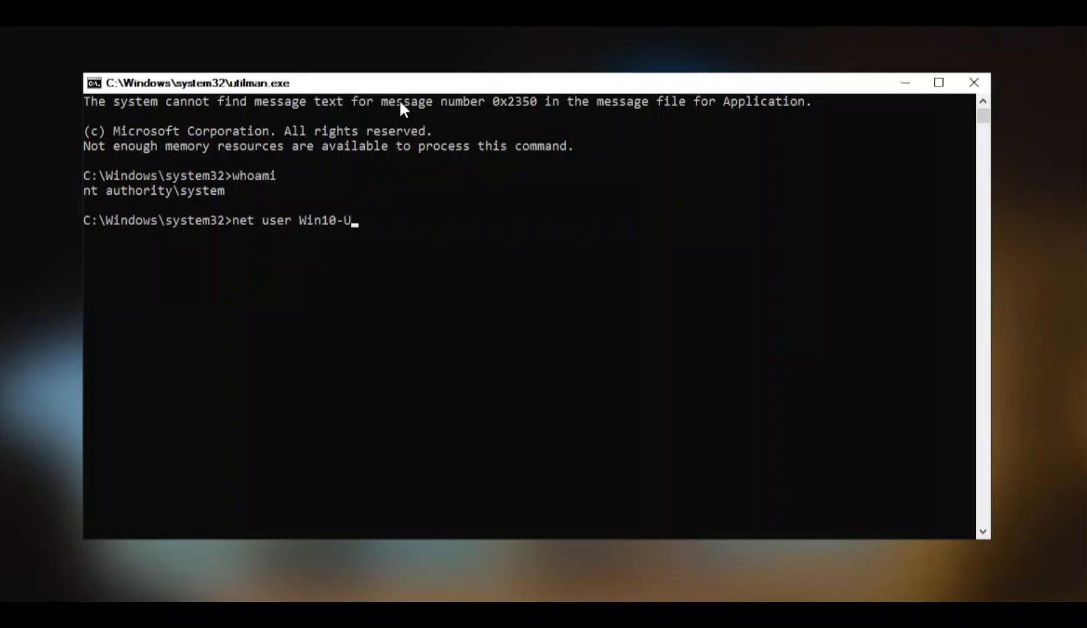
text(ser pas)
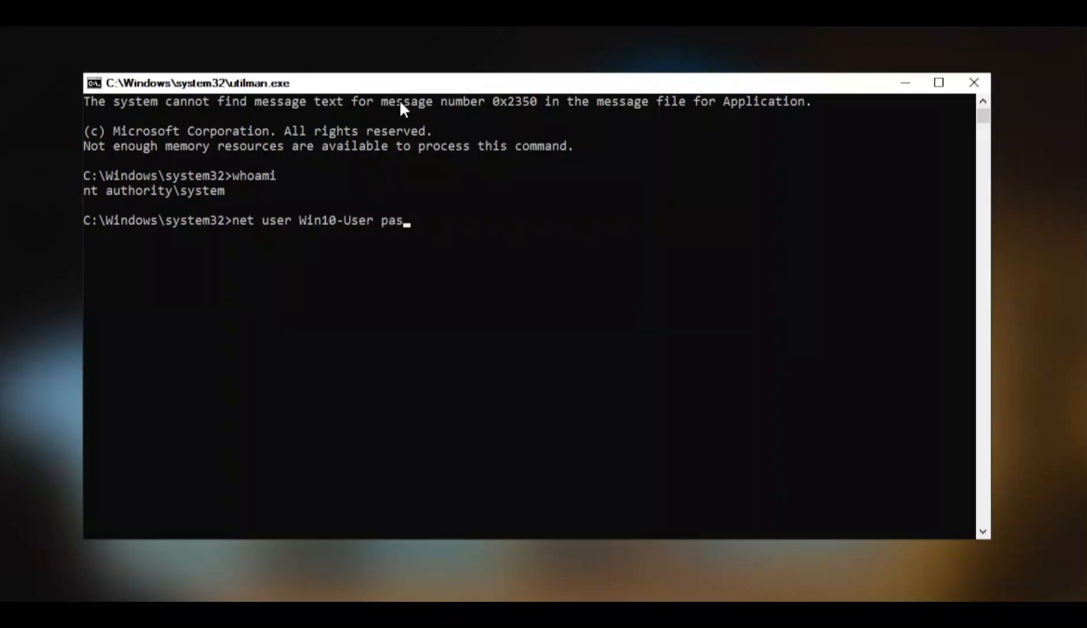
text(sword)
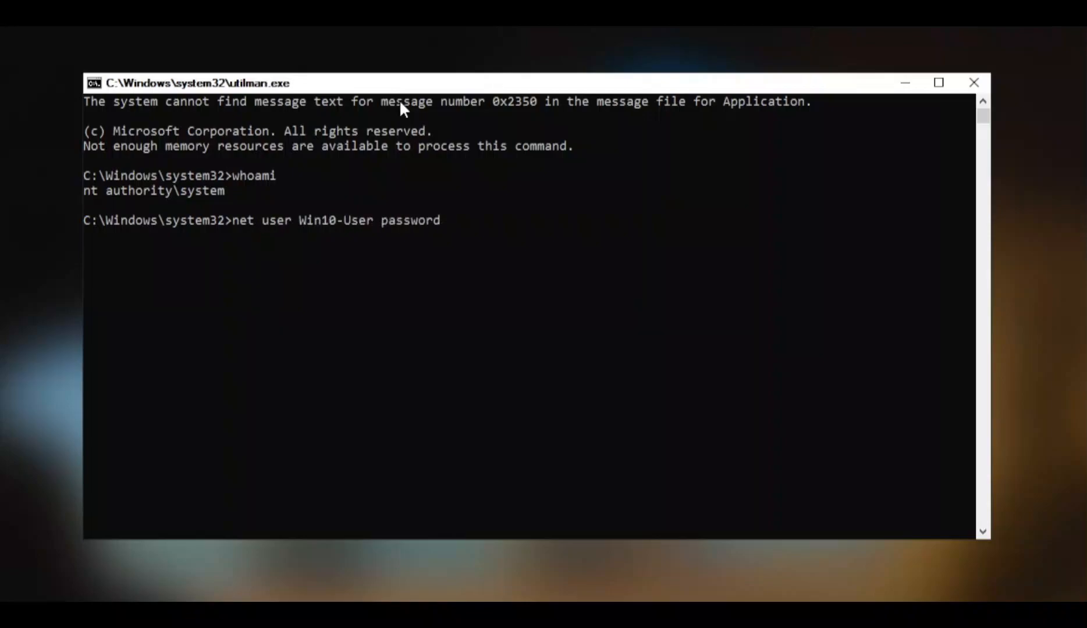
key(Return)
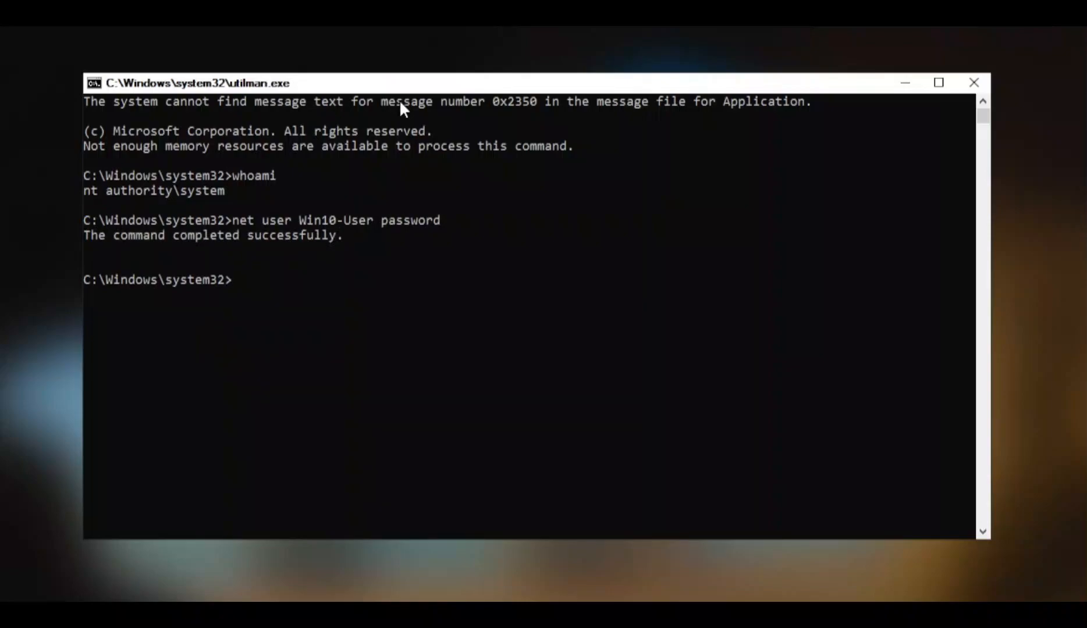
Step: Activate the built-in Administrator account with net user Administrator /active:yes
text(net)
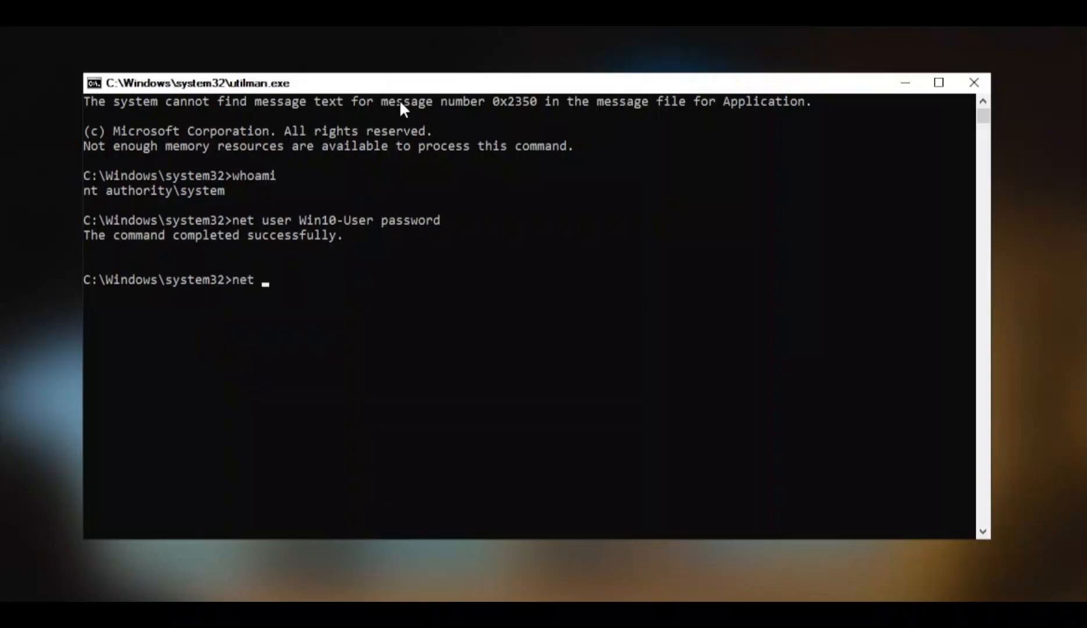
text(user)
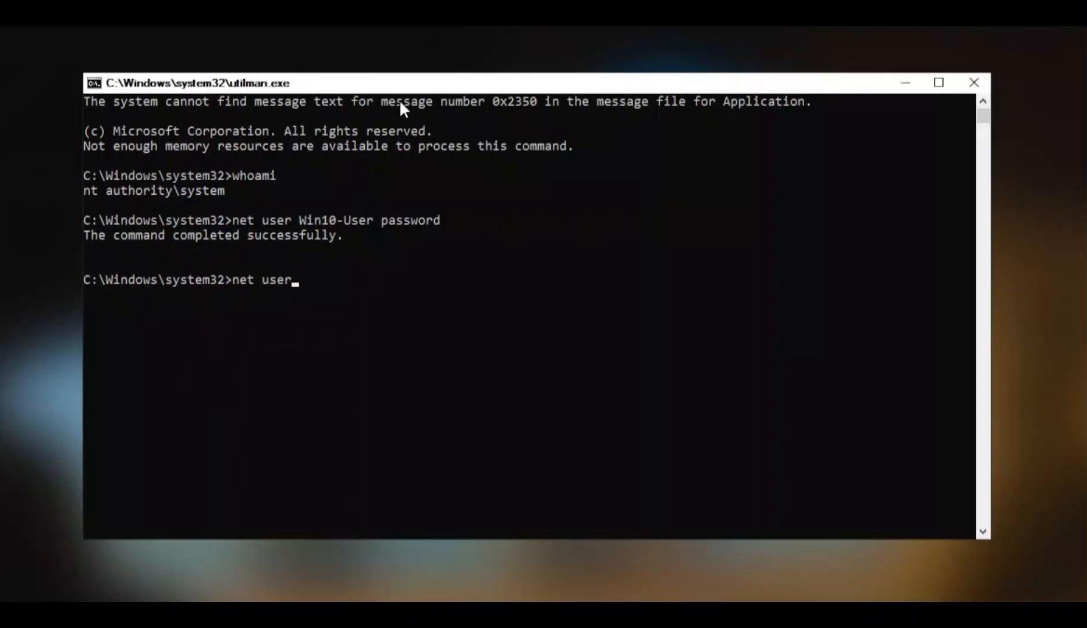
text(Administ)
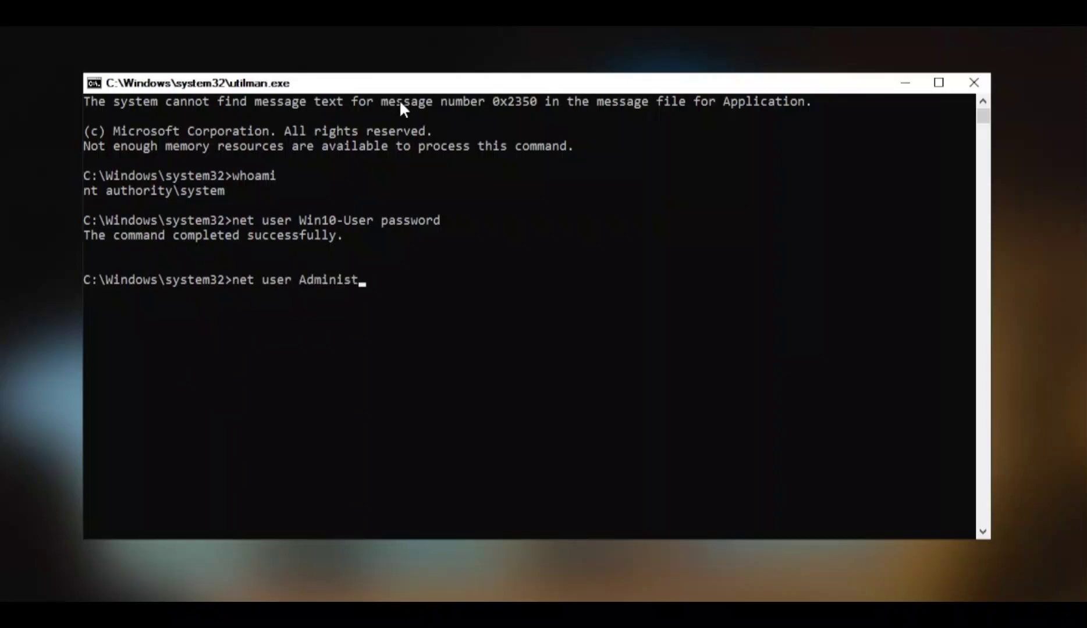
text(rator /av)
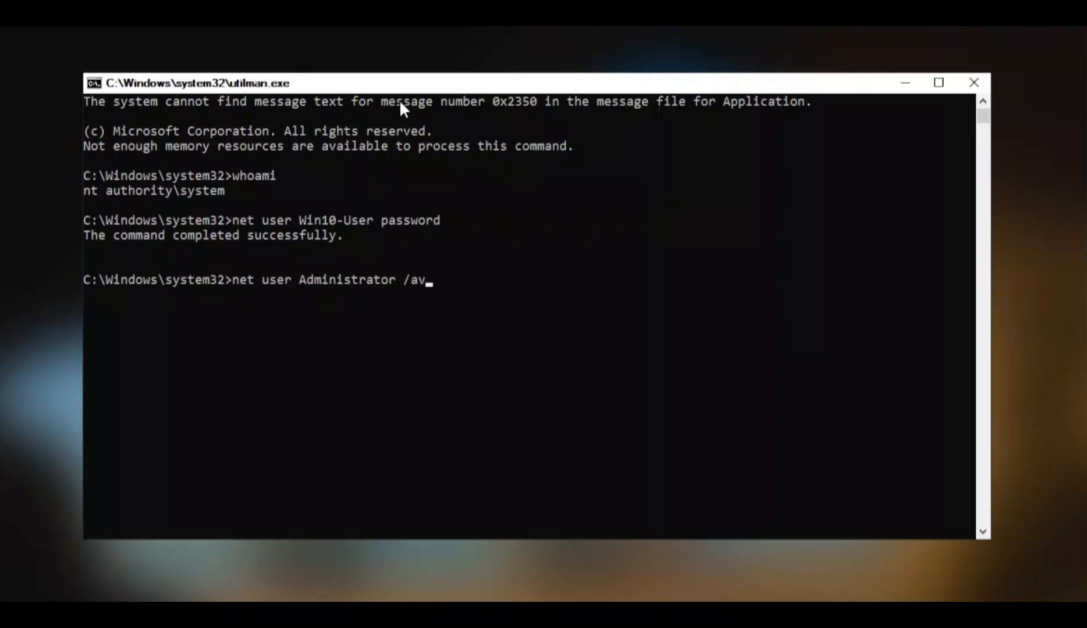
text(ctive:yes)
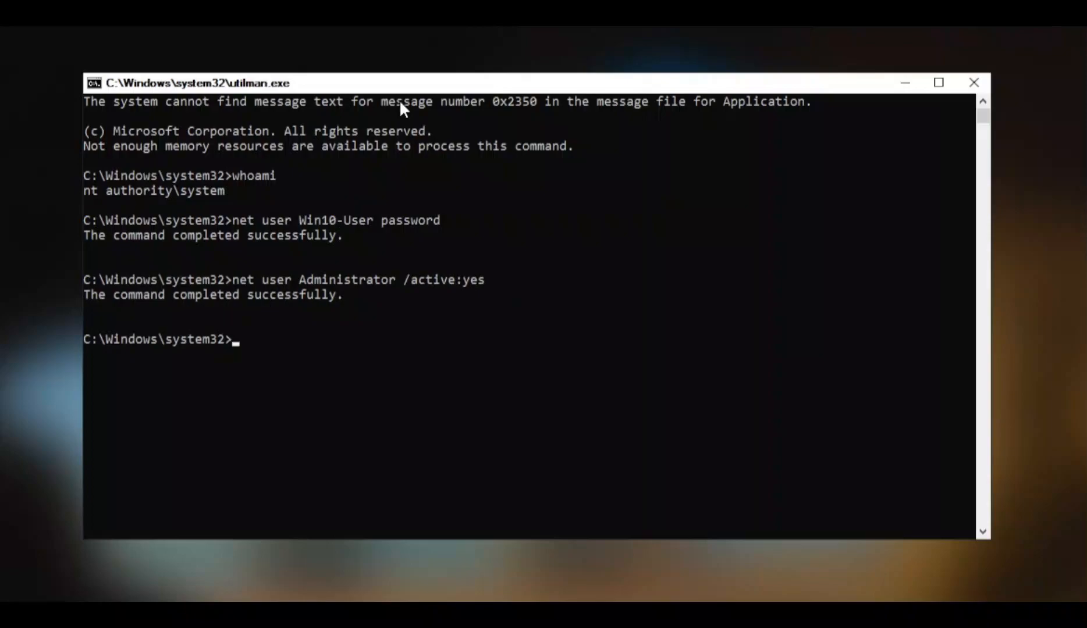
mouse_move(307, 378)
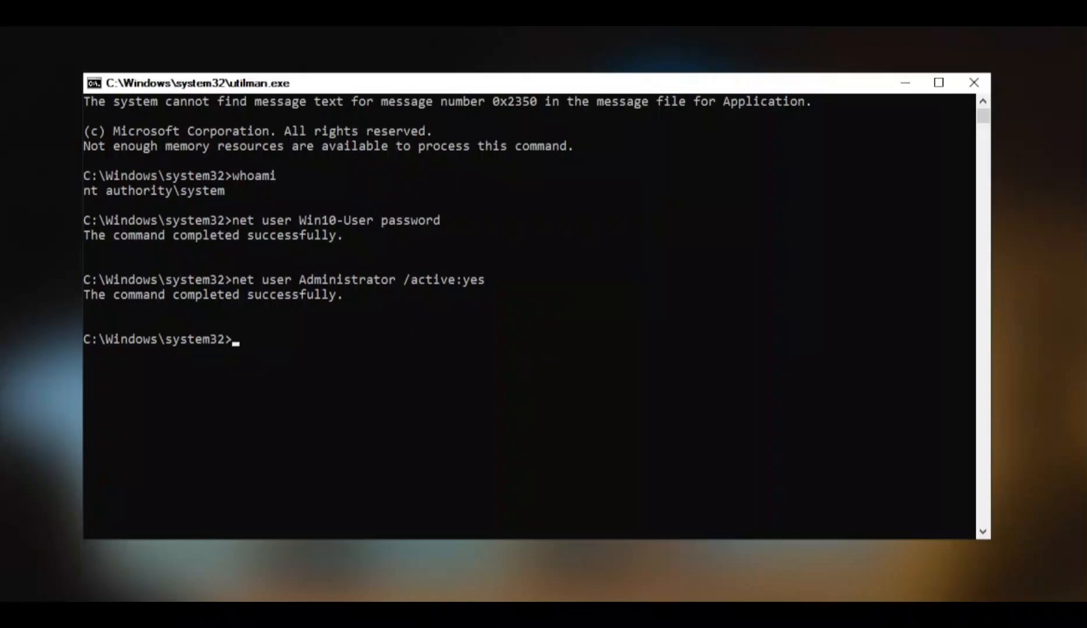
mouse_move(134, 315)
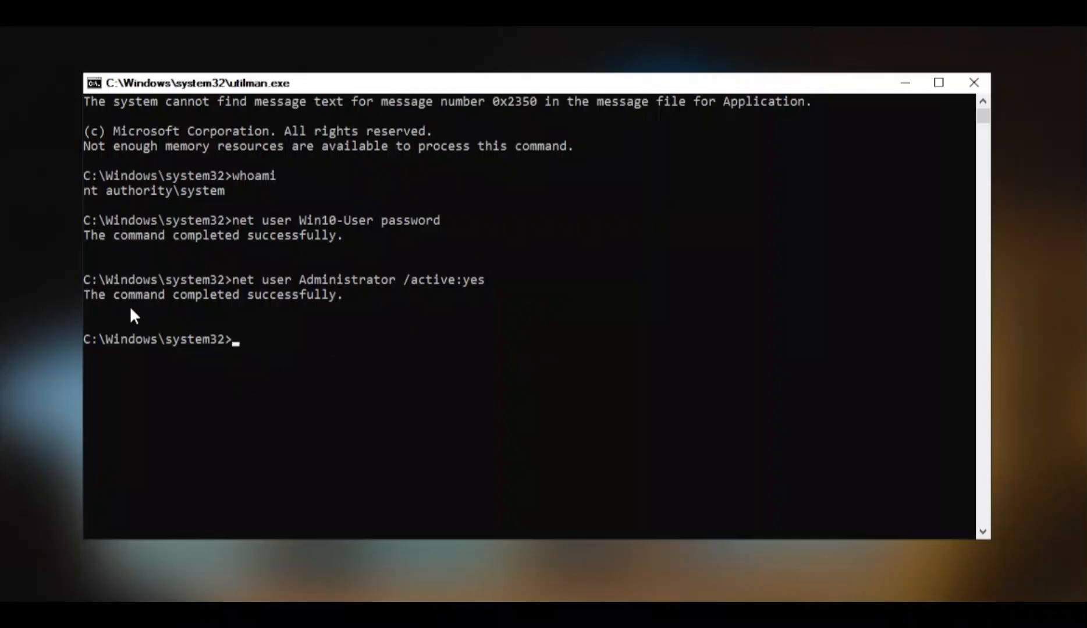
mouse_move(374, 227)
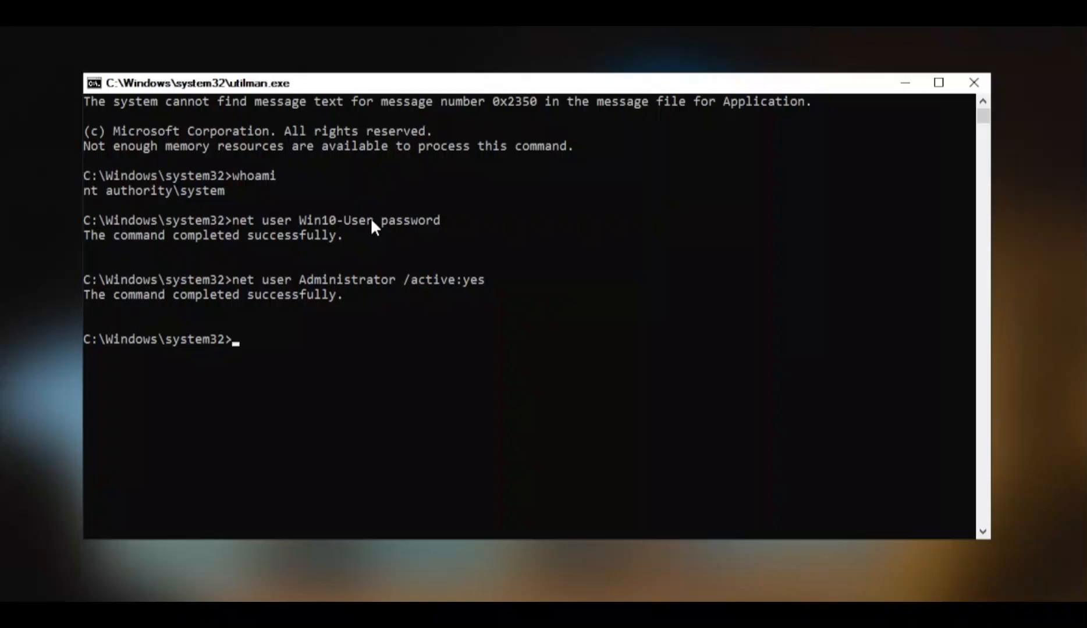
mouse_move(571, 194)
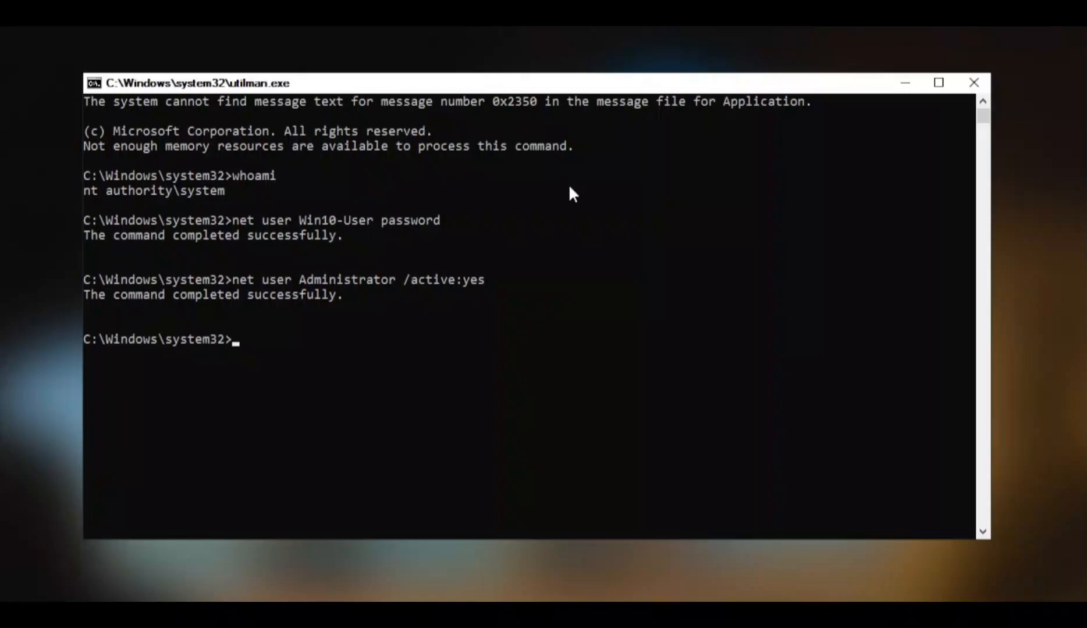
mouse_move(974, 83)
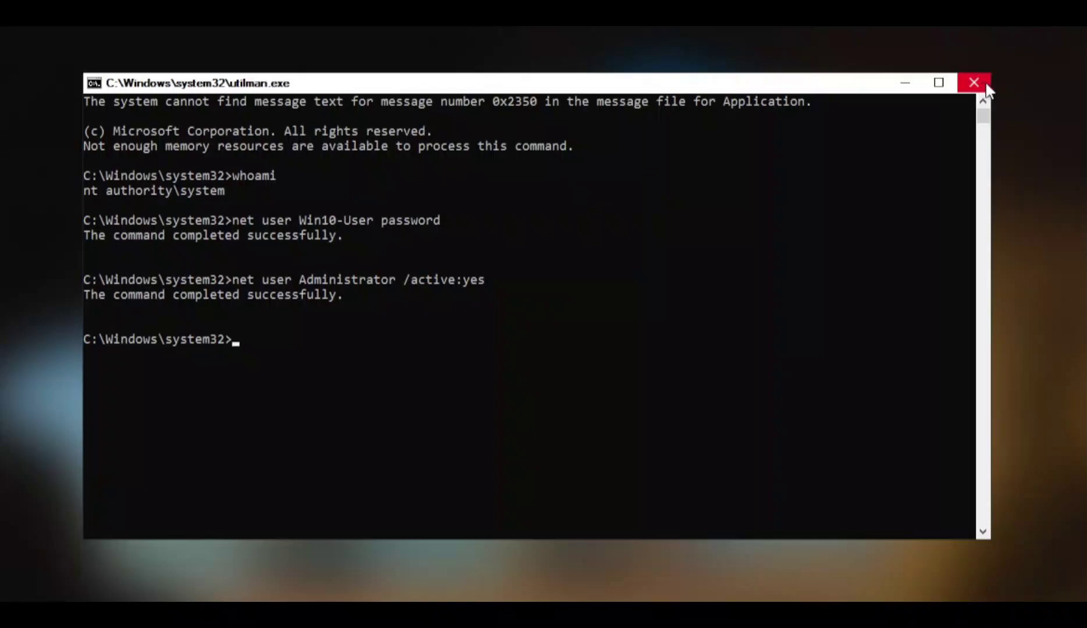
Step: Close the SYSTEM prompt and sign out Win10-User so the login screen lists Administrator too
click(975, 82)
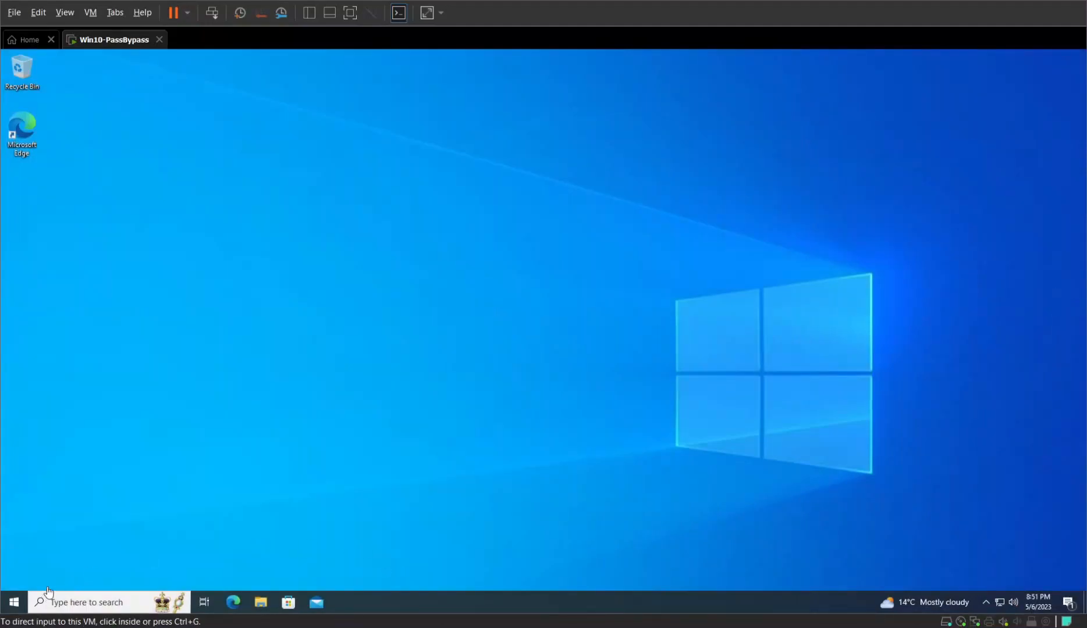
click(12, 602)
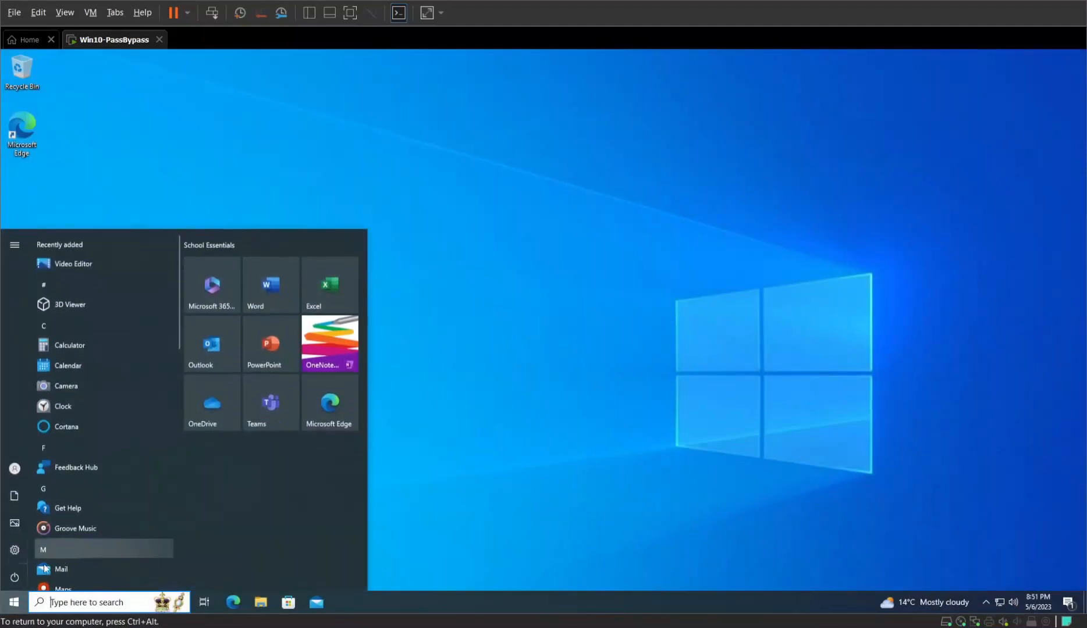
click(15, 246)
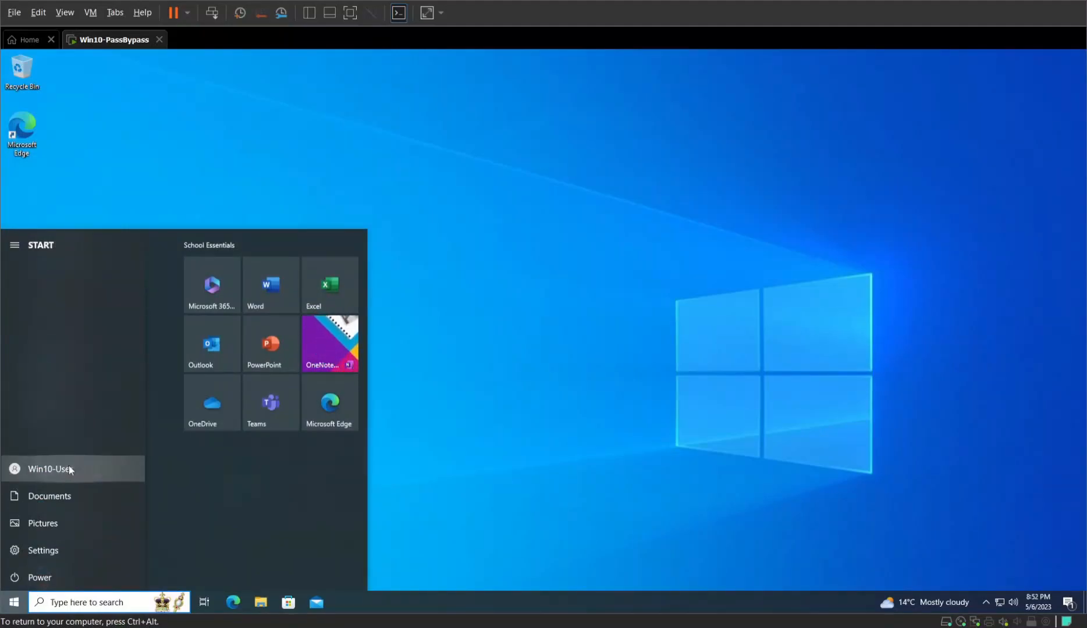
click(50, 469)
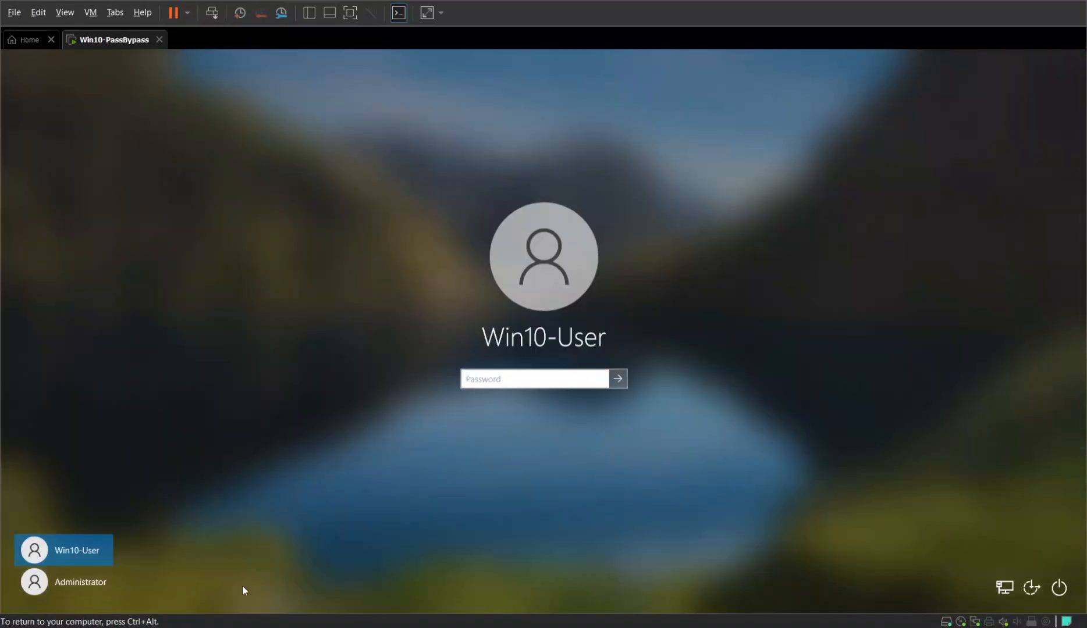
Step: Sign in to the VM as Administrator from the lower-left account list
click(80, 581)
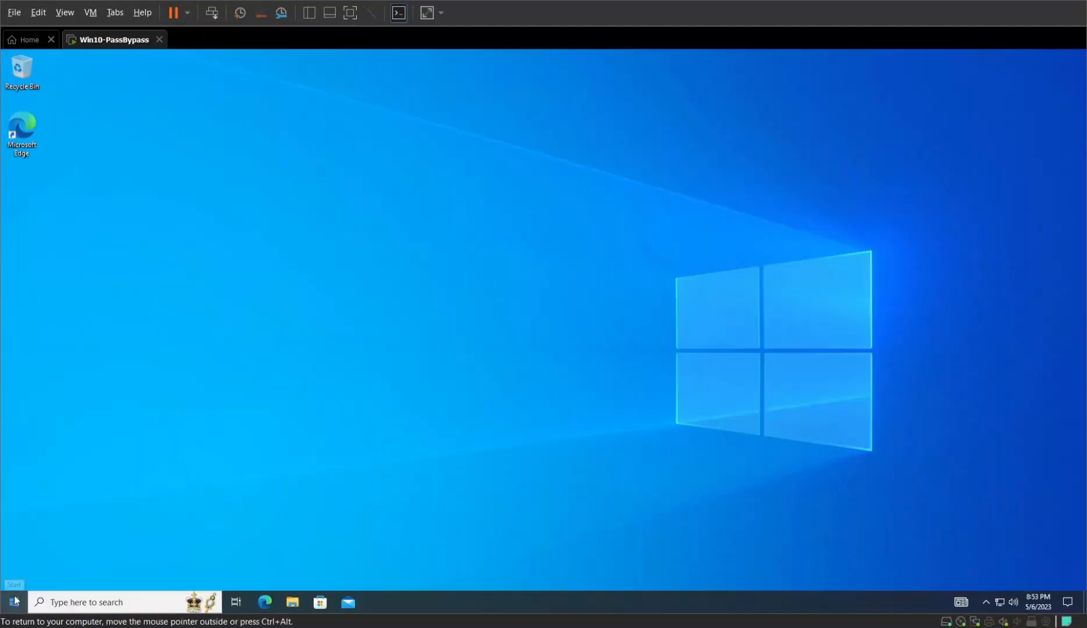
mouse_move(3, 455)
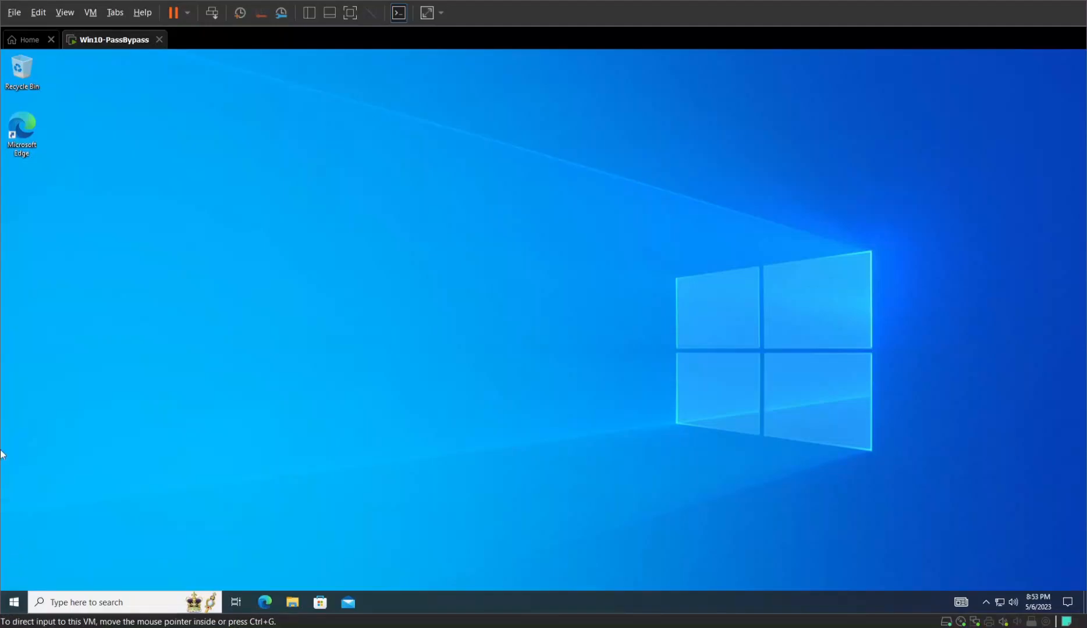
Step: Sign out of the current session from the Start menu's user account icon
click(13, 602)
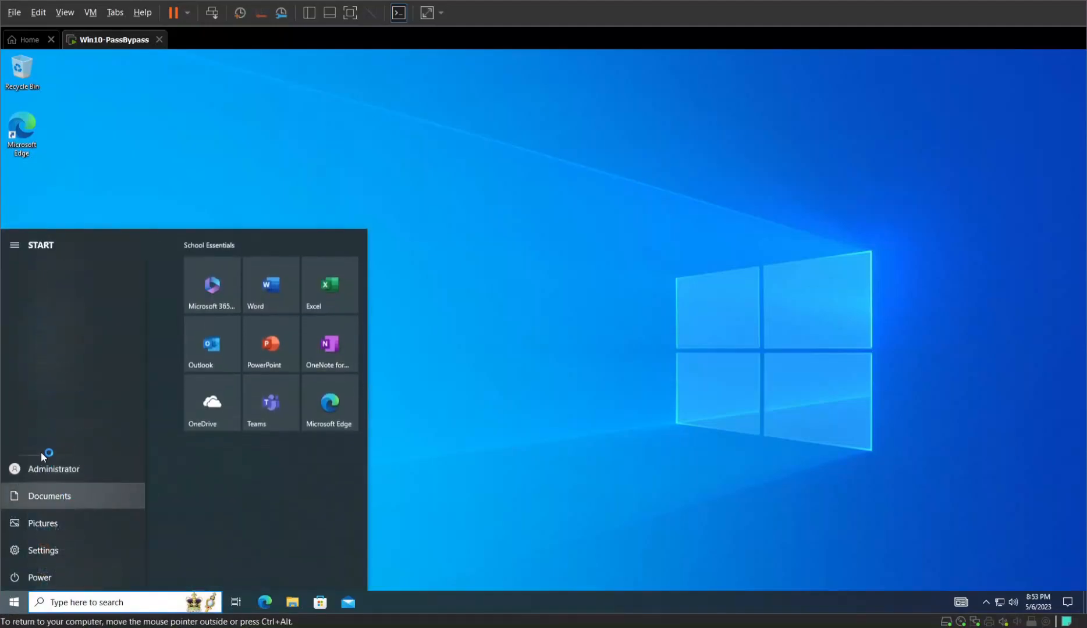
mouse_move(83, 469)
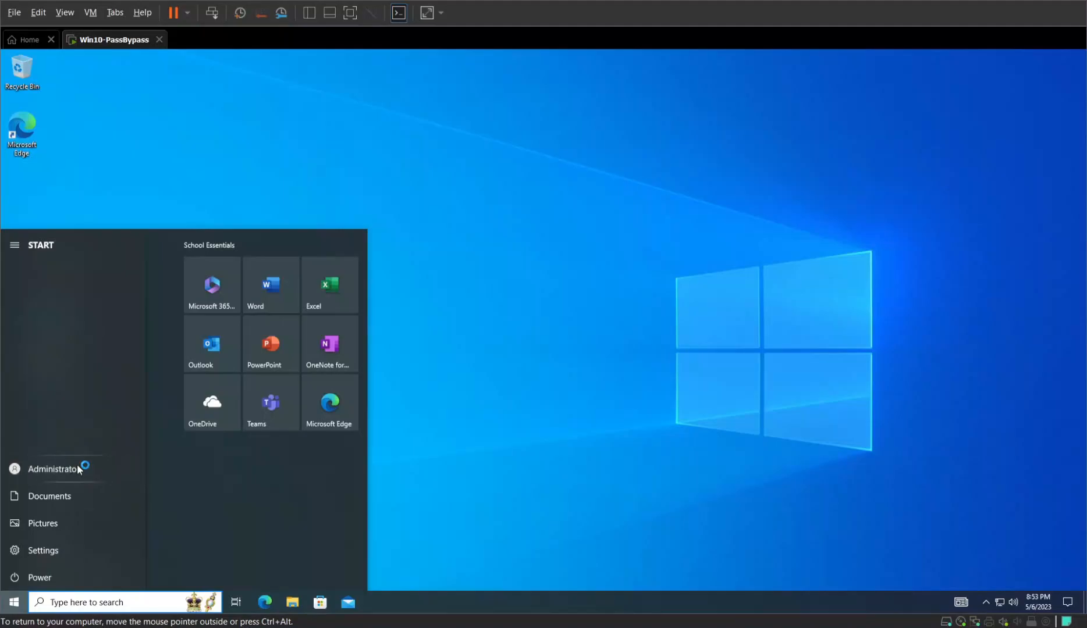
mouse_move(43, 524)
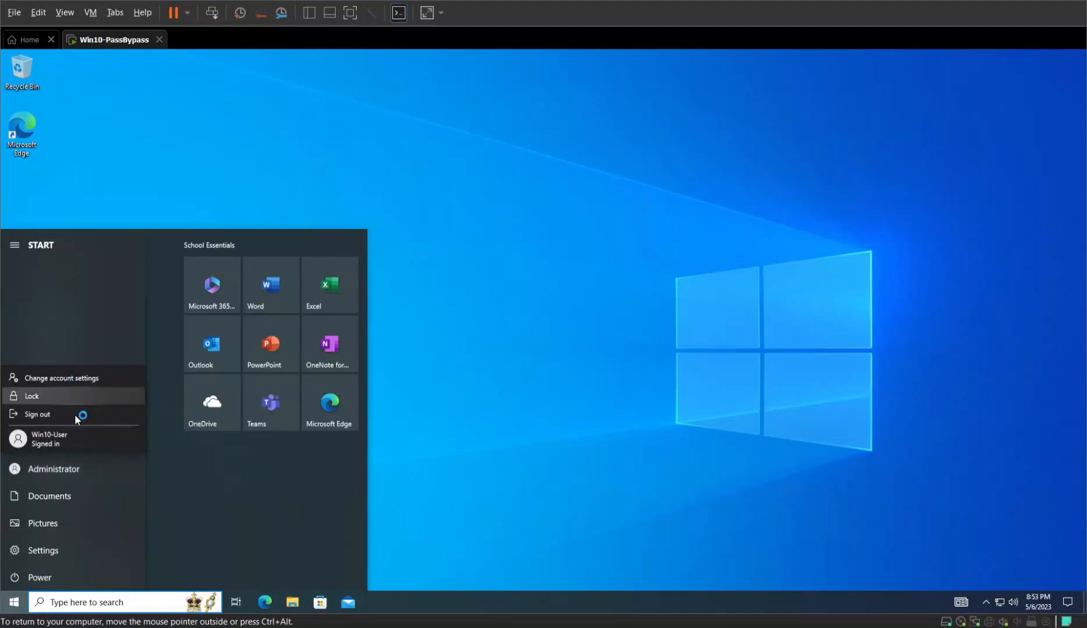
click(38, 414)
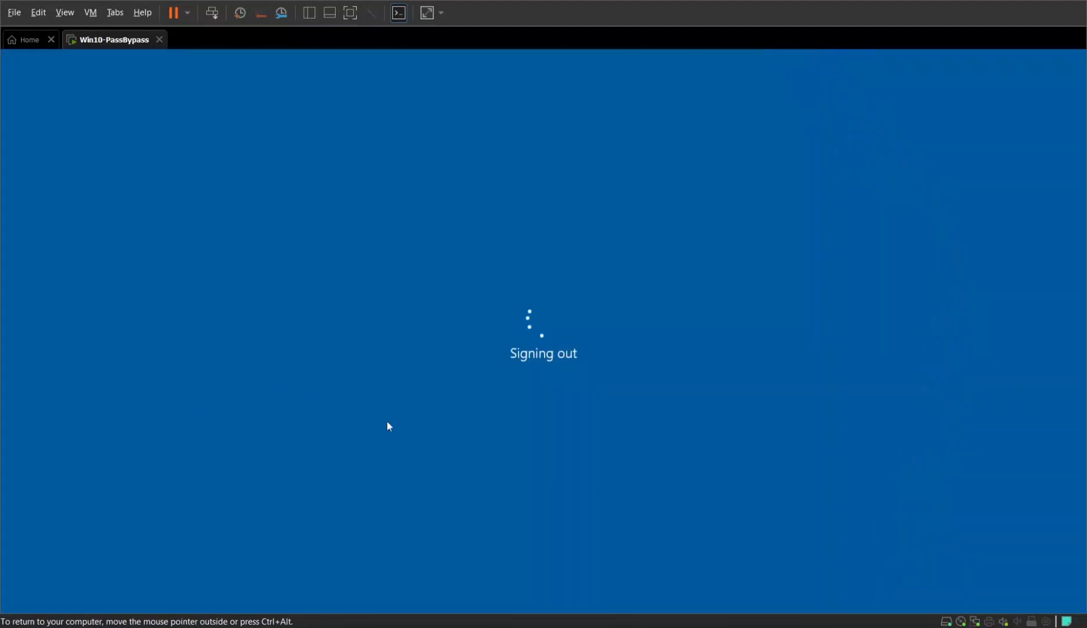
mouse_move(496, 329)
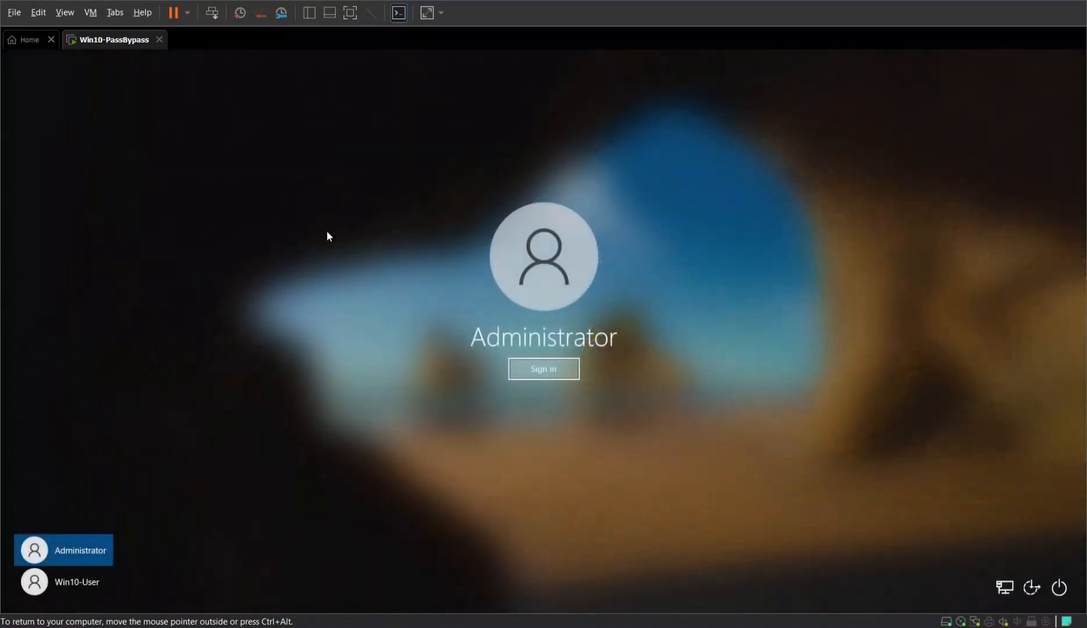
Step: From the Win10-User lock screen, run whoami in the sethc command prompt, reporting nt authority\system
click(77, 582)
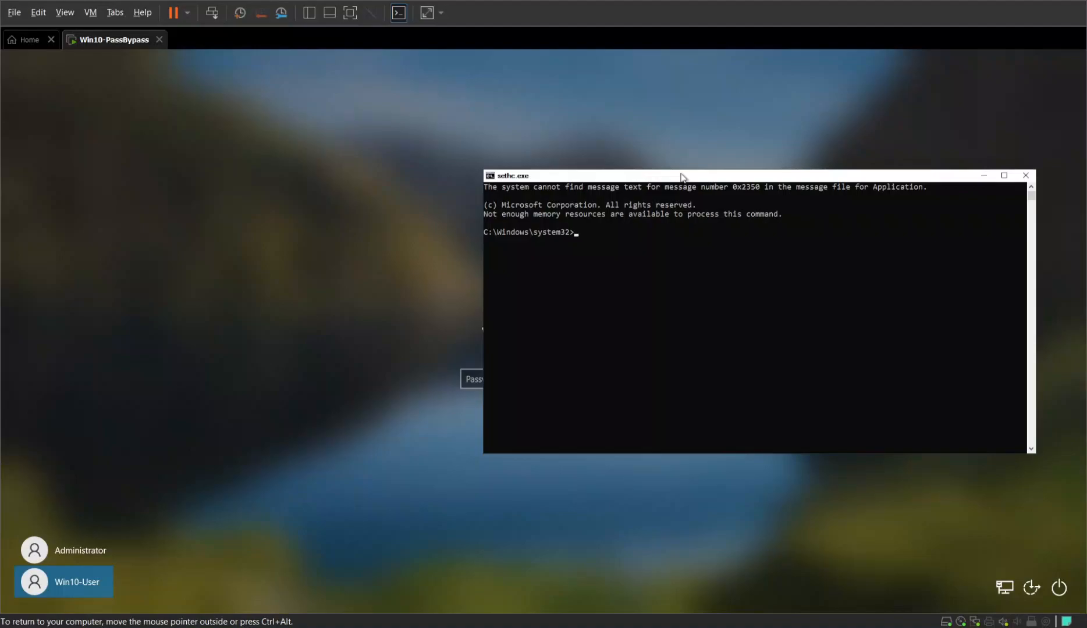
text(n)
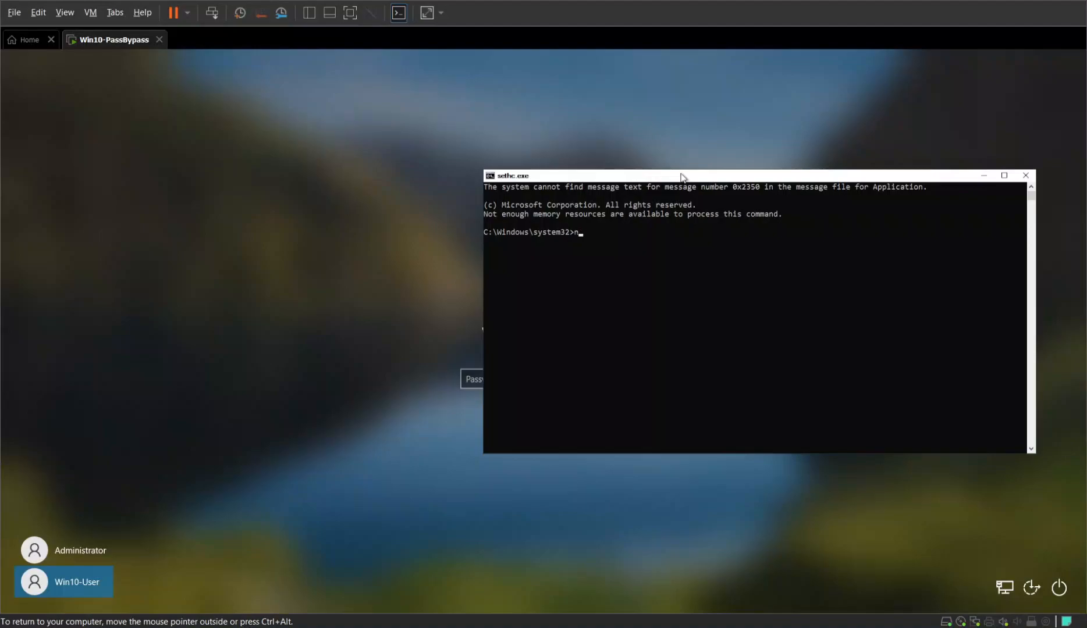
text(who)
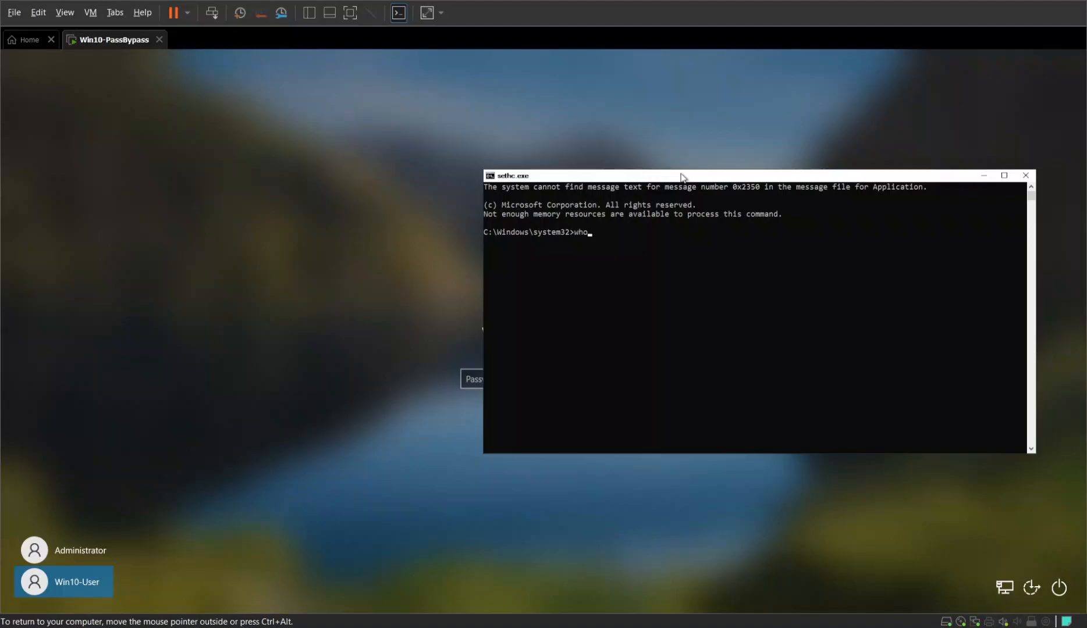
key(Return)
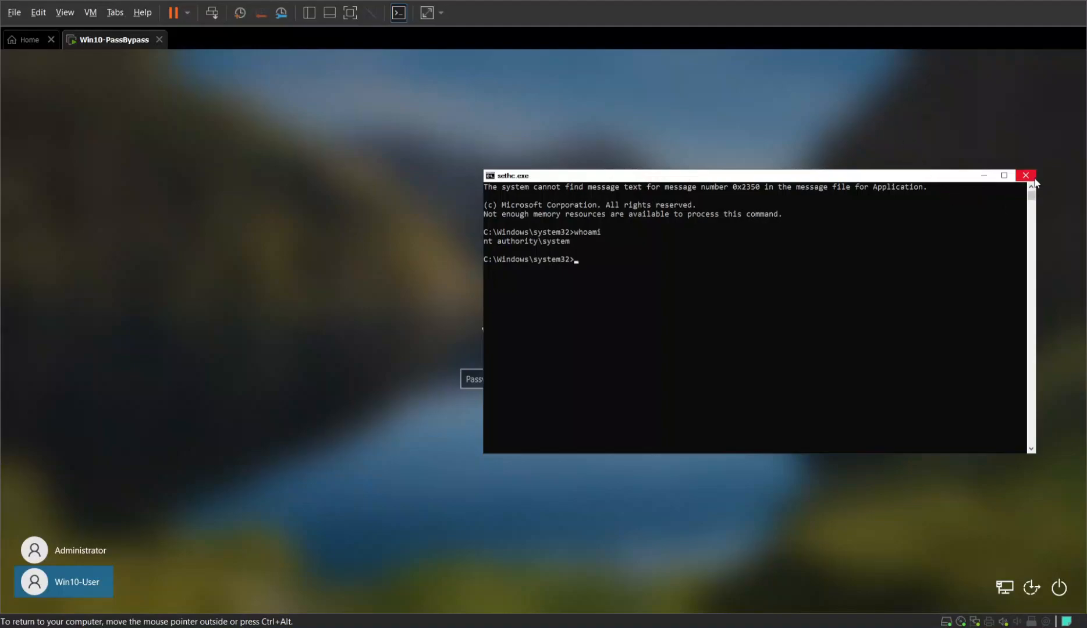
Step: Enter the command 'net user Administrator /active:yes' in the system command prompt
text(net)
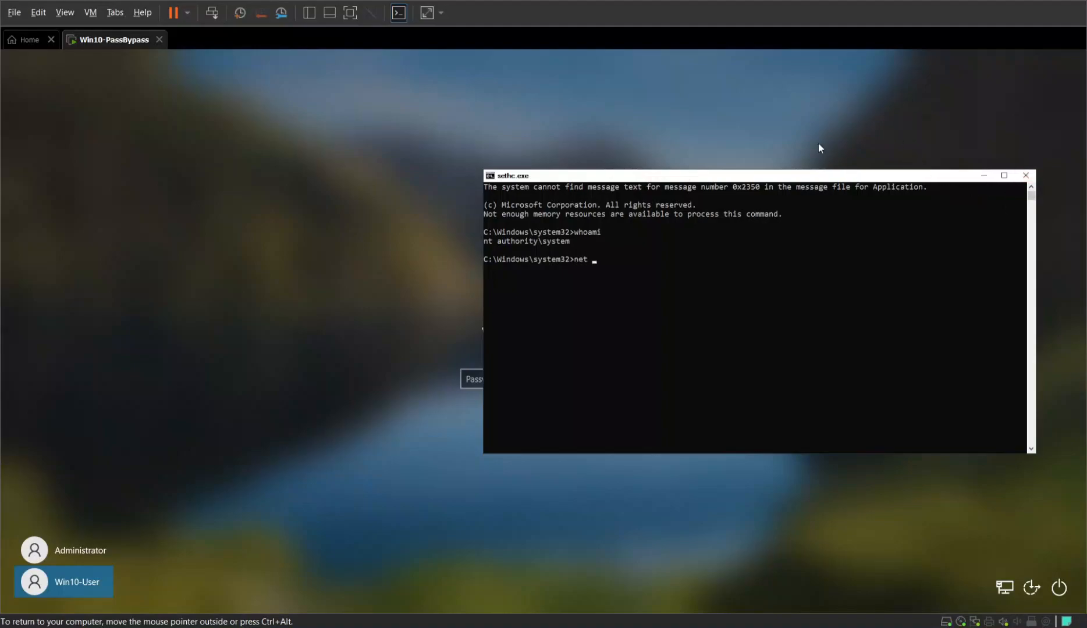
text(user)
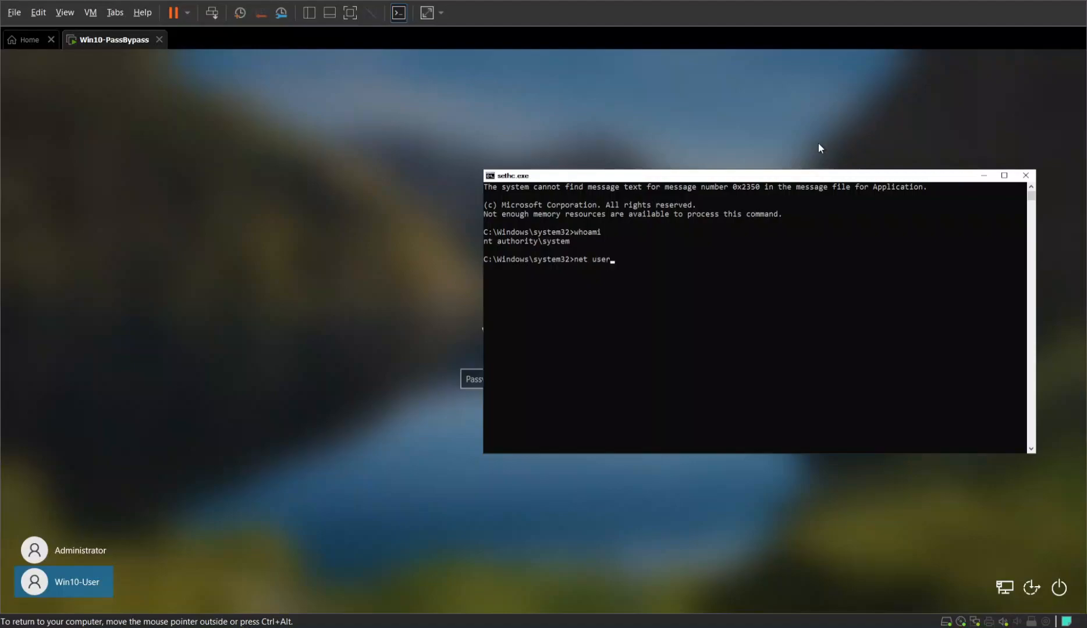
text(A)
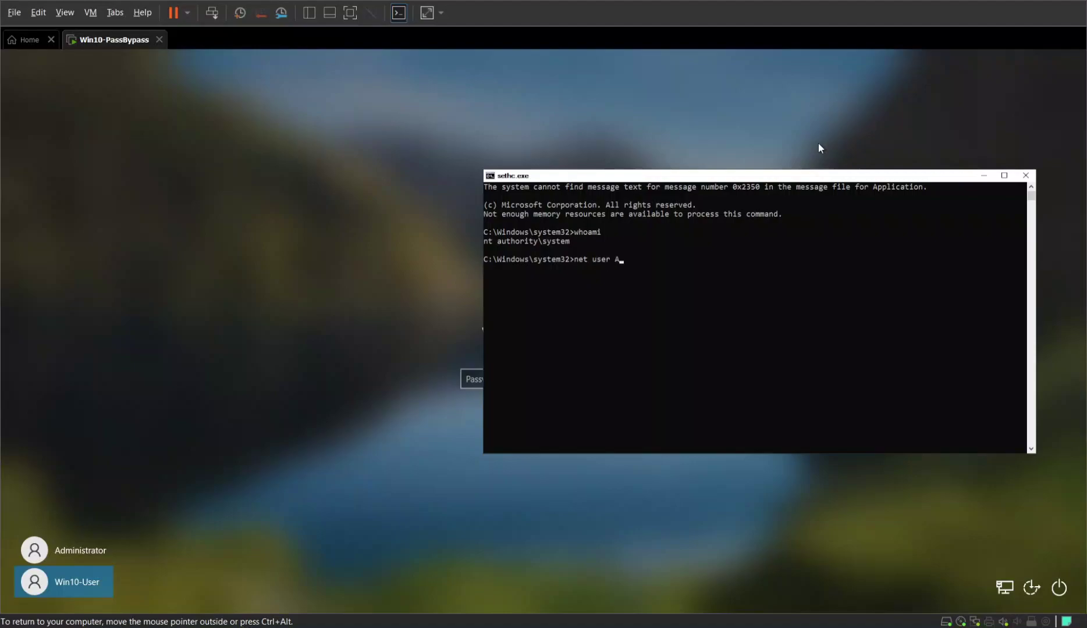
text(dministrator)
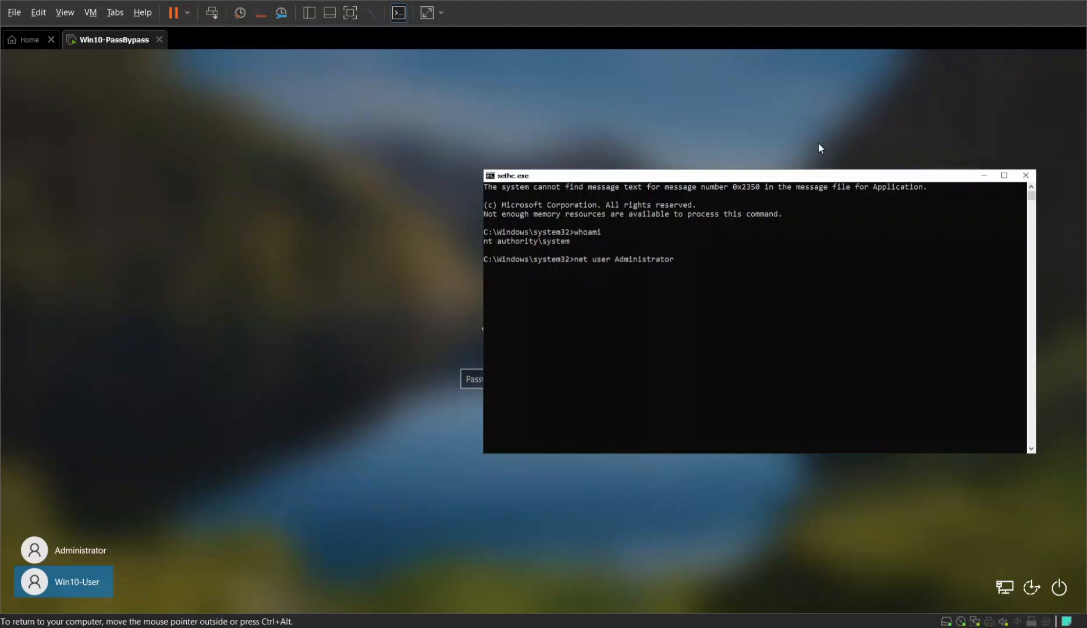
text(active:y)
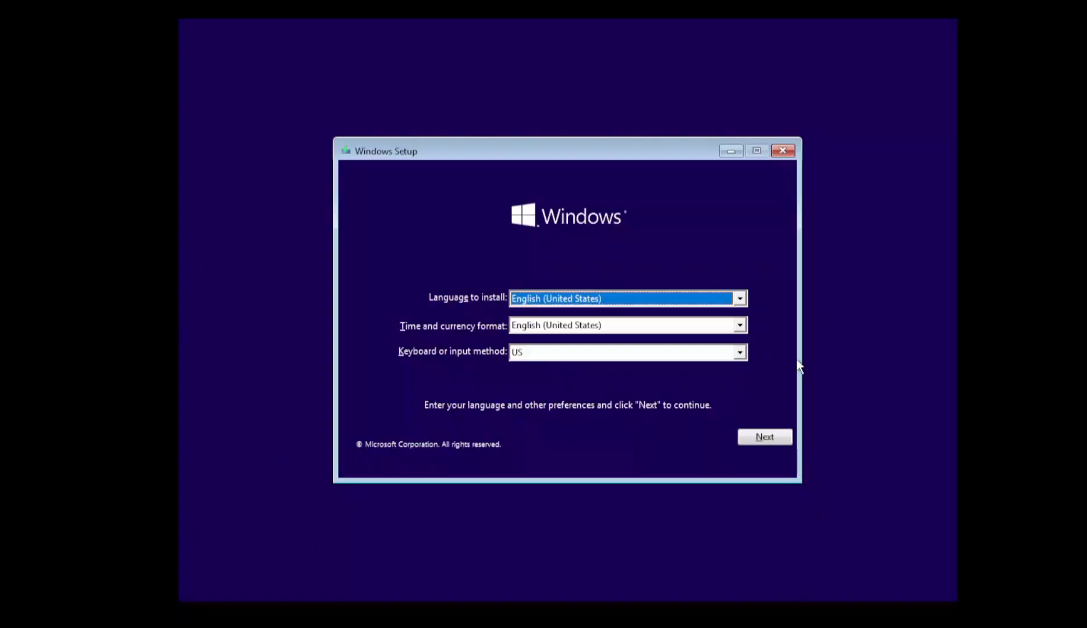
mouse_move(932, 409)
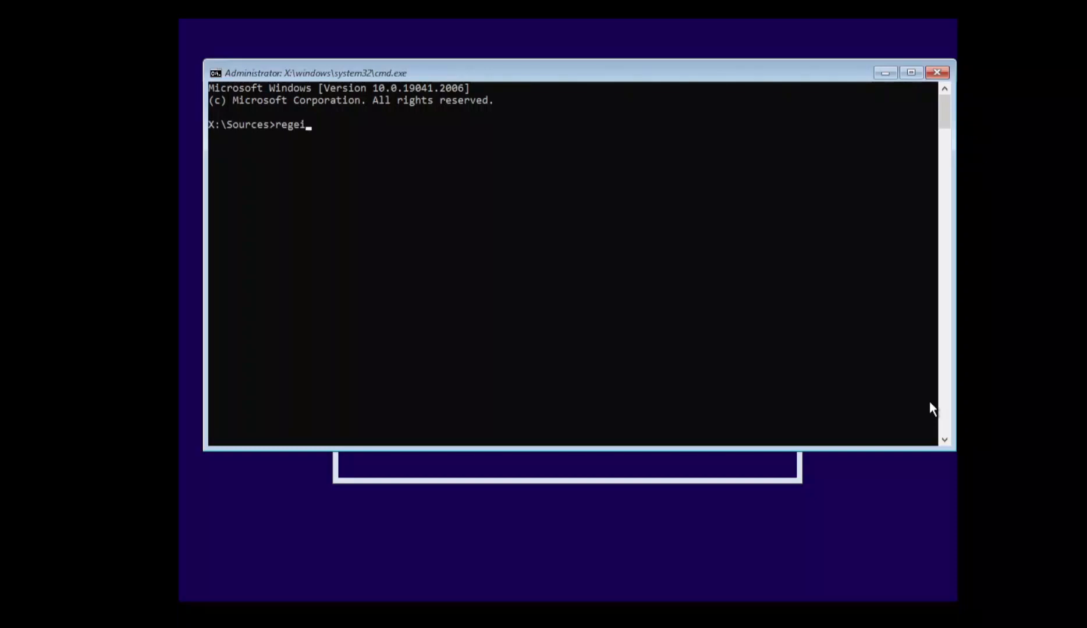
Step: Launch regedit from the setup prompt and start Load Hive with HKEY_LOCAL_MACHINE selected
key(Return)
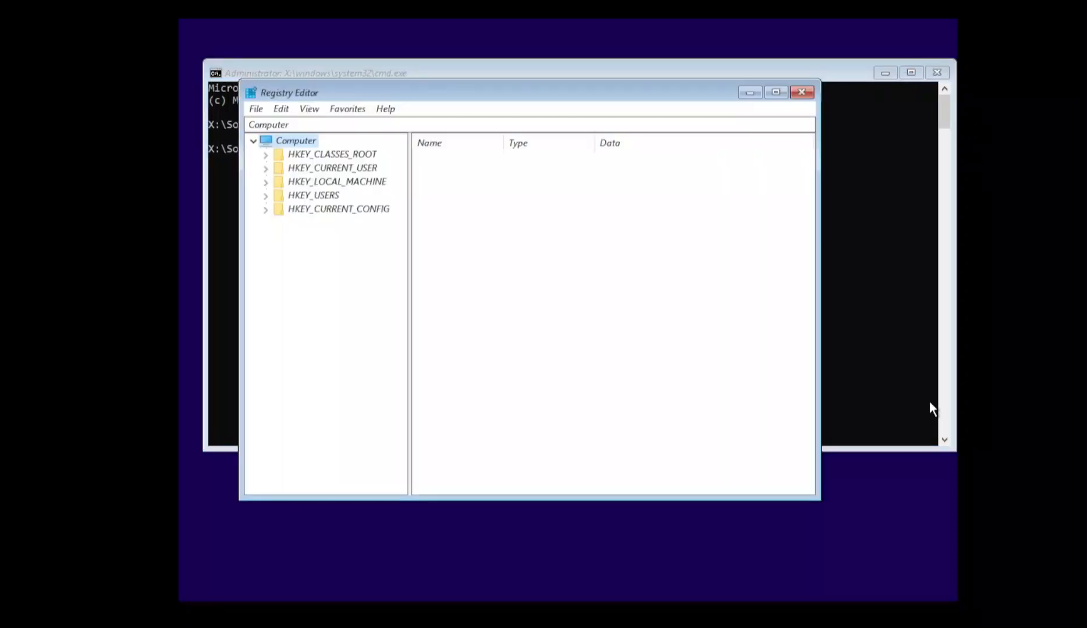
click(332, 168)
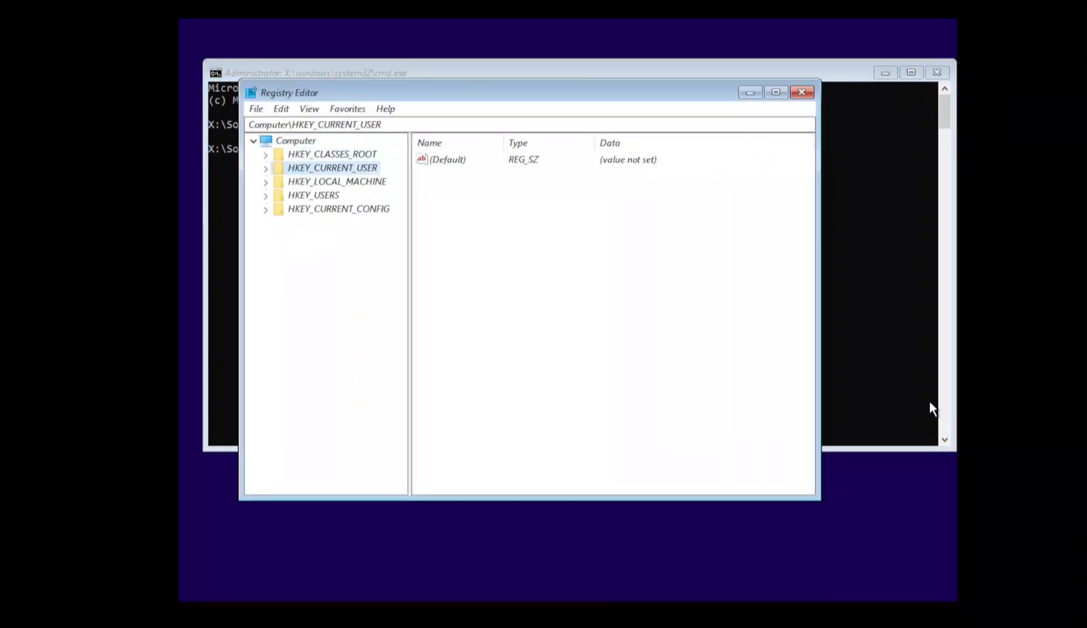
click(336, 182)
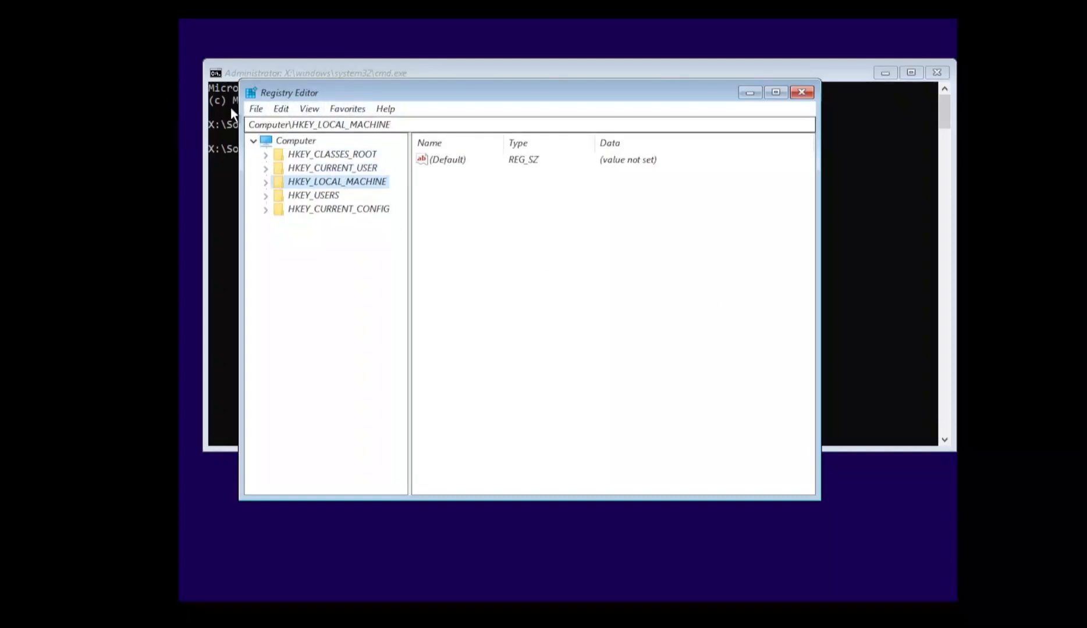
click(255, 108)
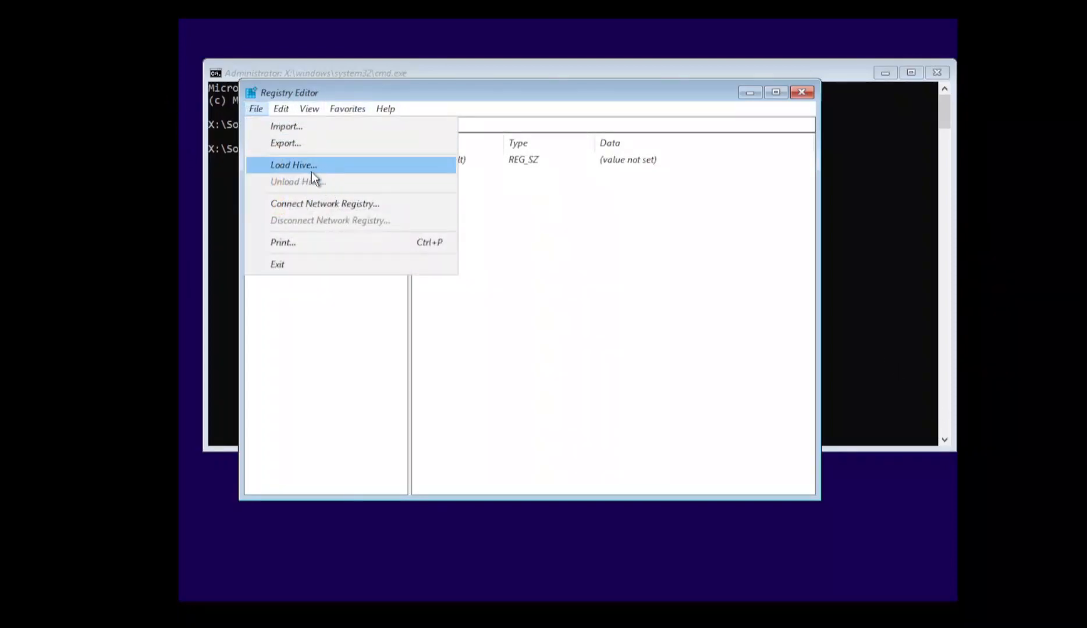
click(293, 165)
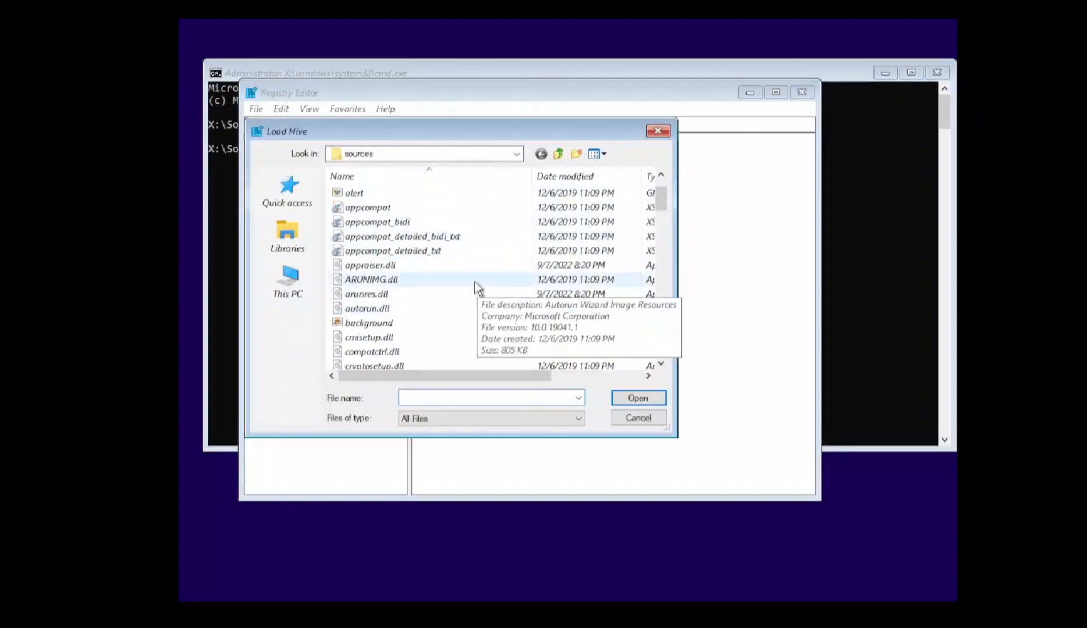
mouse_move(412, 361)
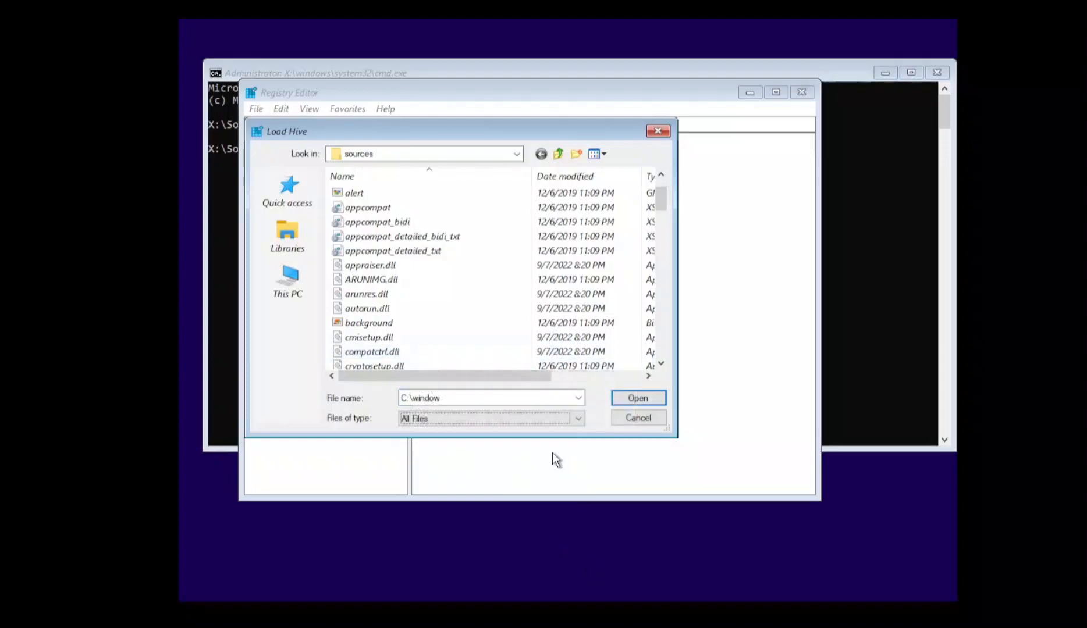
Step: Browse to C:\Windows\System32\config and choose the SAM file as the hive to load
text(s)
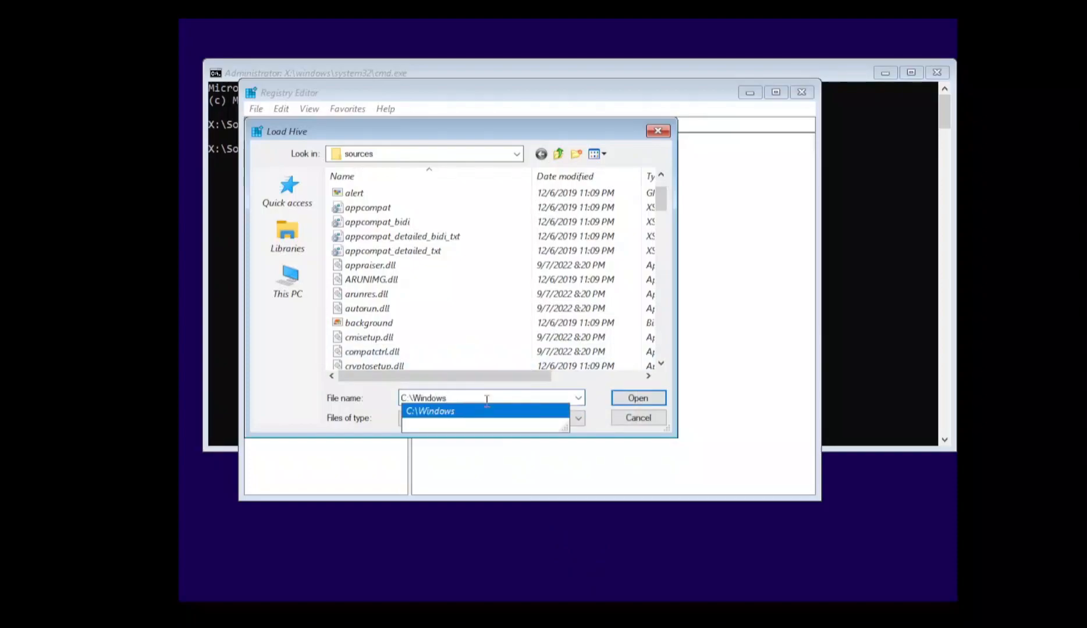
text(\sys)
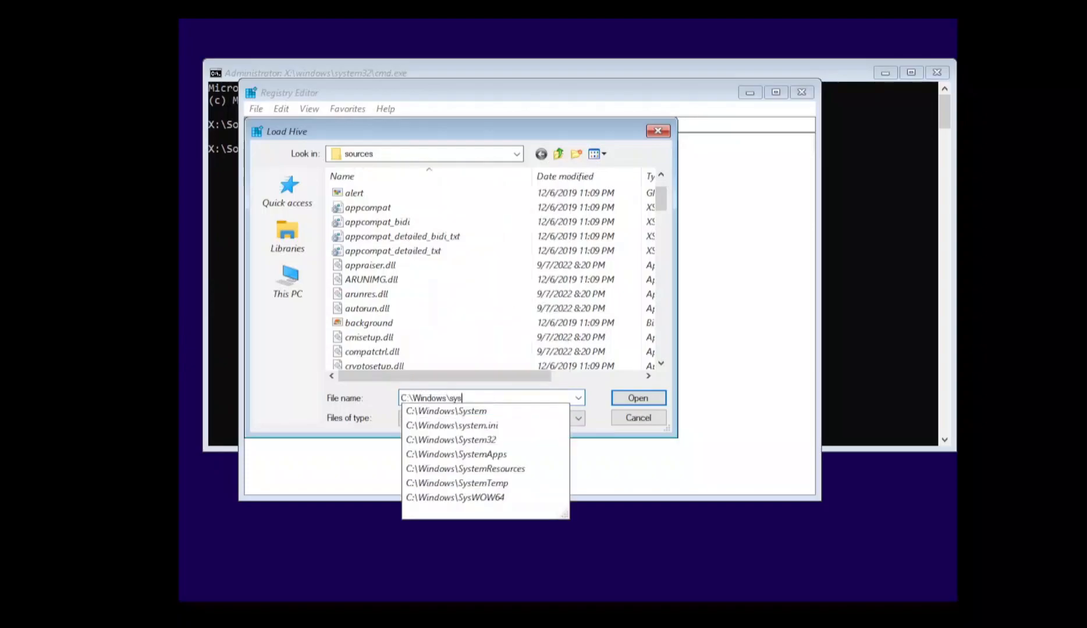
click(450, 440)
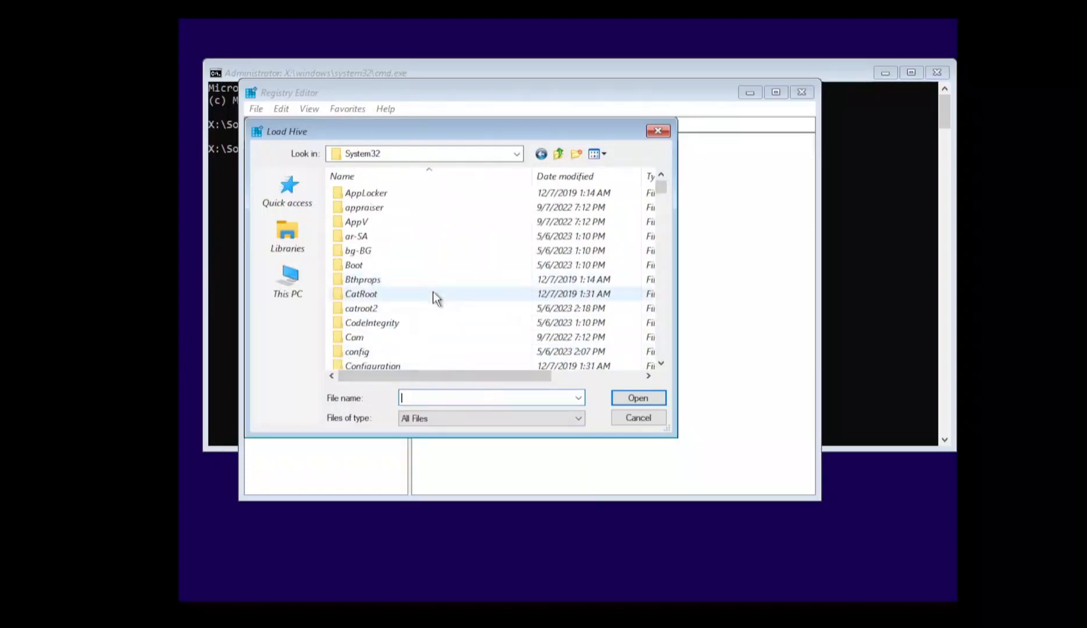
double_click(358, 351)
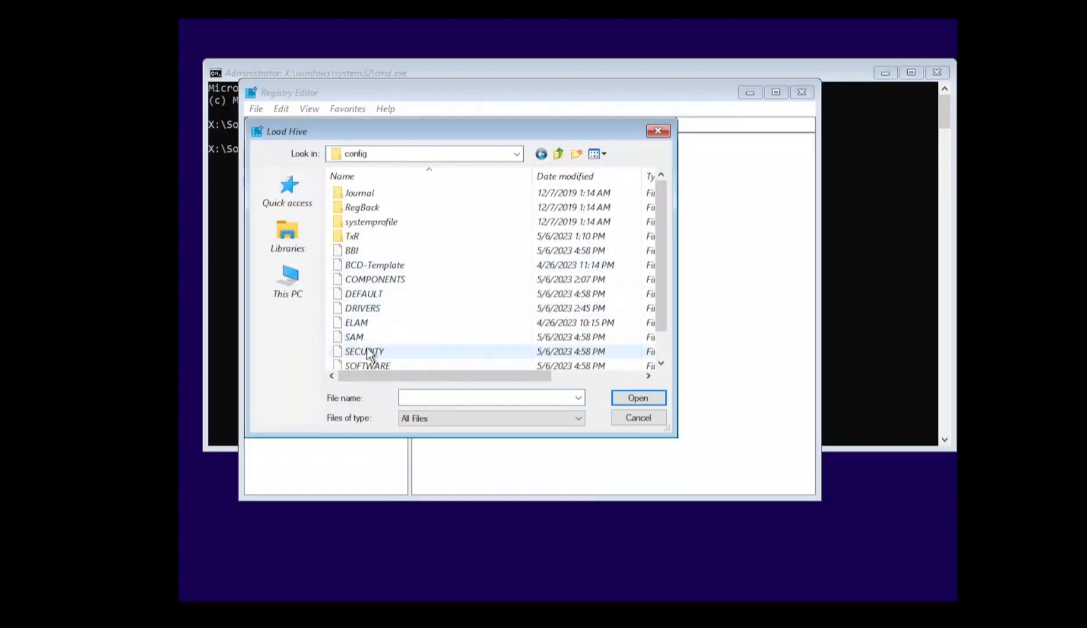
click(637, 398)
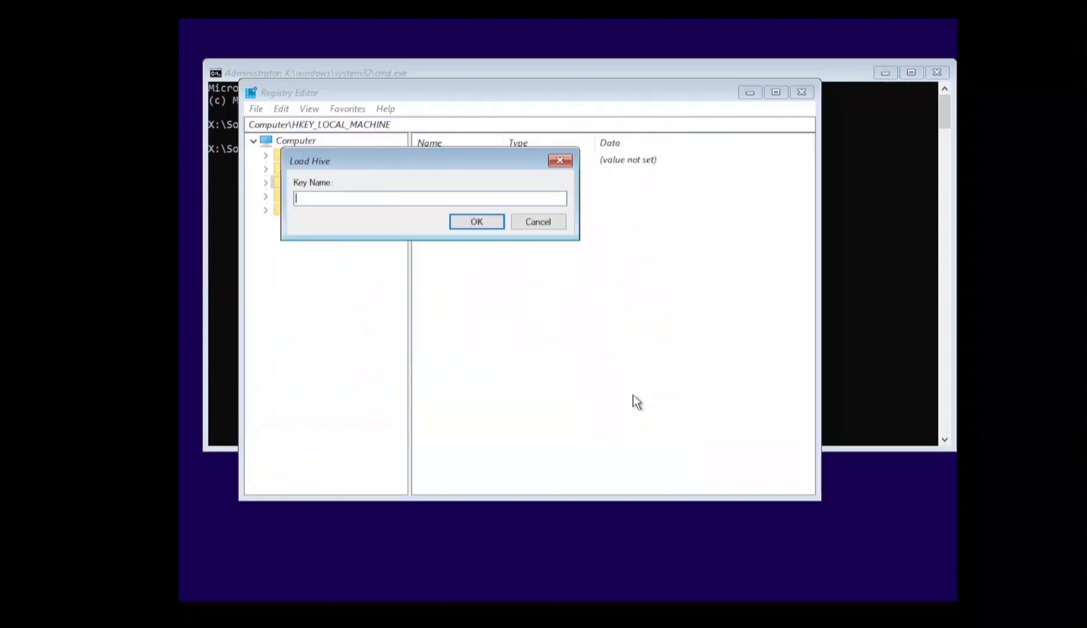
Step: Name the hive SAM, expand SAM.load > SAM > Domains > Account > Users > 000001F4, and edit its F value
text(SAM)
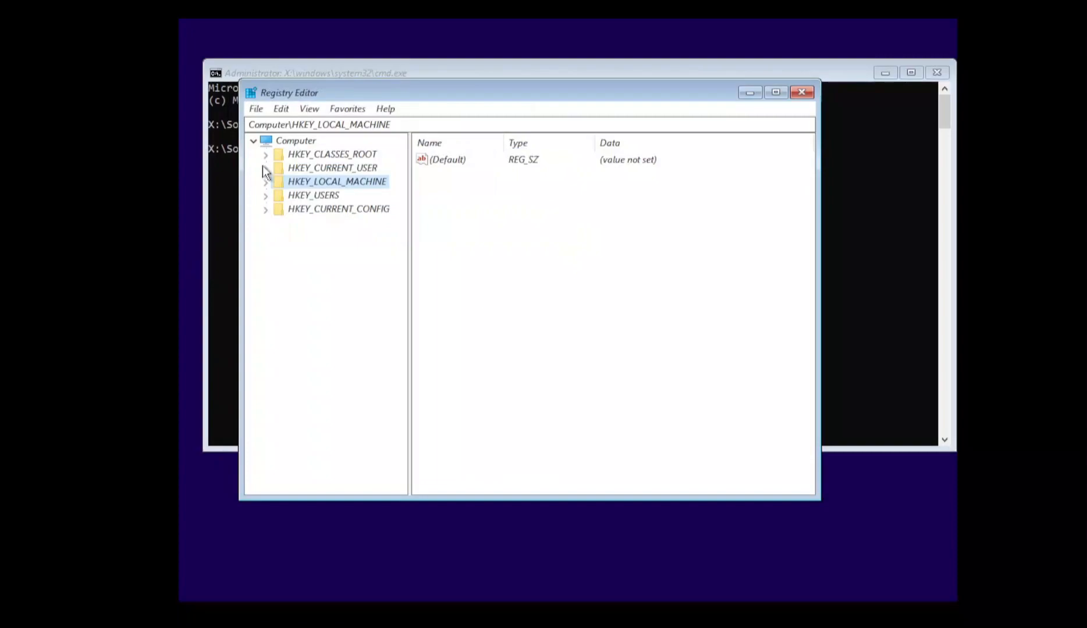
click(266, 182)
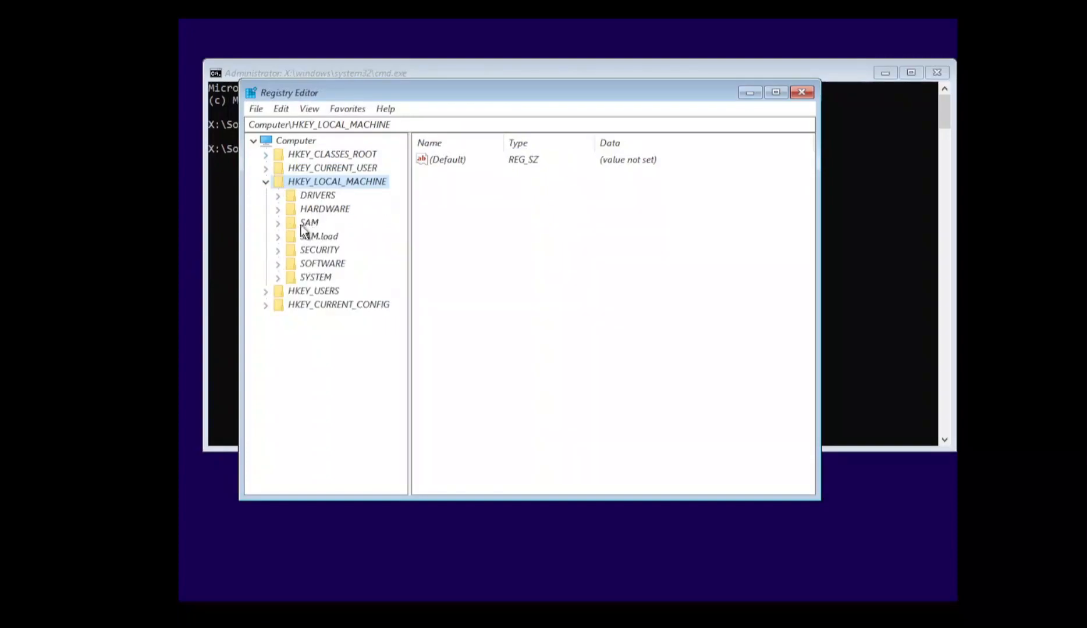
click(277, 236)
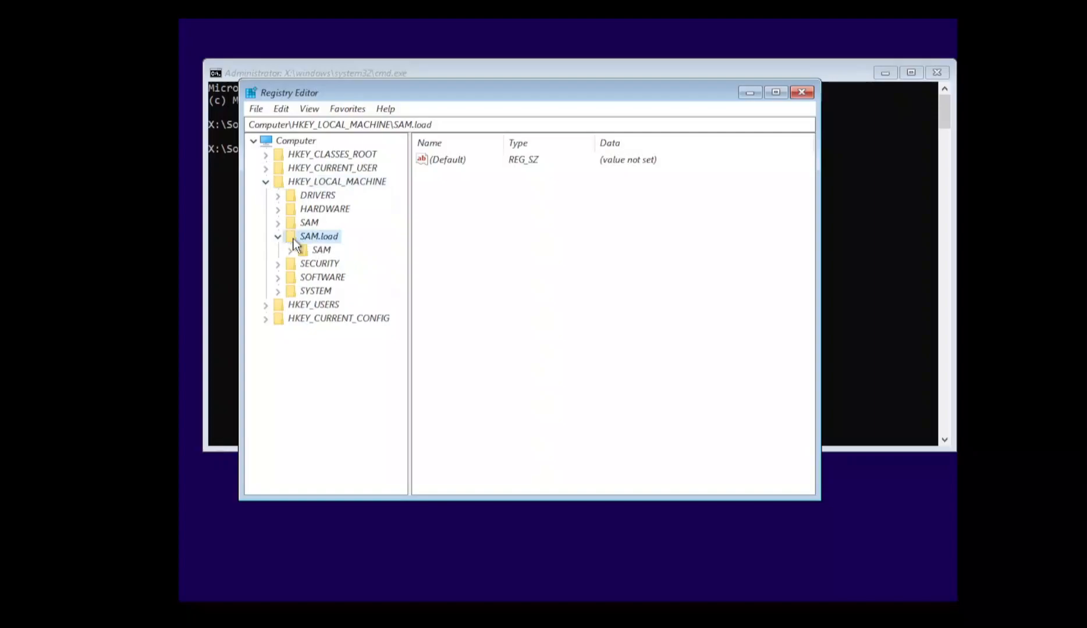
click(321, 249)
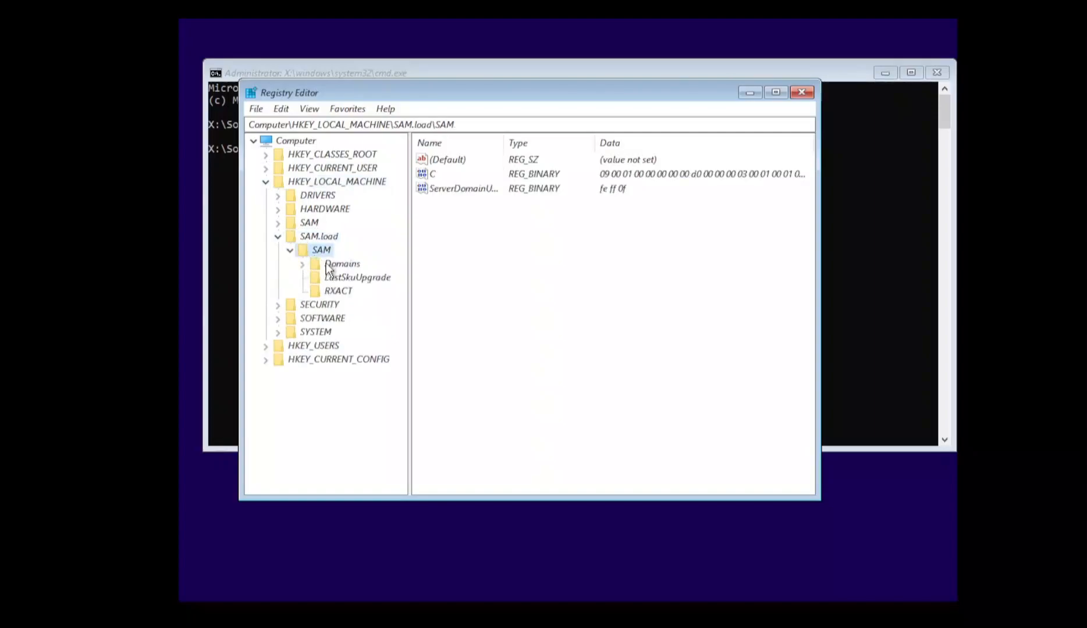
click(352, 277)
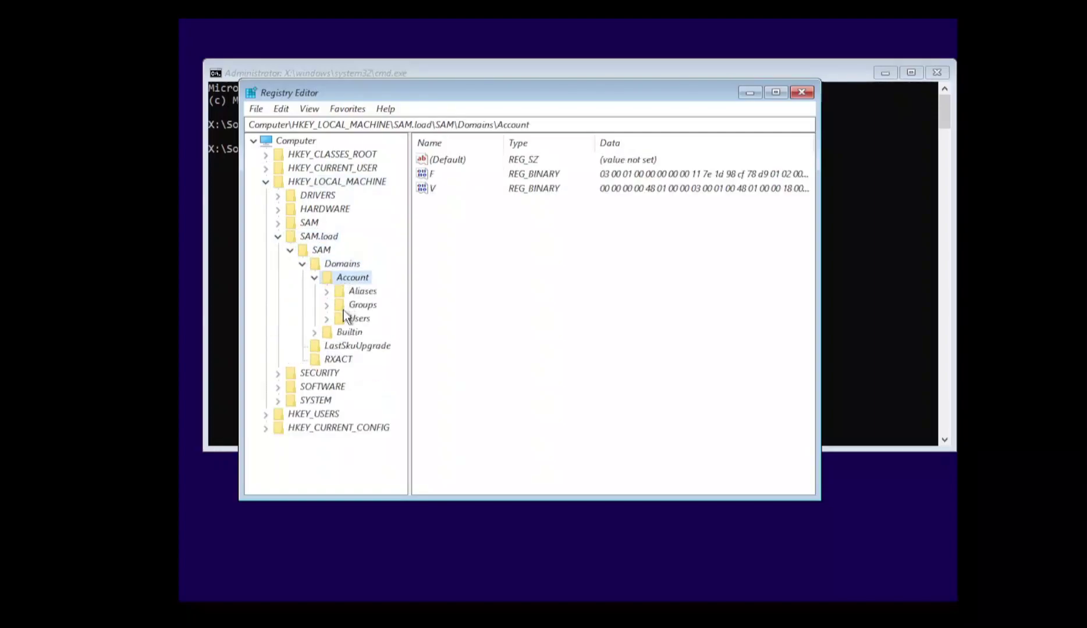
click(326, 318)
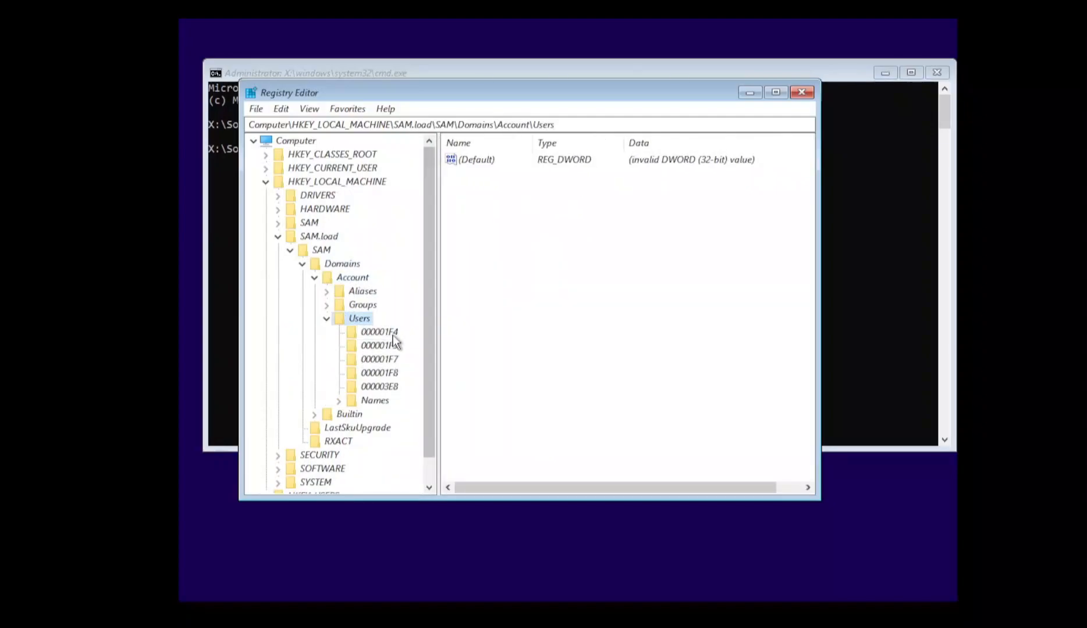
click(379, 331)
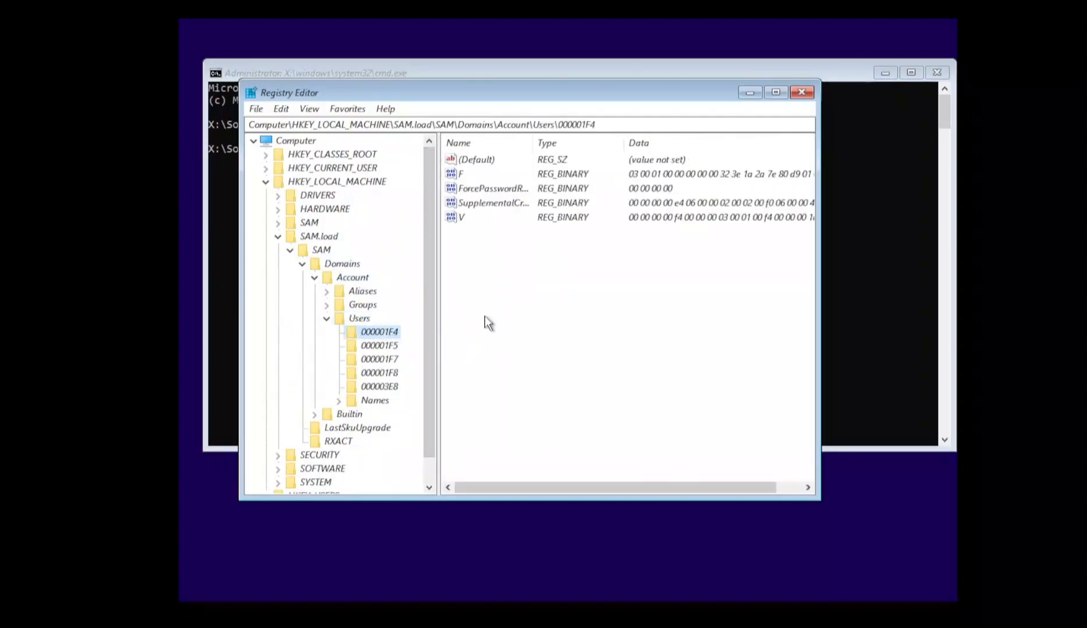
mouse_move(467, 178)
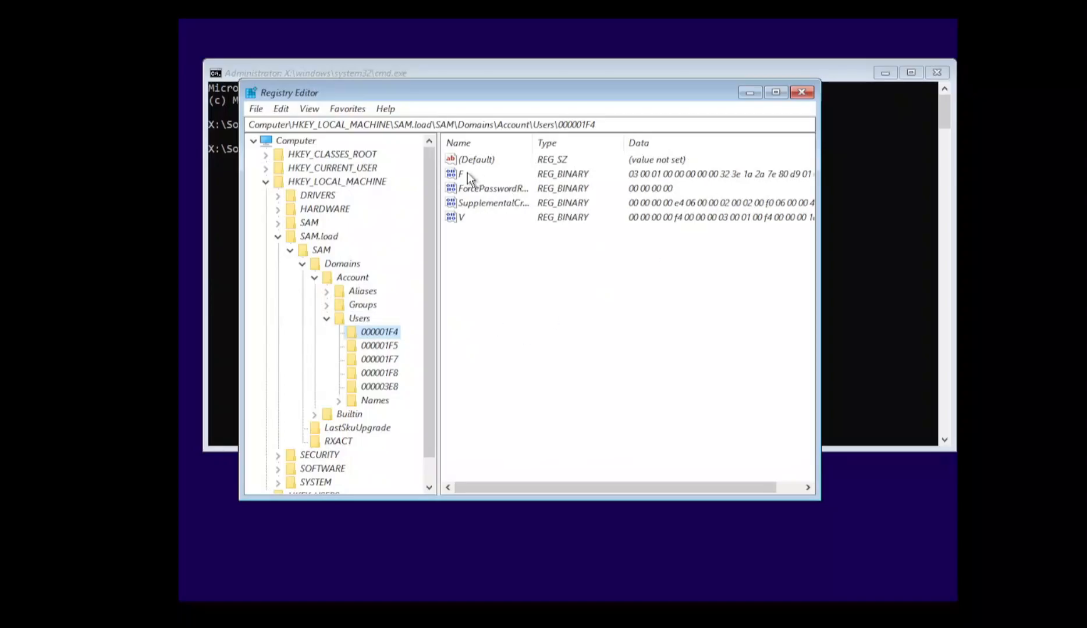
double_click(461, 173)
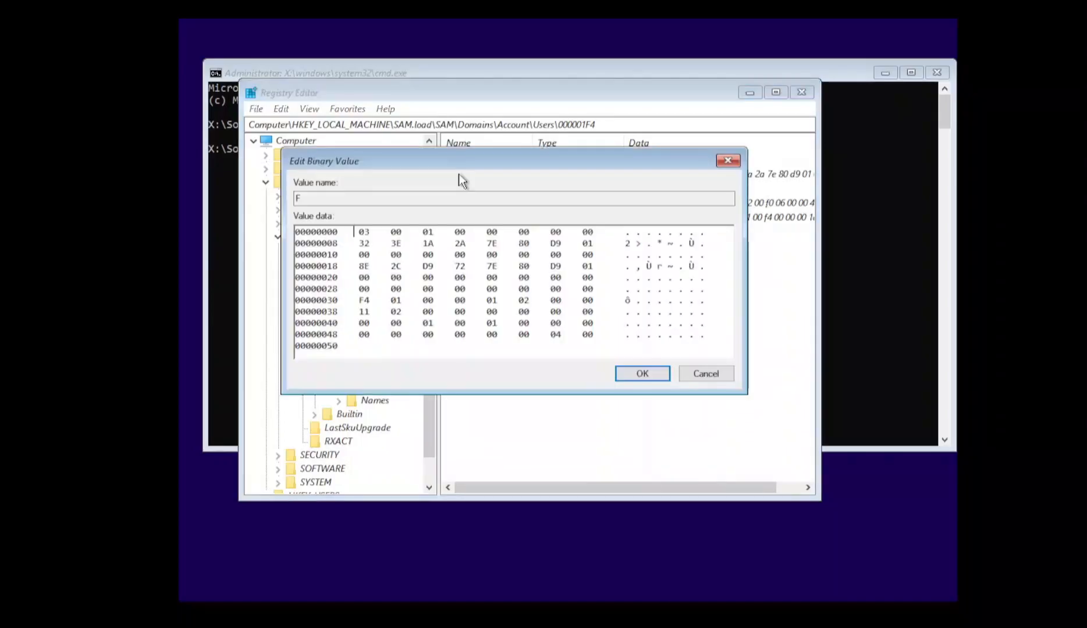
mouse_move(340, 315)
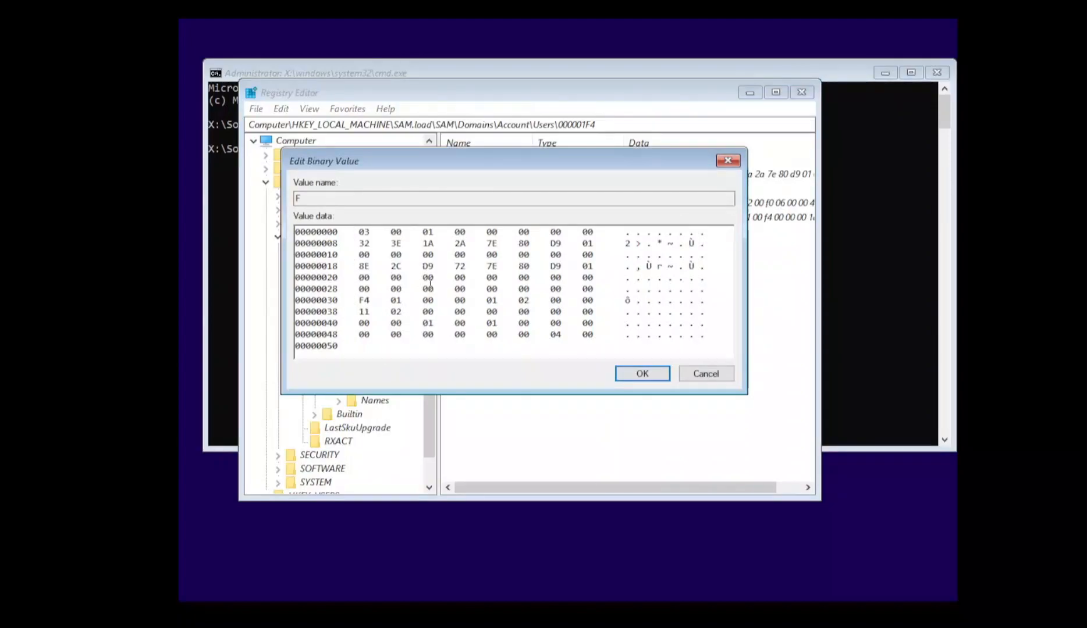
mouse_move(390, 372)
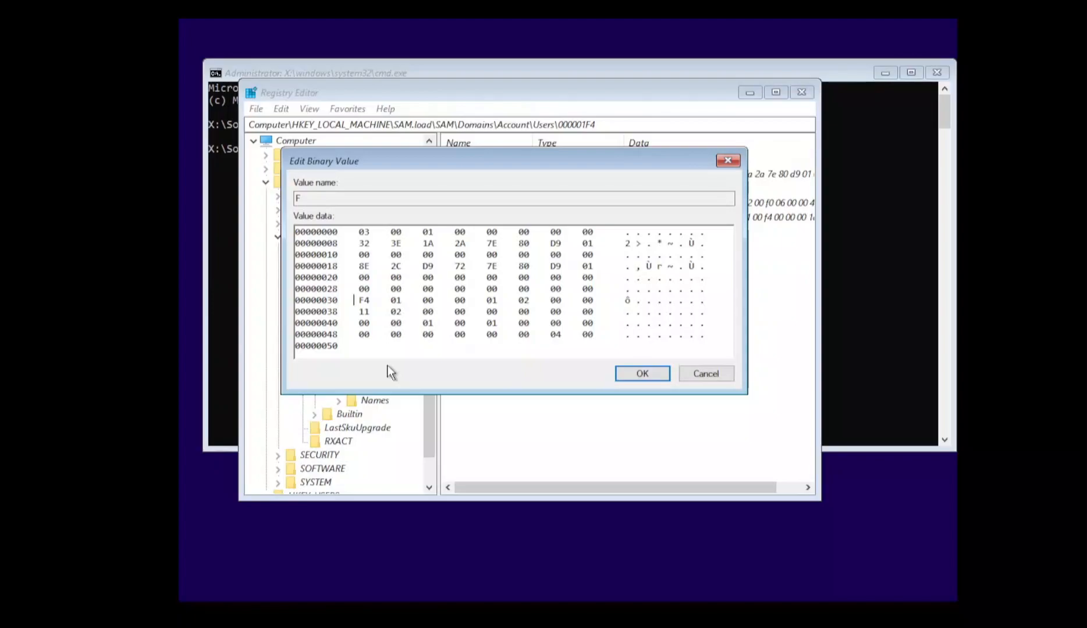
mouse_move(396, 226)
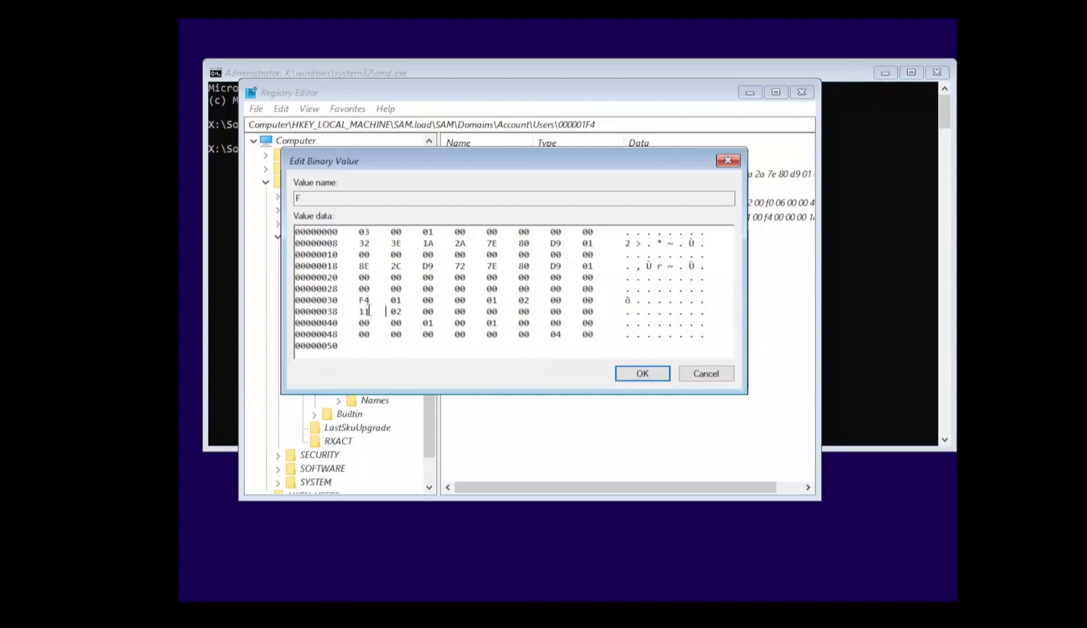
Step: Change byte 11 at offset 00000038 to 10 in the F value and save it
click(365, 311)
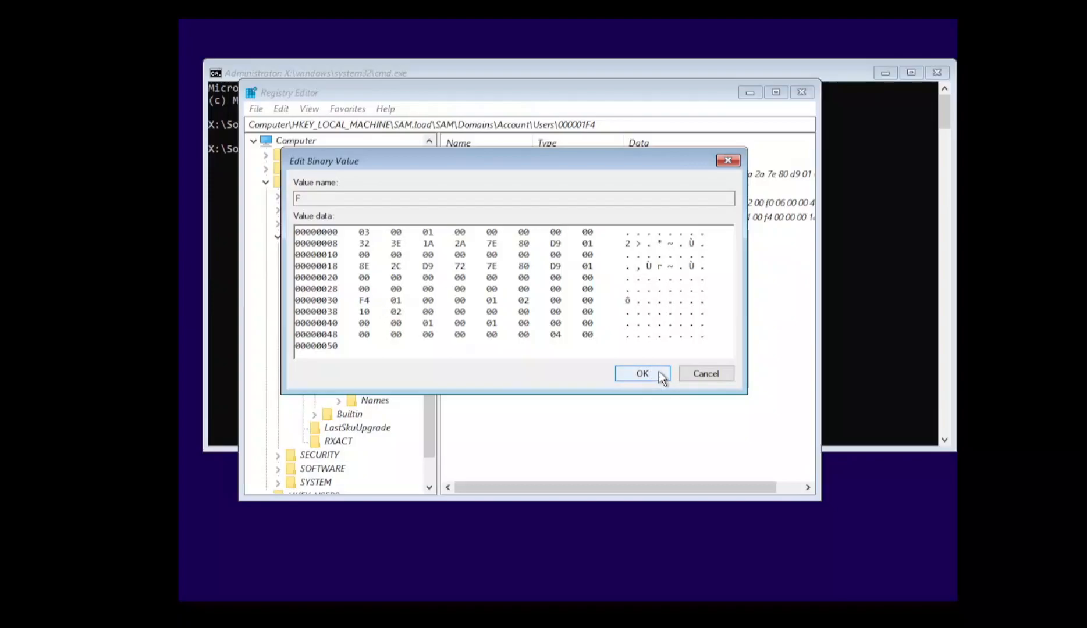
click(640, 373)
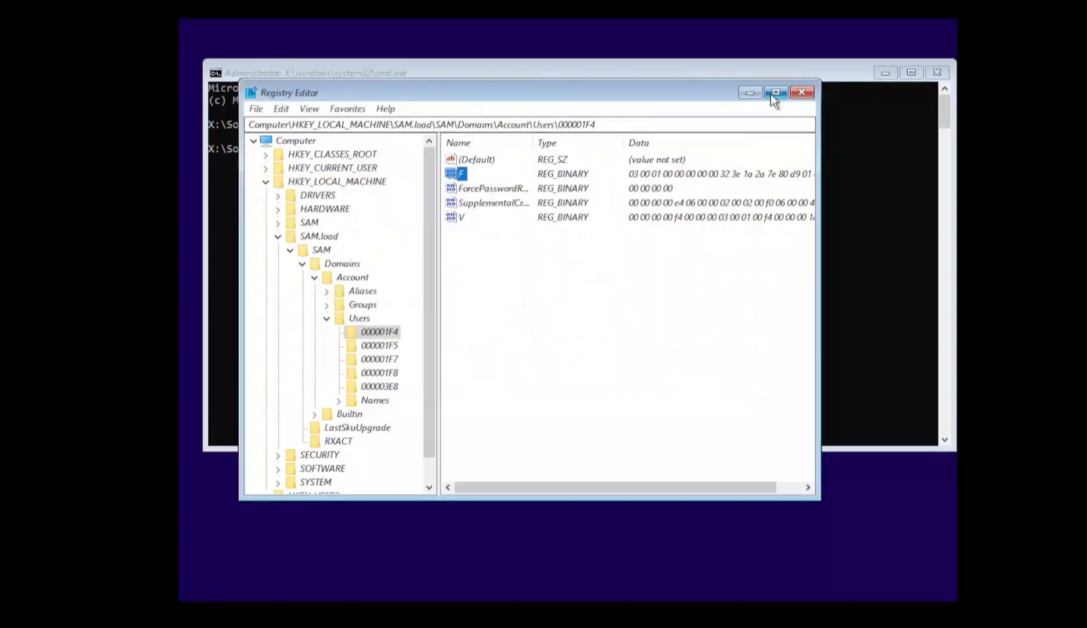
click(256, 109)
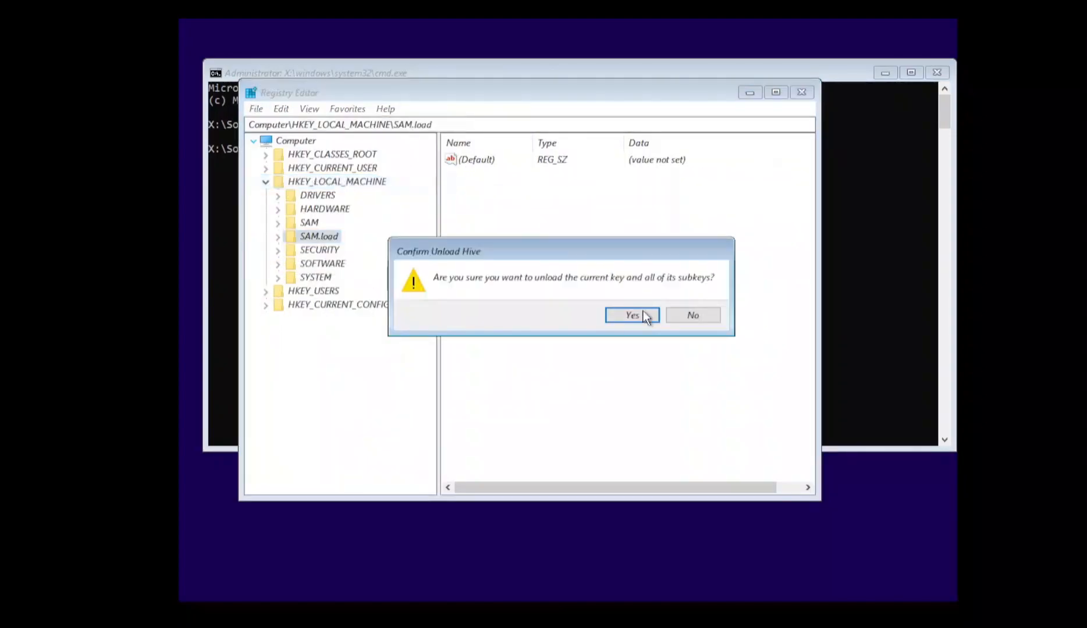
Step: Confirm unloading the edited SAM.load hive from the registry
click(631, 315)
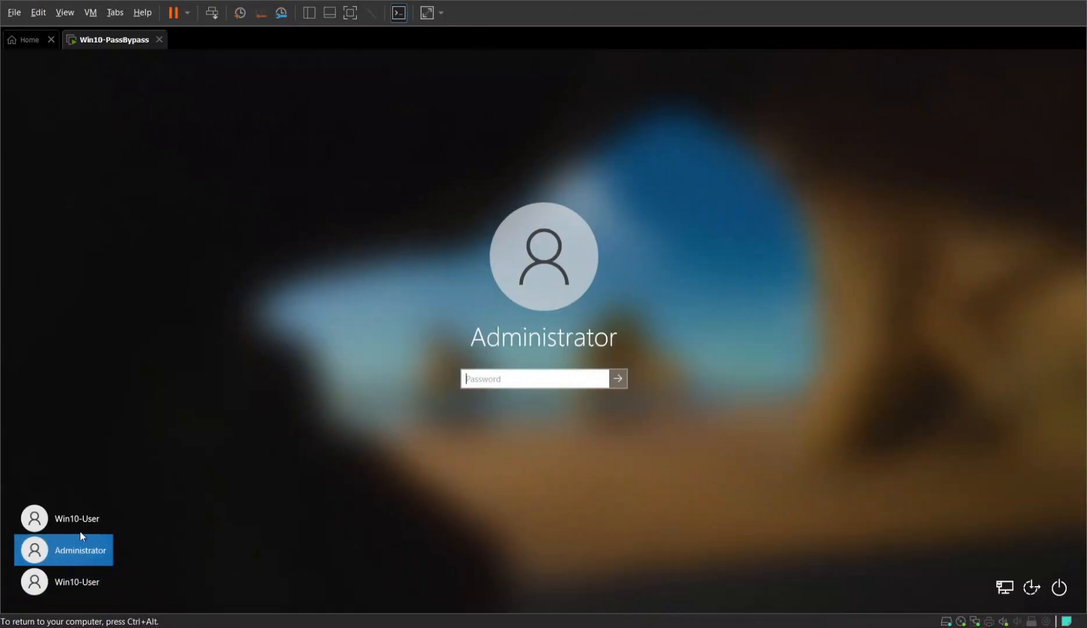
mouse_move(573, 332)
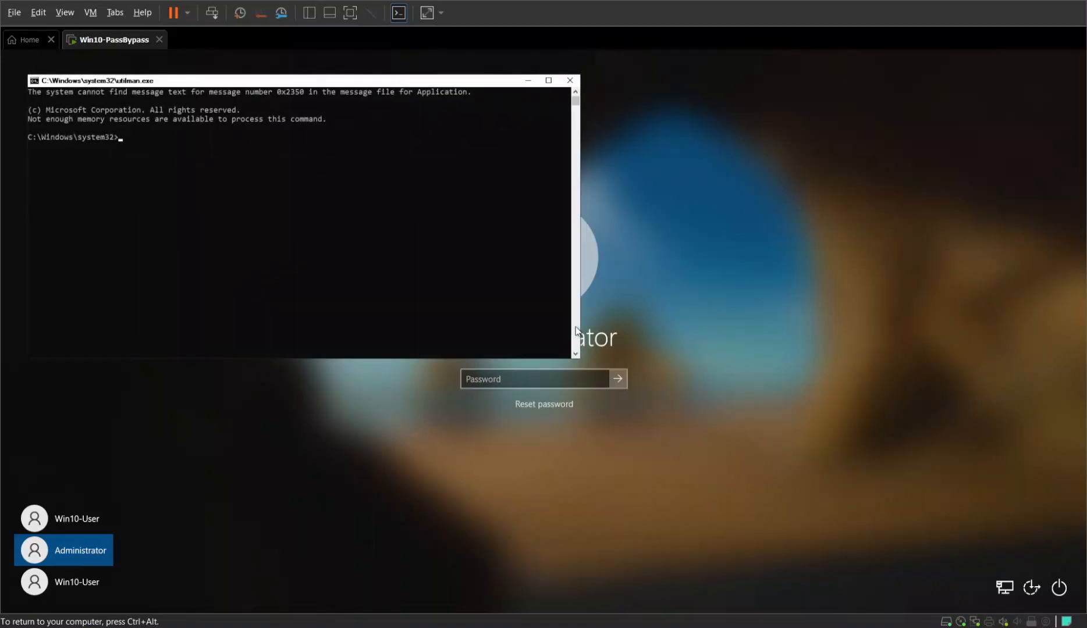
Step: Run 'net user Administrator *' in the utilman command prompt to reset the Administrator password
text(net)
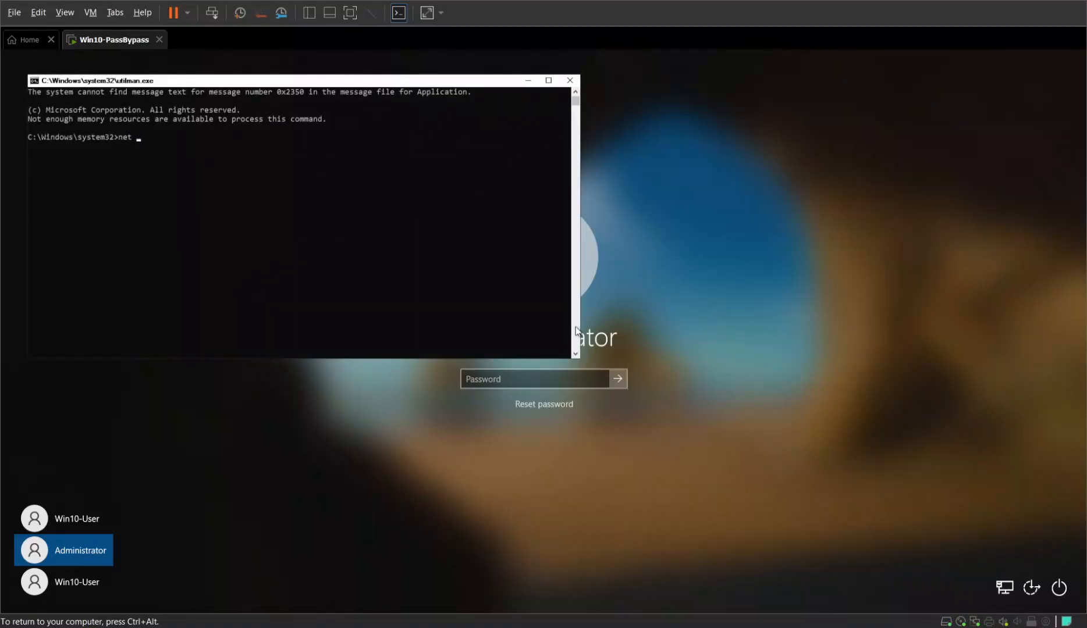
text(user Admin)
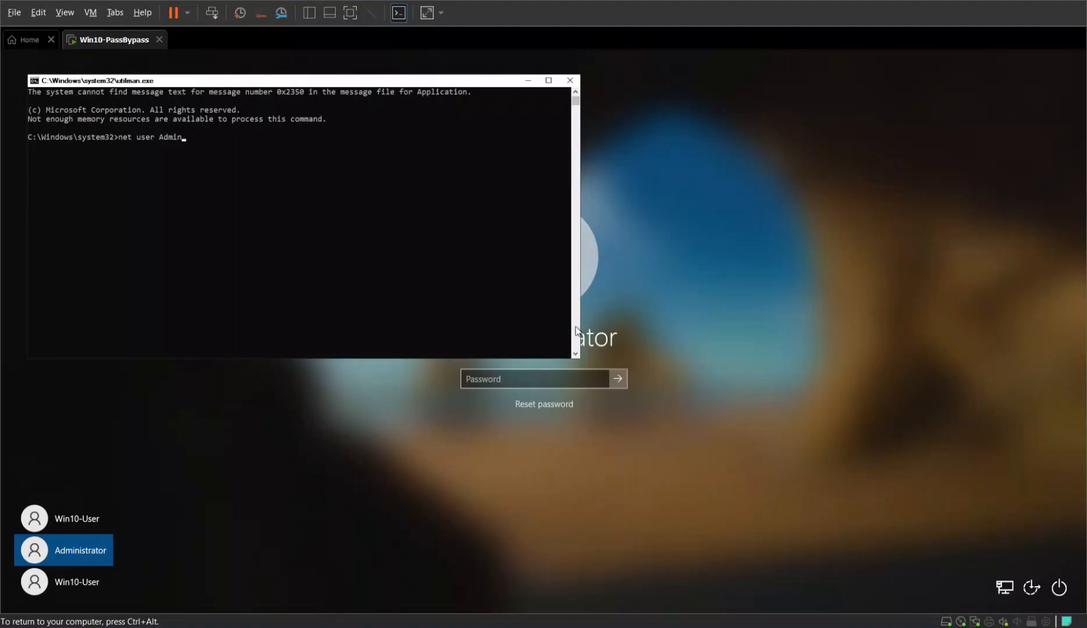
text(istrator)
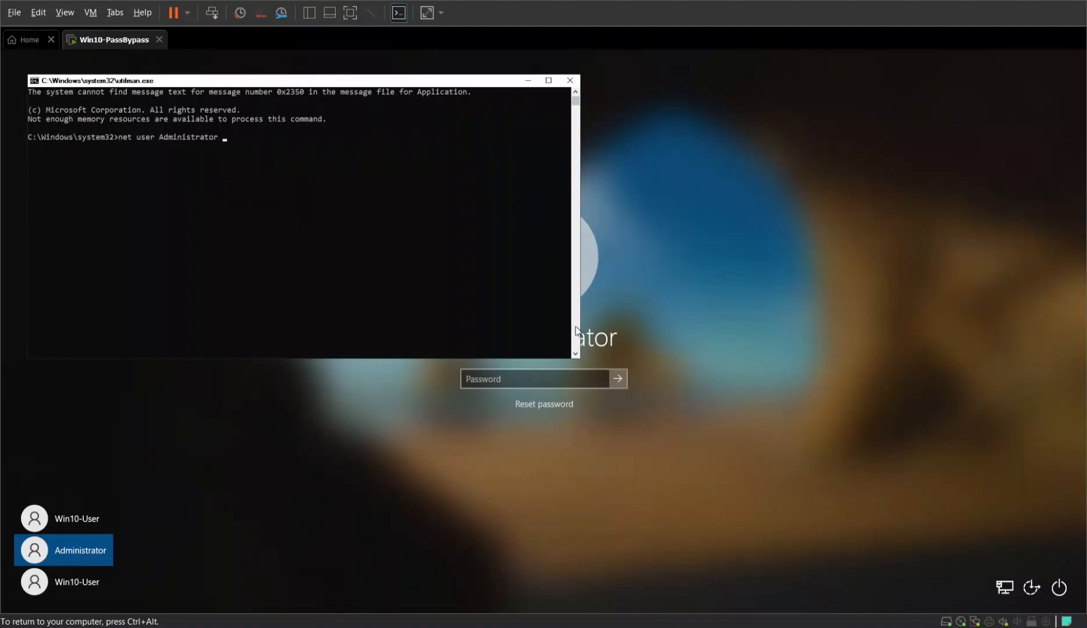
key(Return)
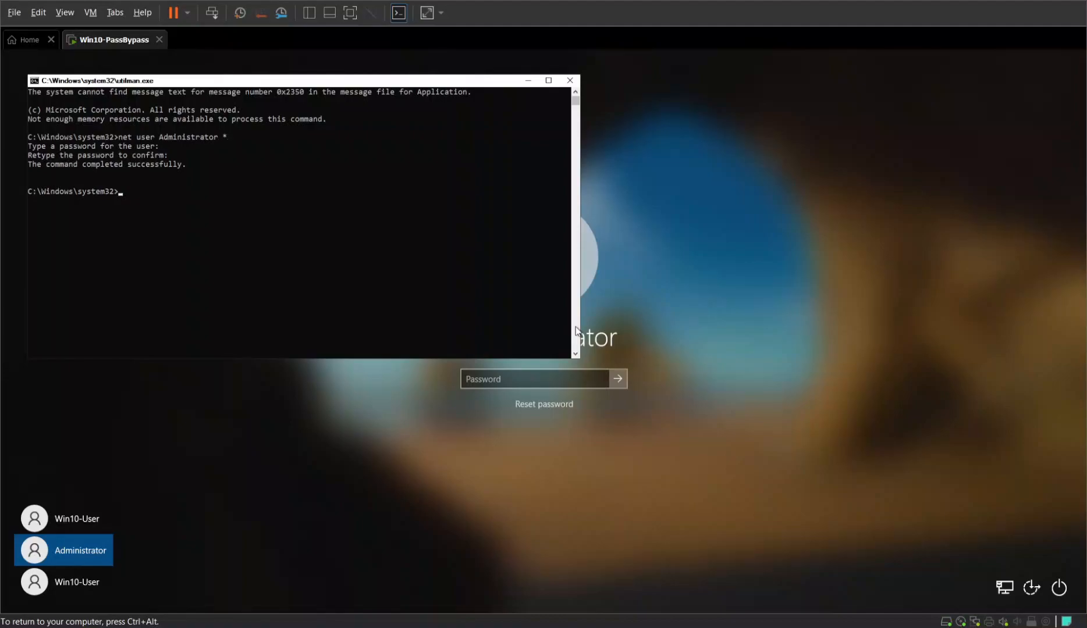
click(77, 582)
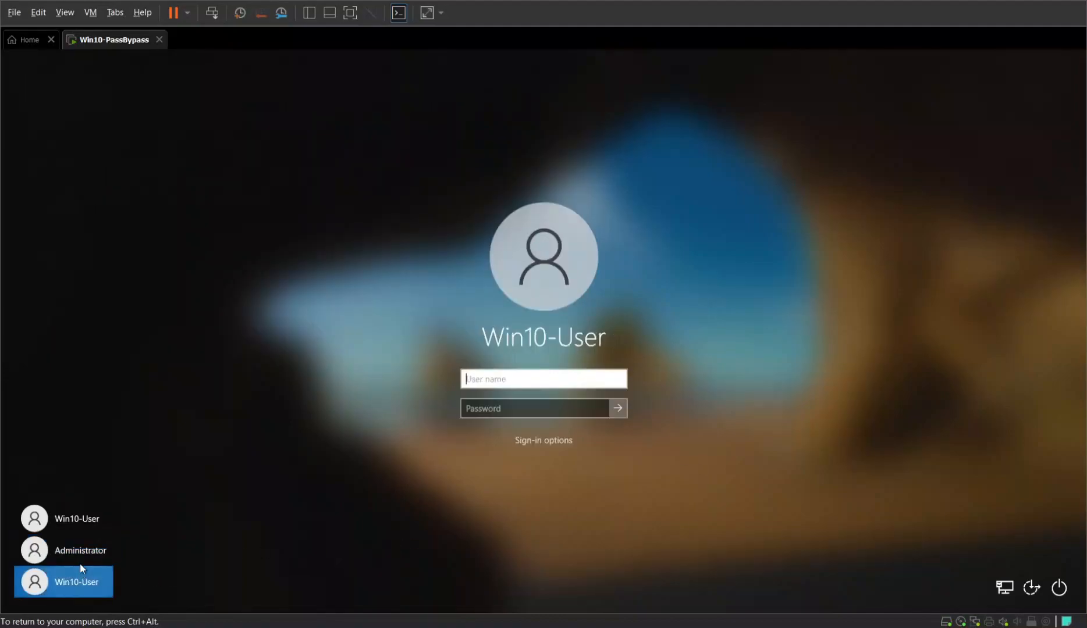
Step: Sign in to the VM as Administrator with the new password to reach the desktop
click(81, 551)
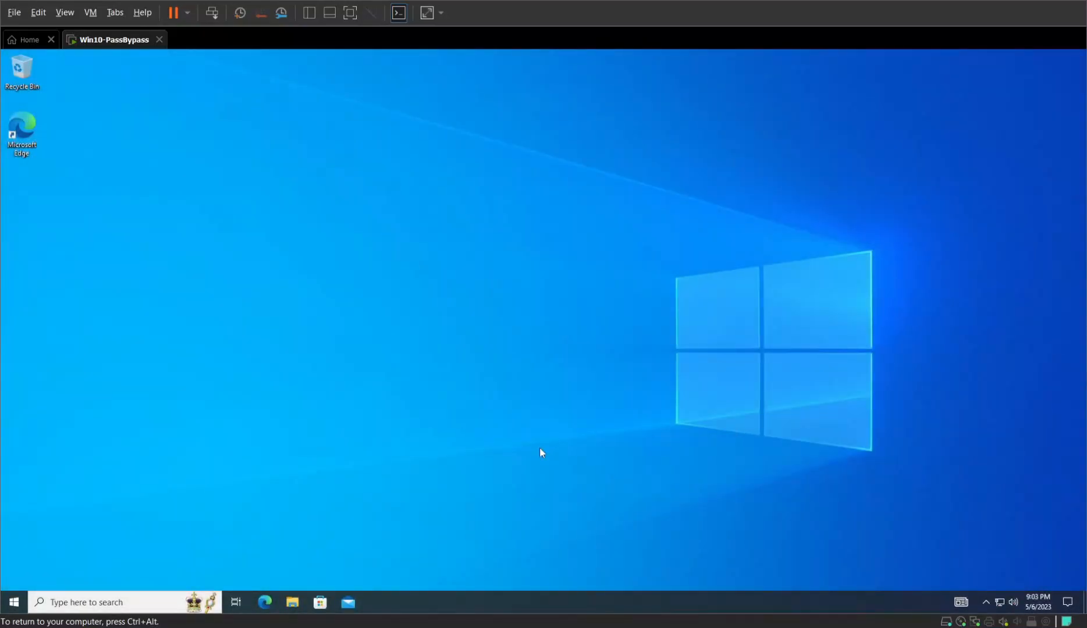
mouse_move(599, 455)
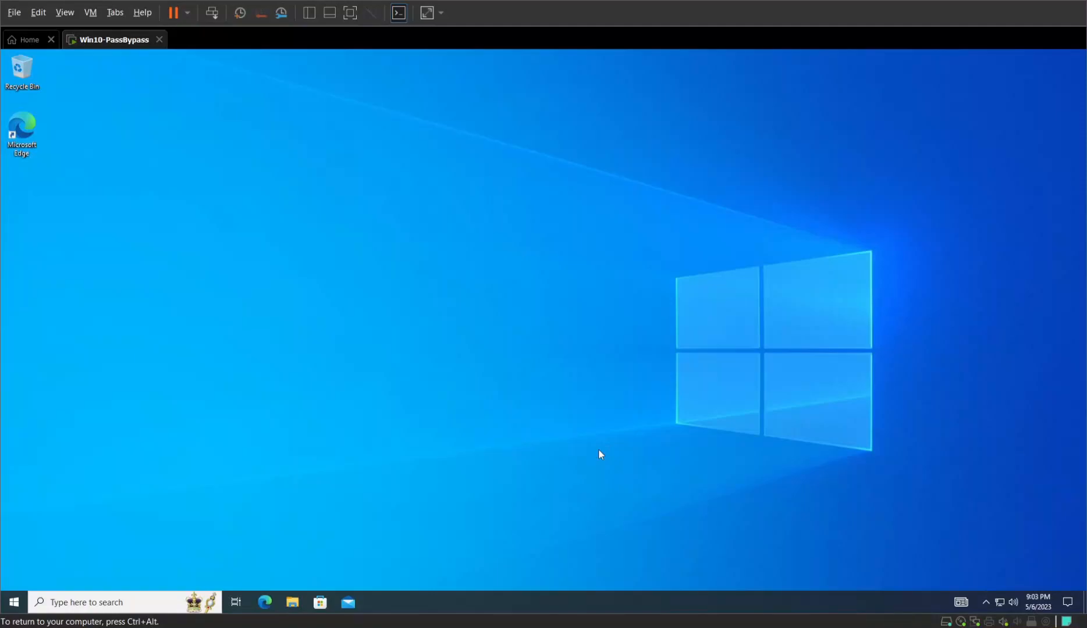
mouse_move(625, 413)
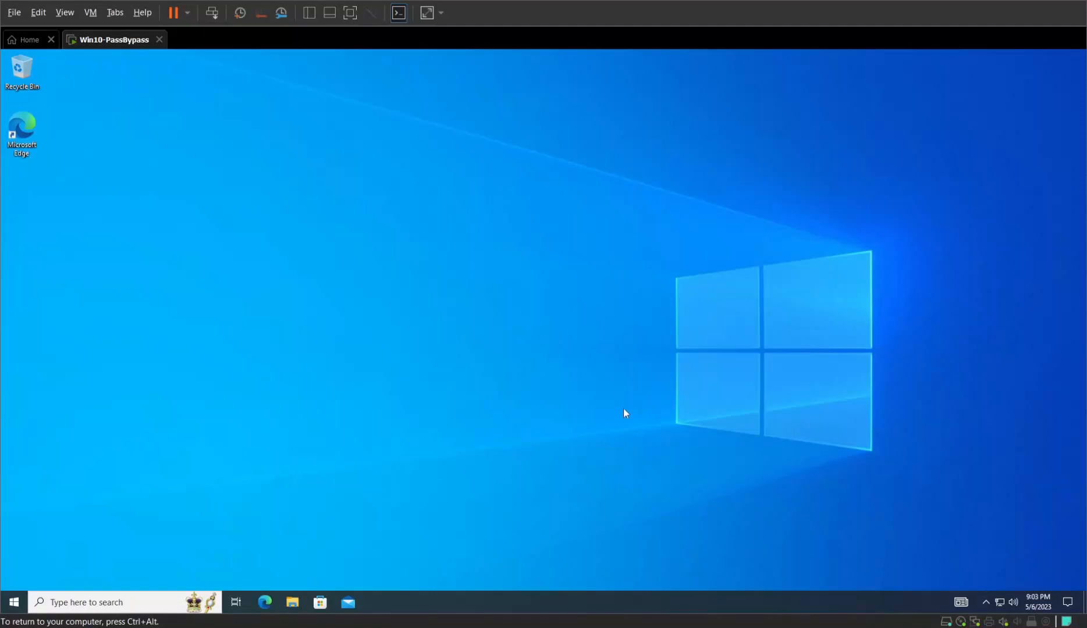
mouse_move(633, 408)
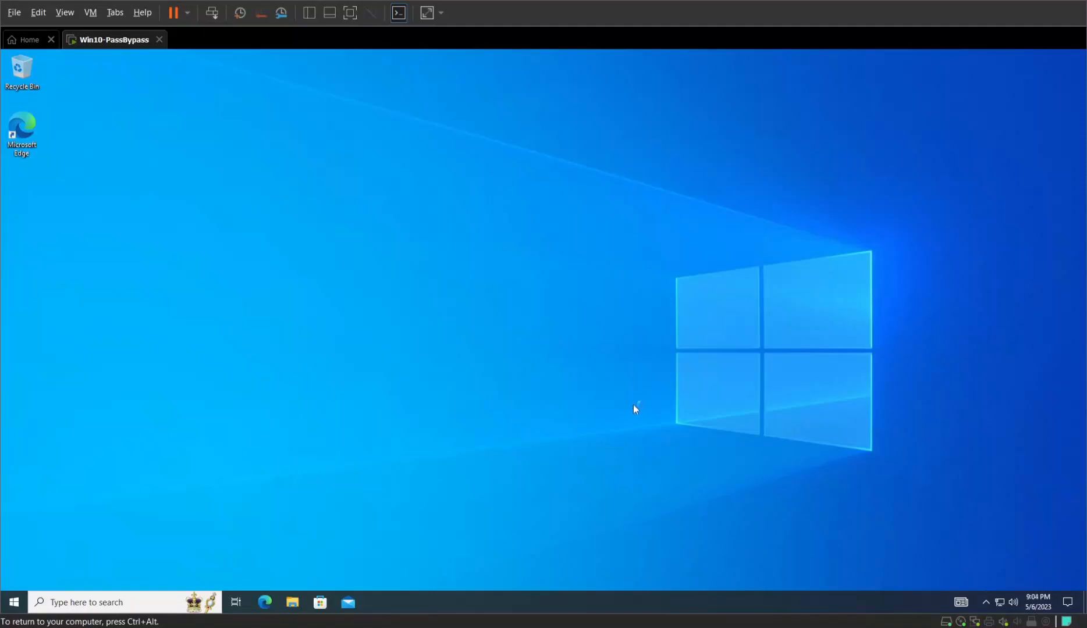
mouse_move(906, 550)
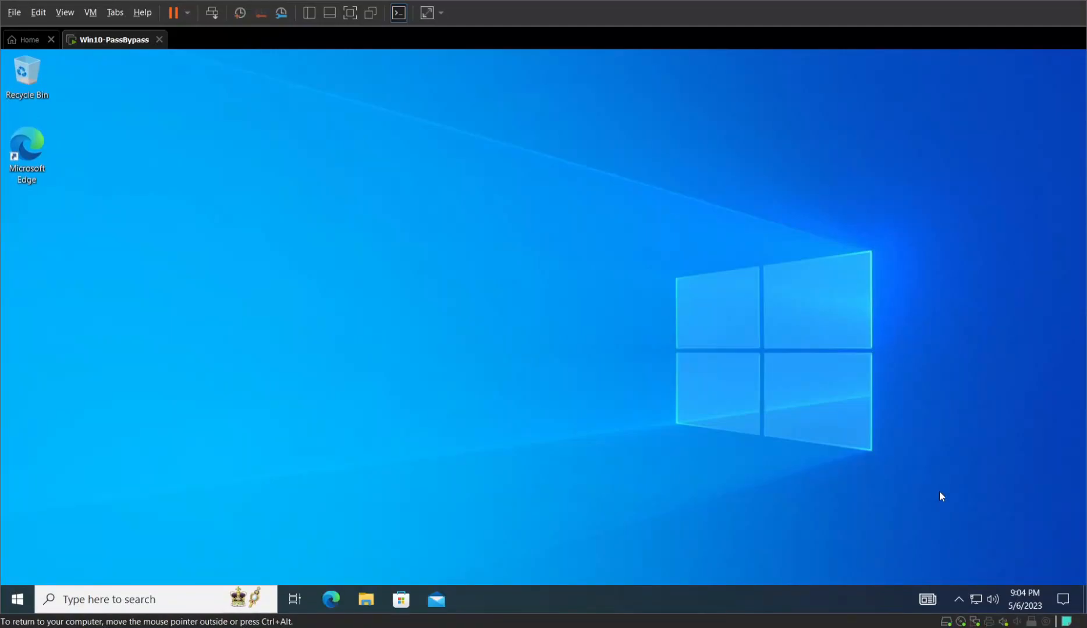
mouse_move(945, 528)
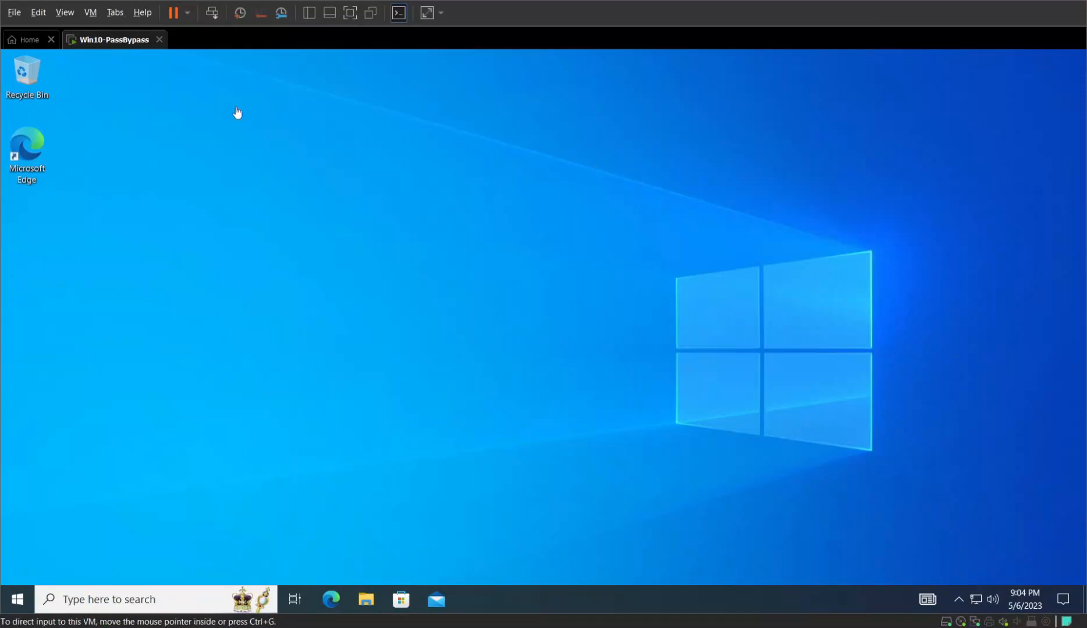
mouse_move(781, 527)
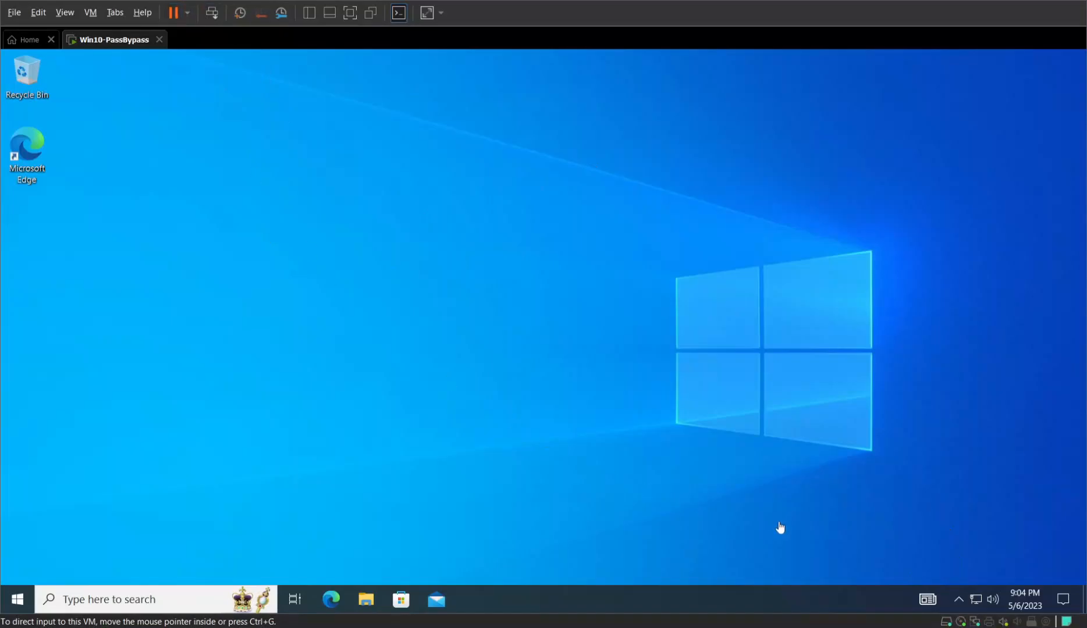